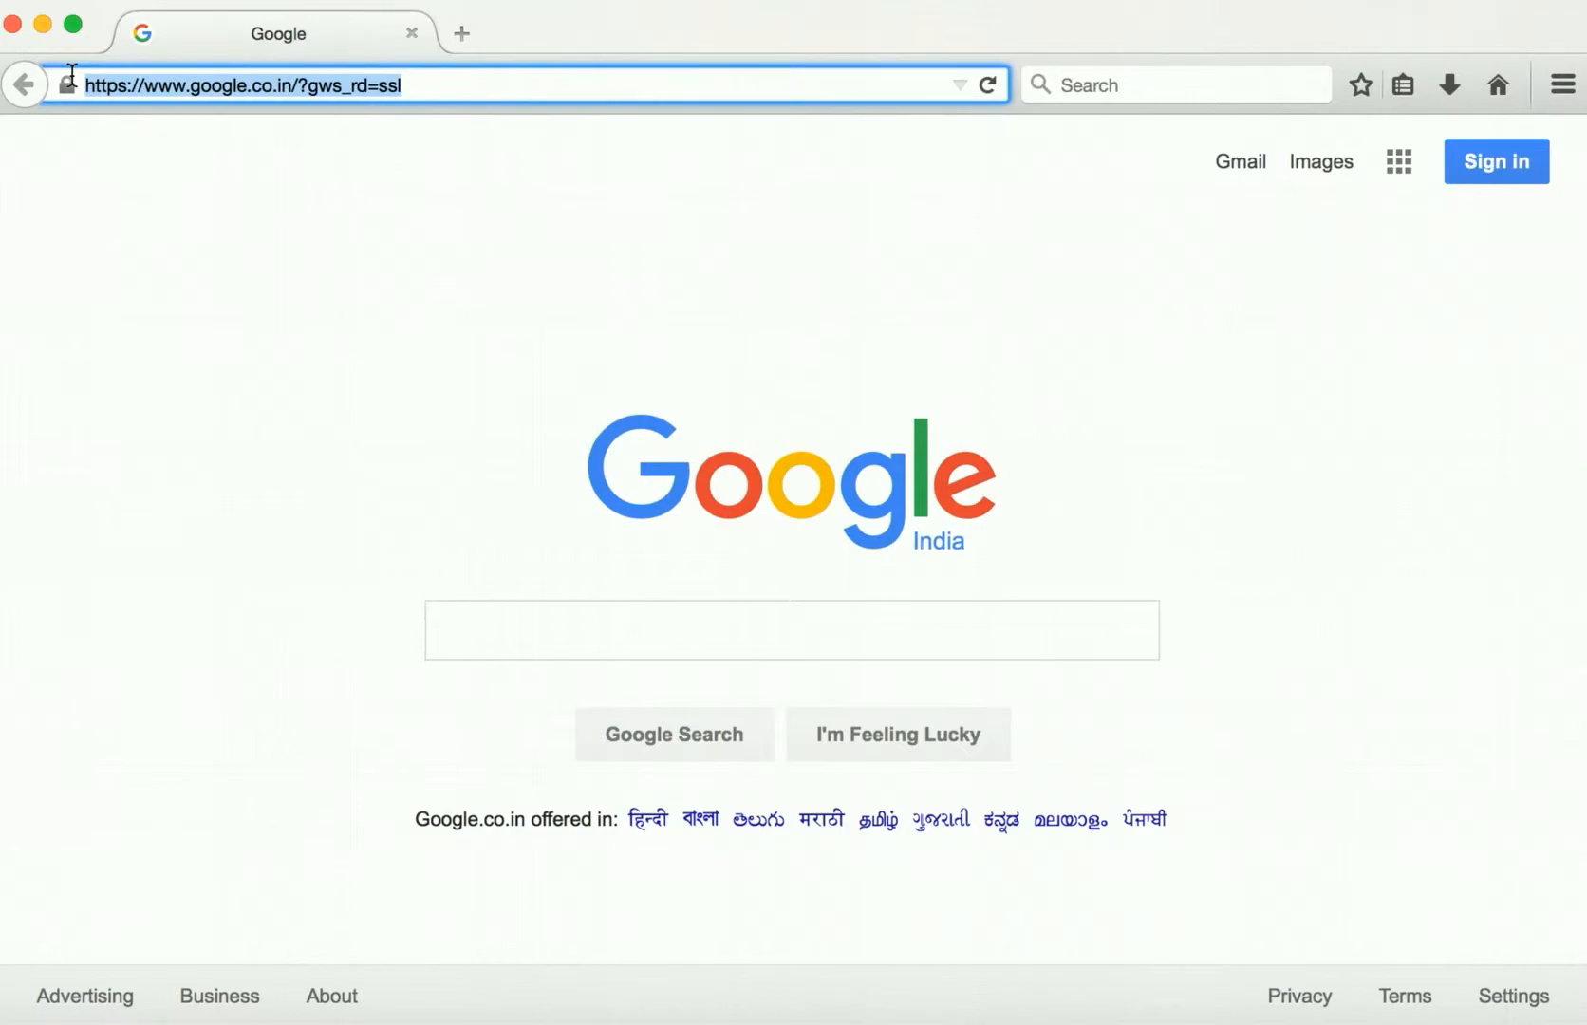
type("h")
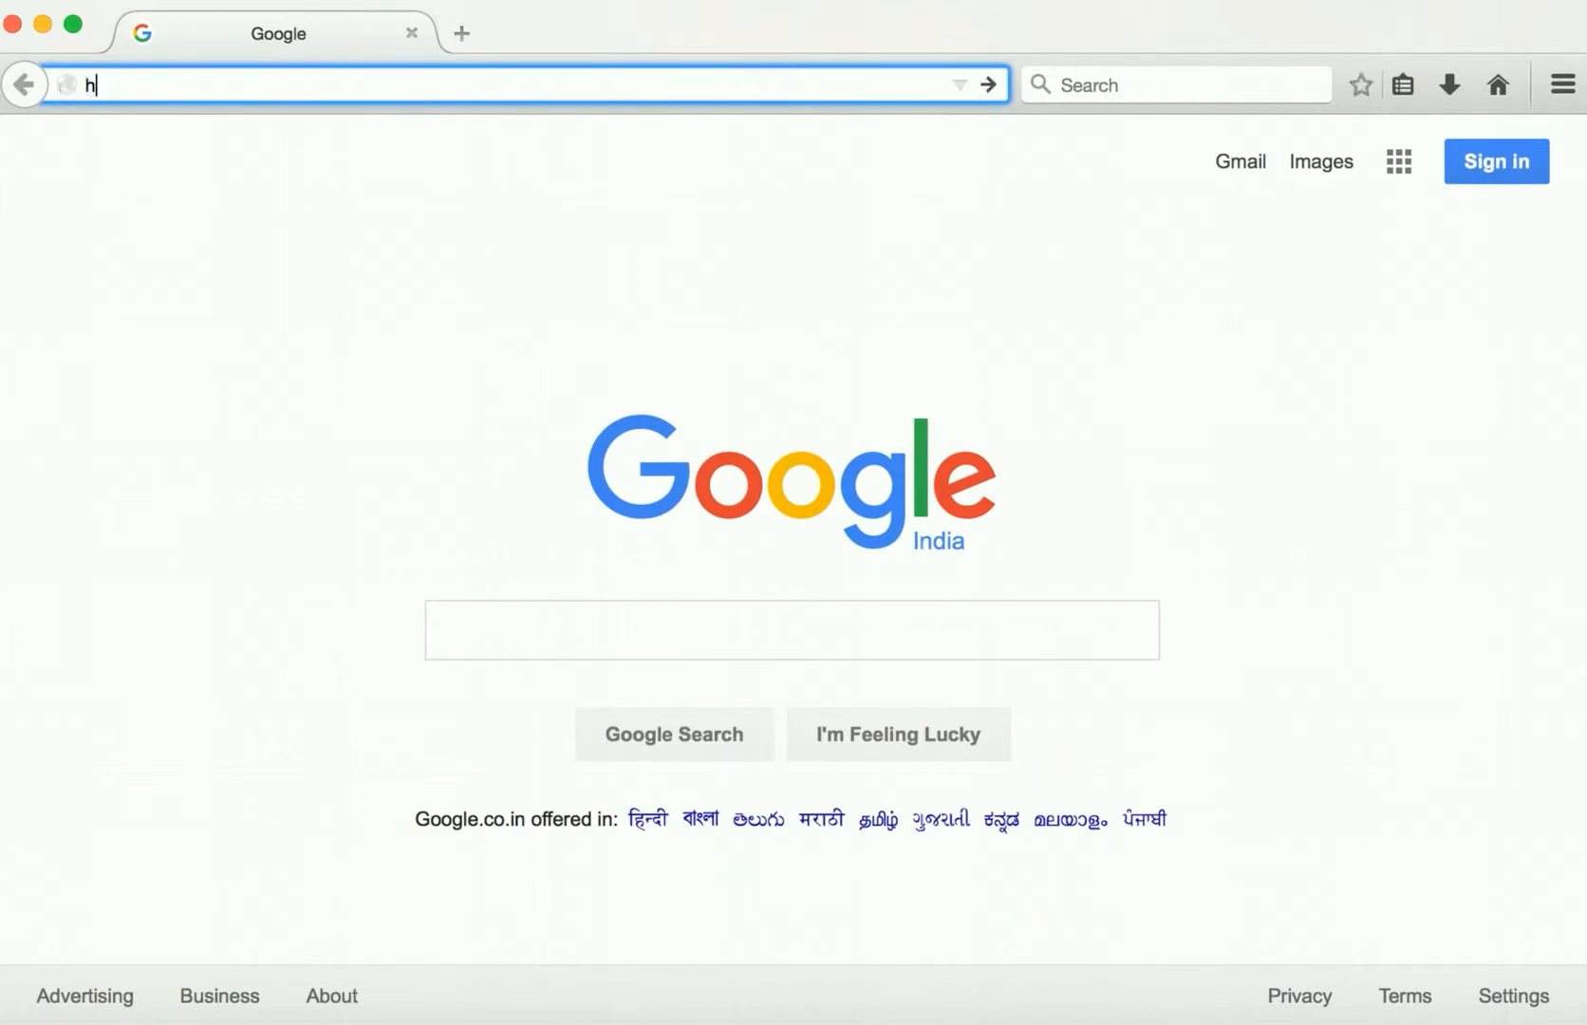
type("ttp")
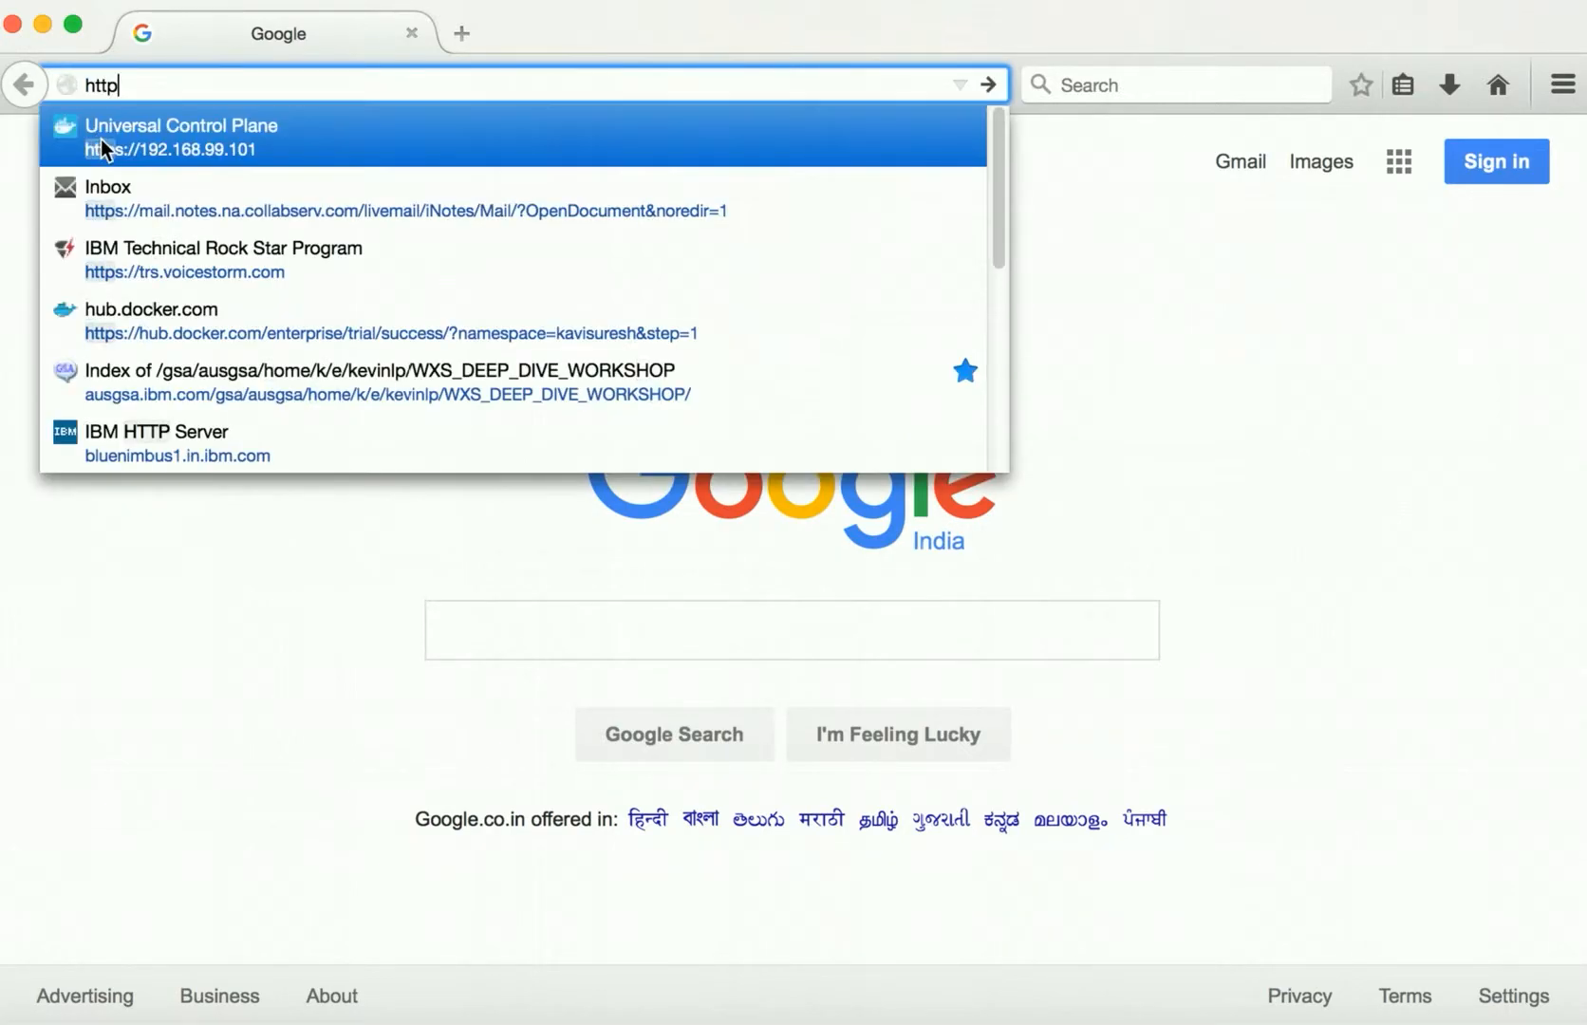
left_click(182, 137)
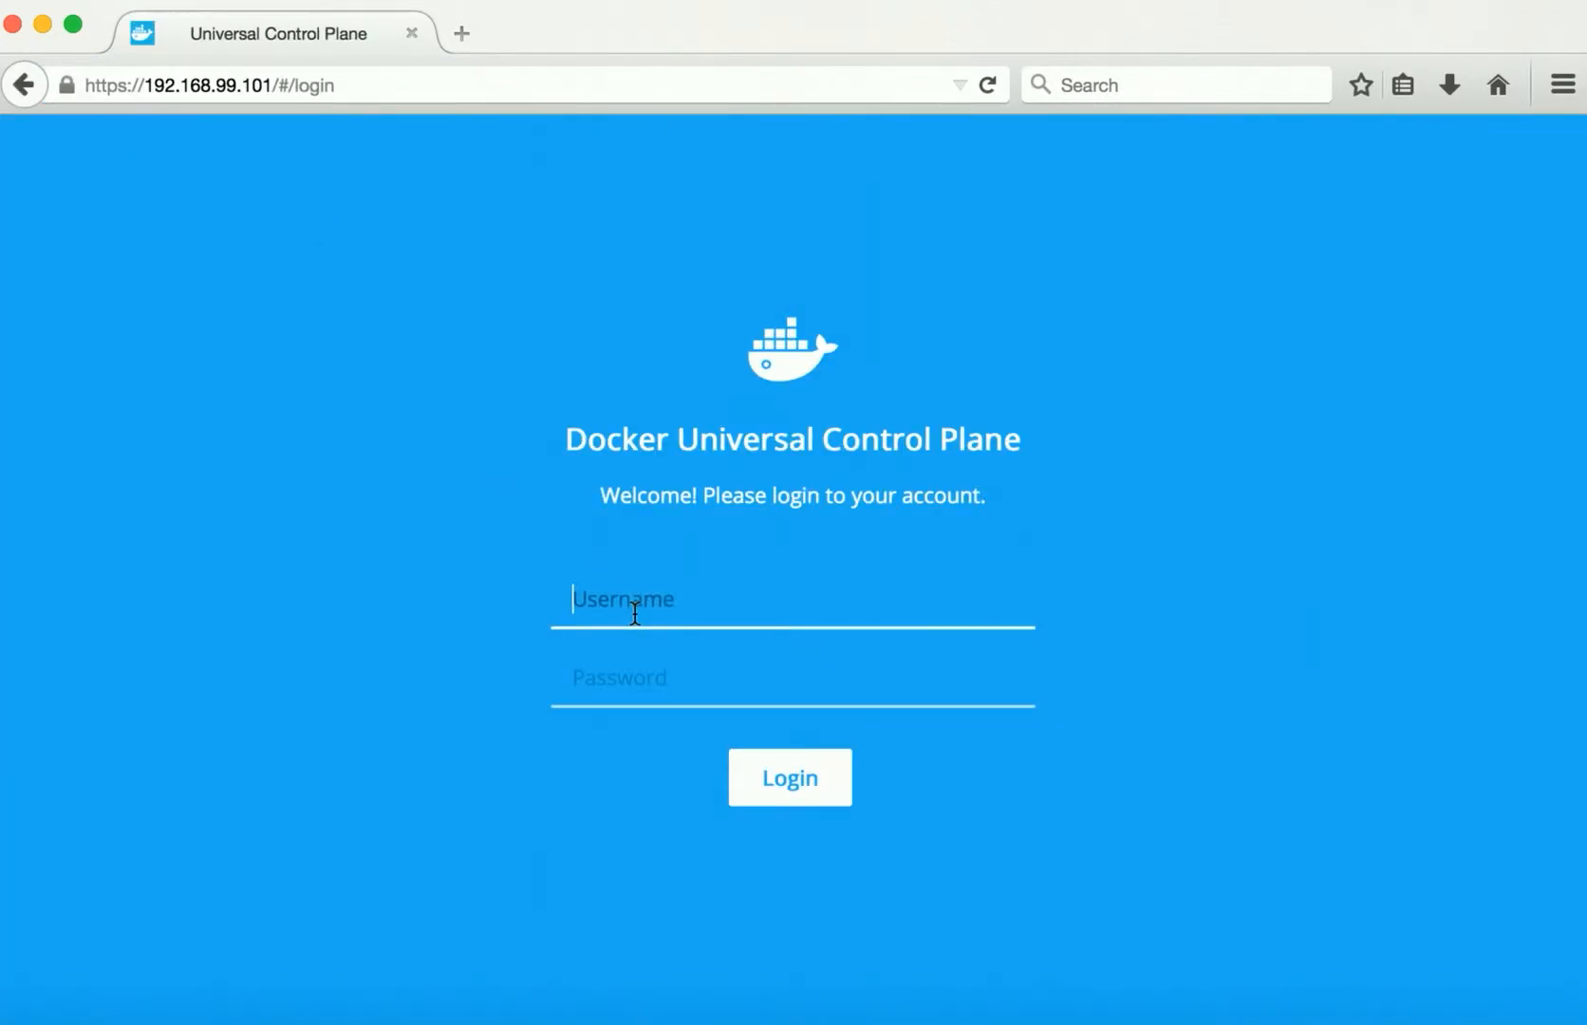
Step: Log in to UCP as admin with the password
type("admin")
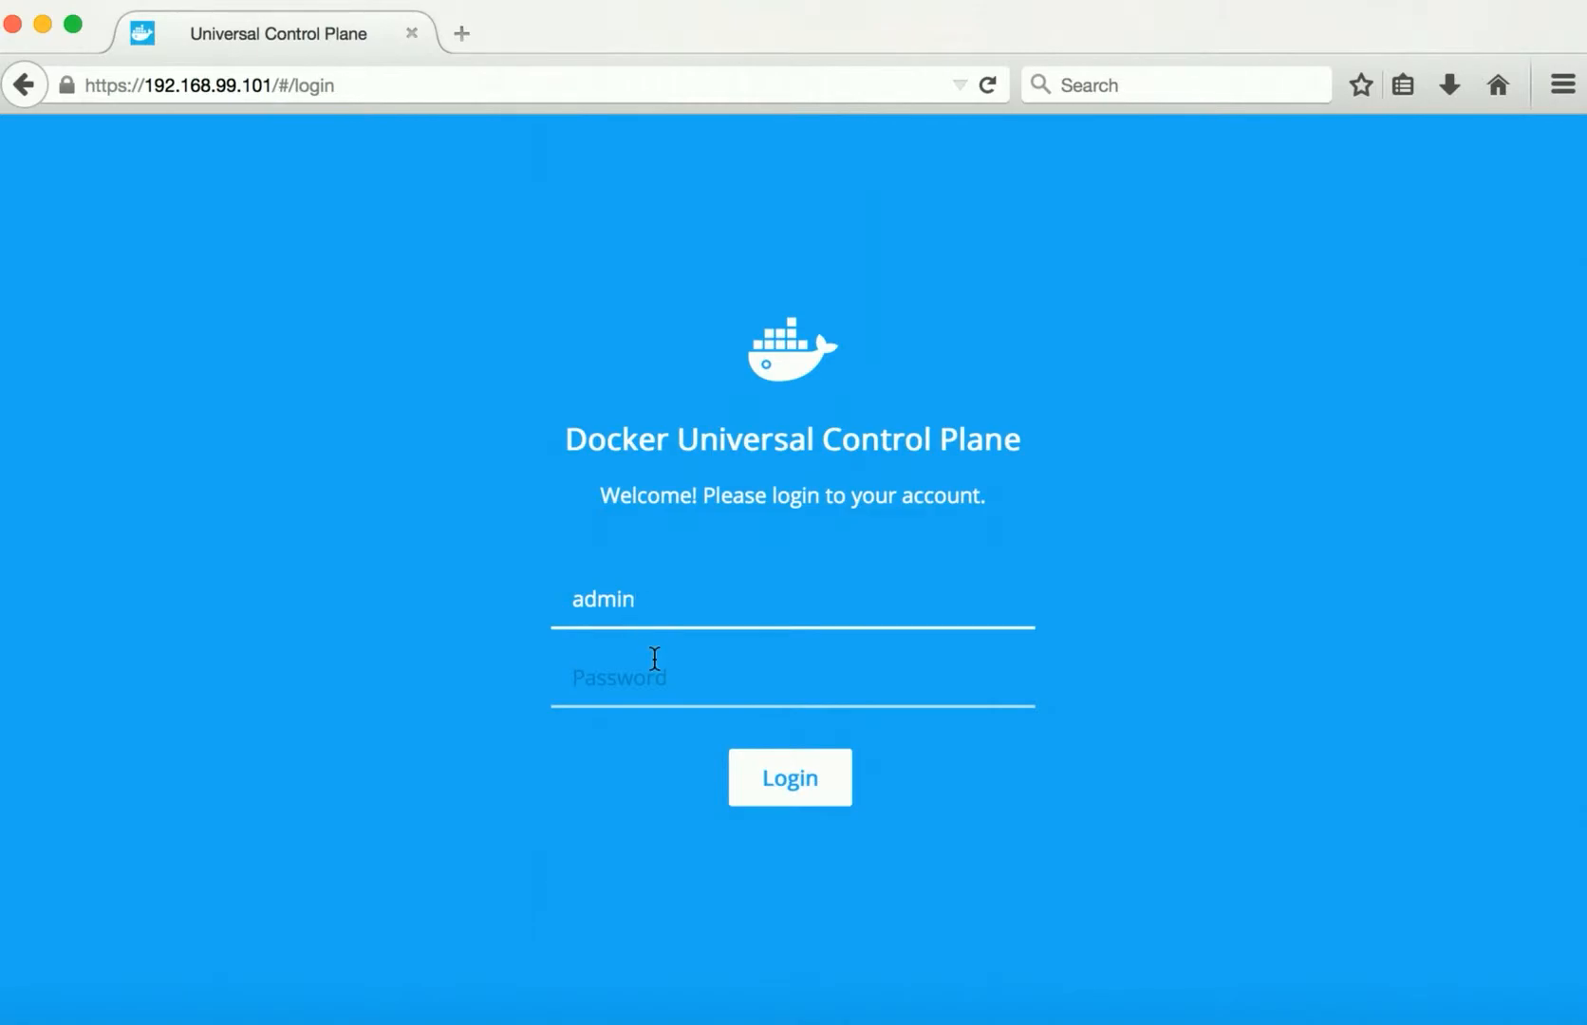
type("•••••")
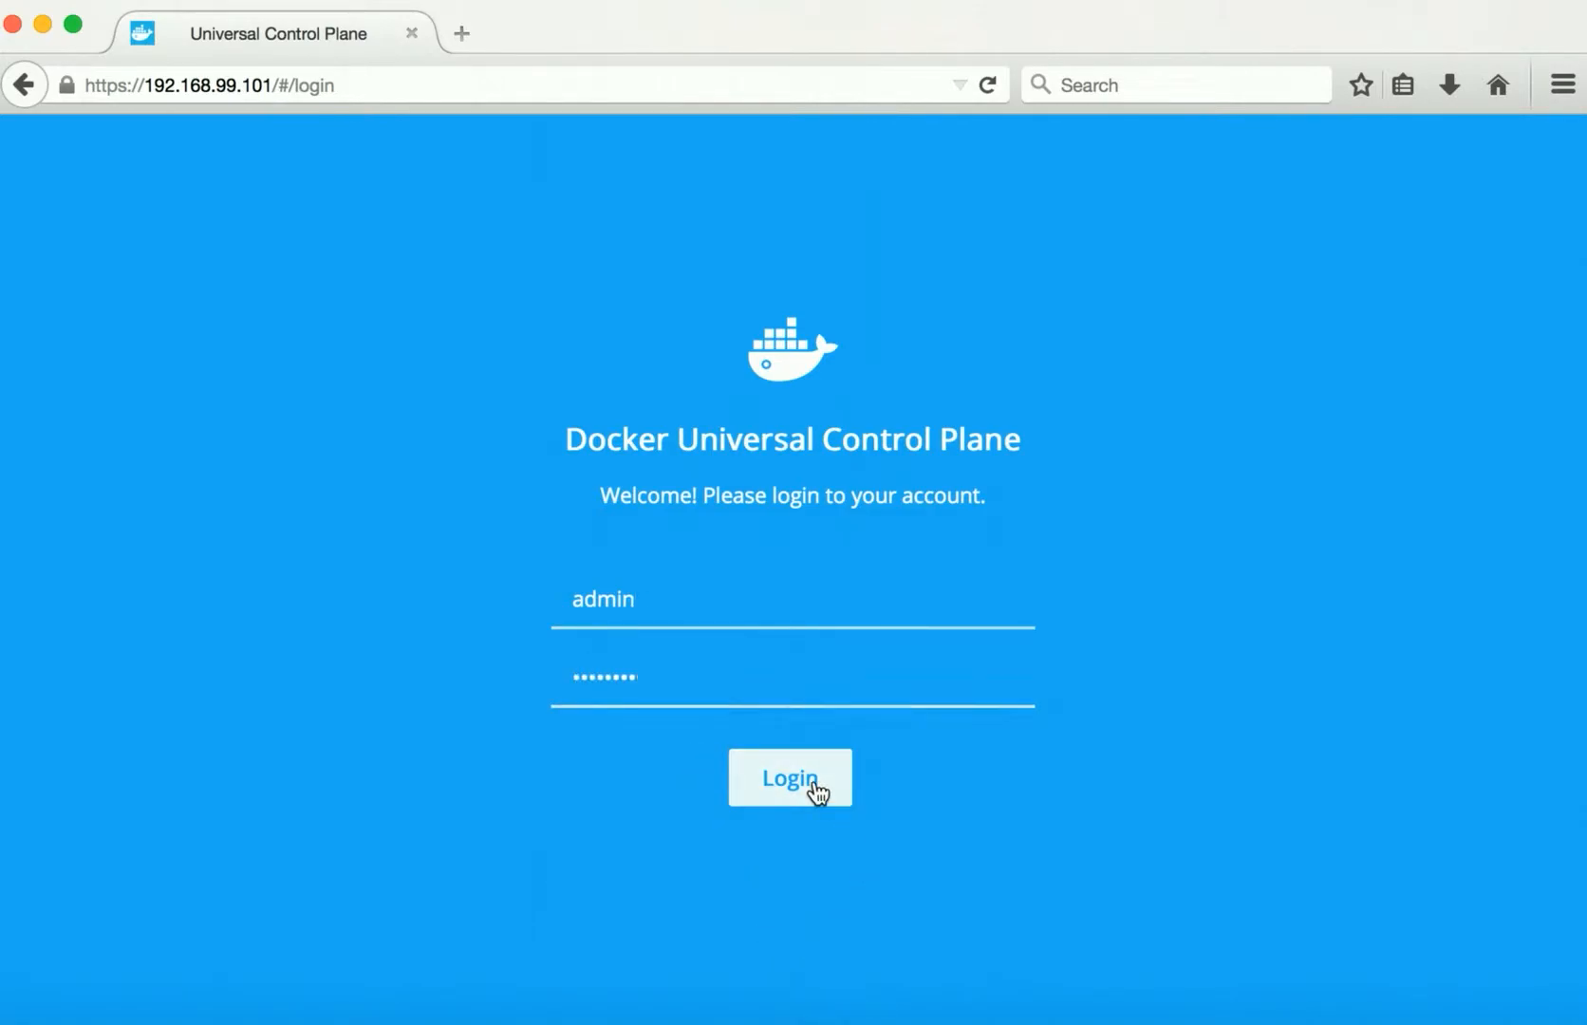
left_click(790, 778)
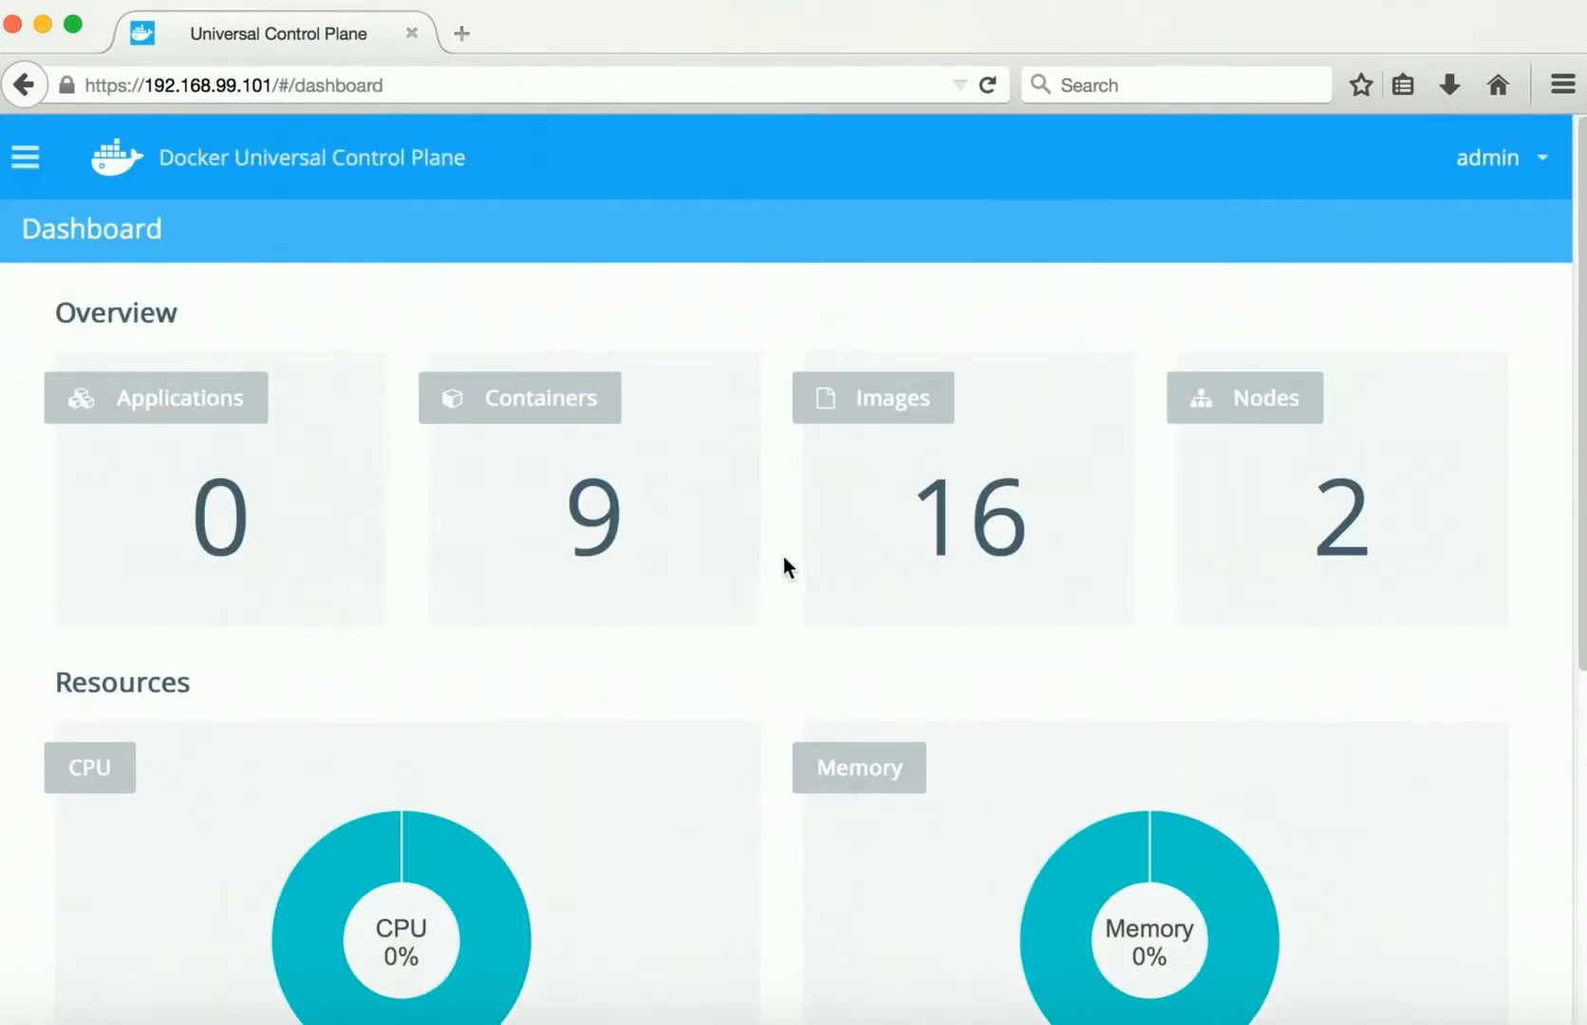
mouse_move(304, 450)
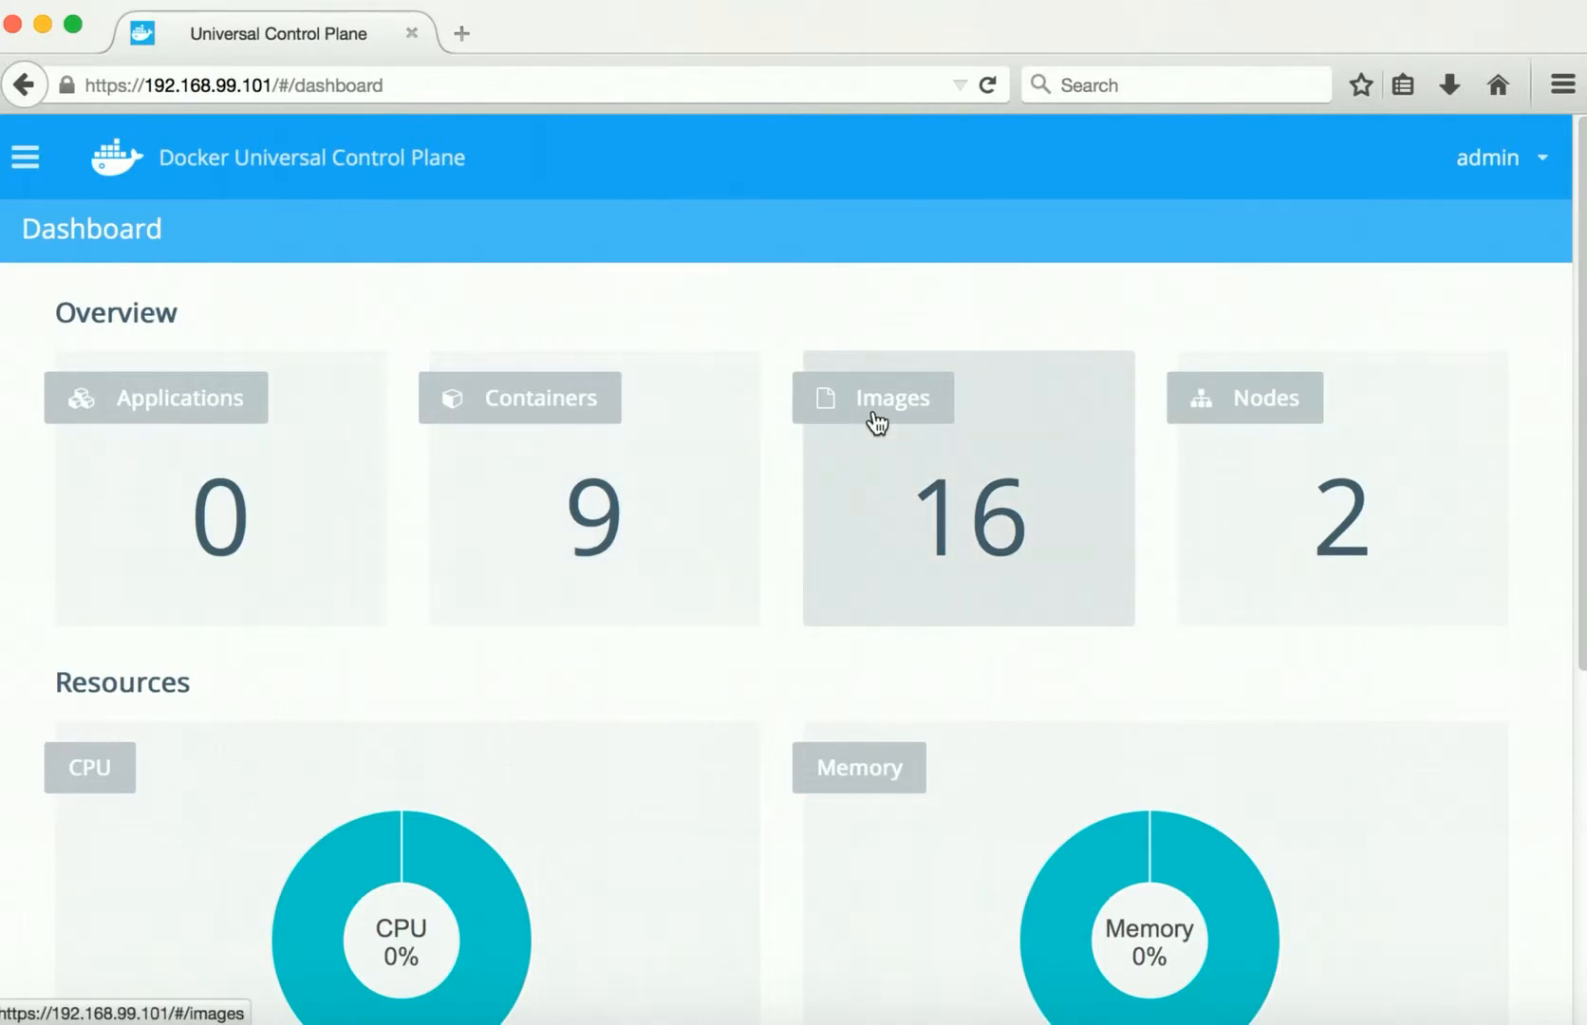
Step: Browse the image list, then list all containers including stopped and system ones
left_click(872, 397)
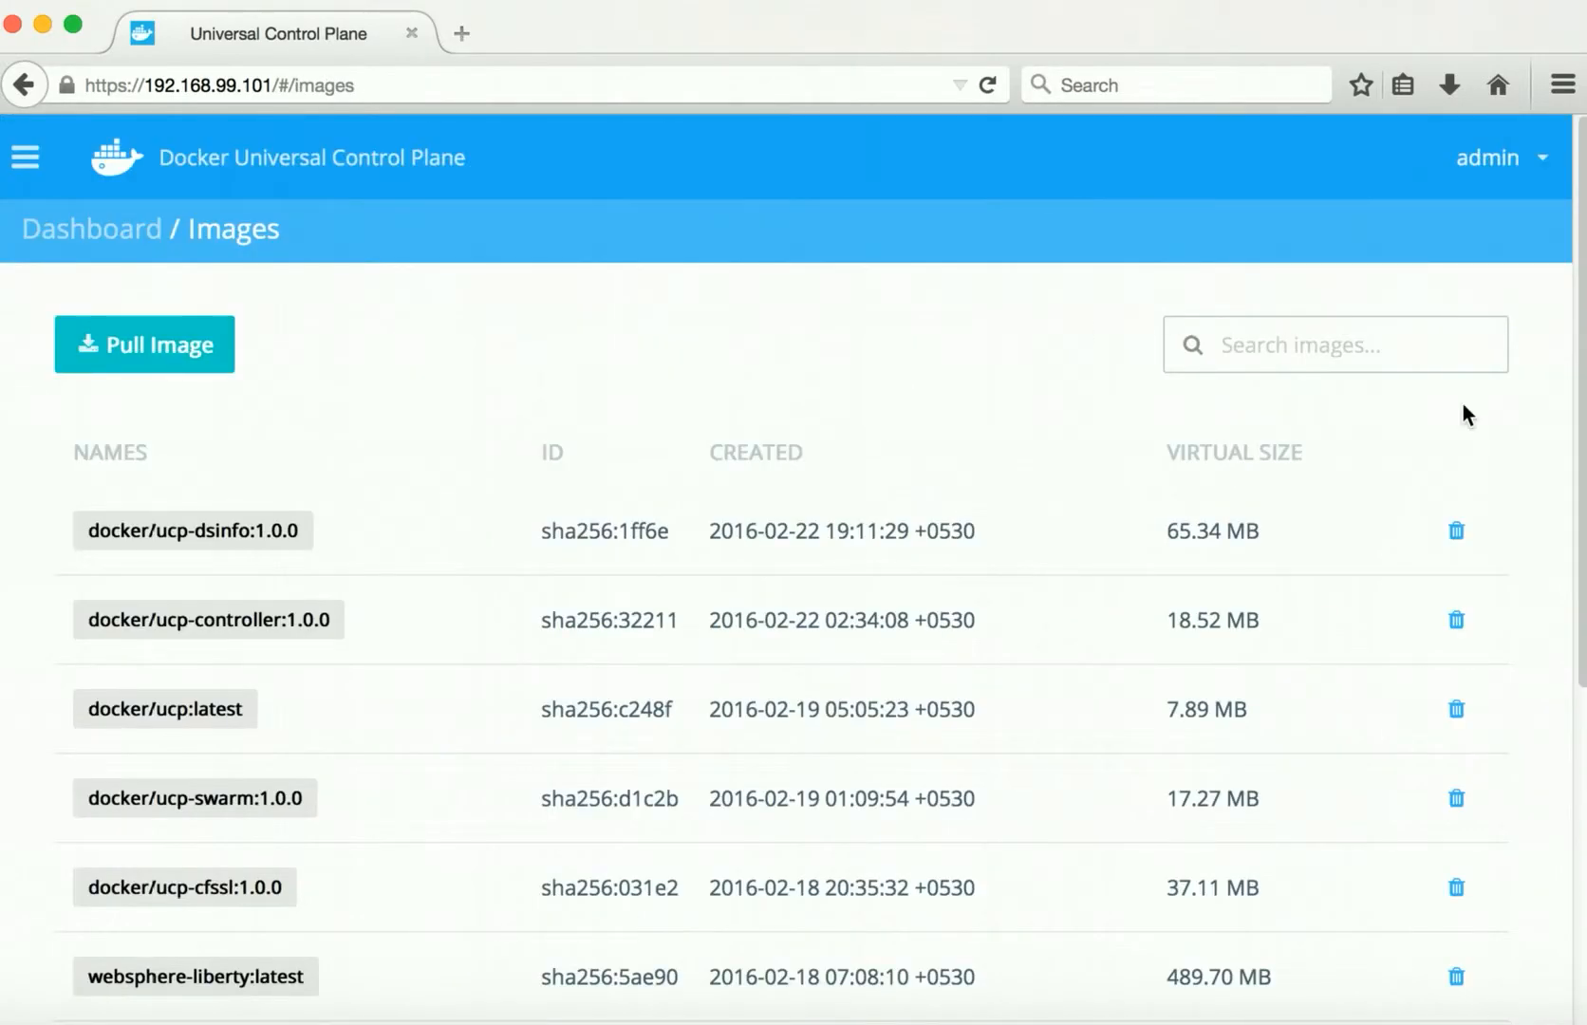
scroll("down", 3)
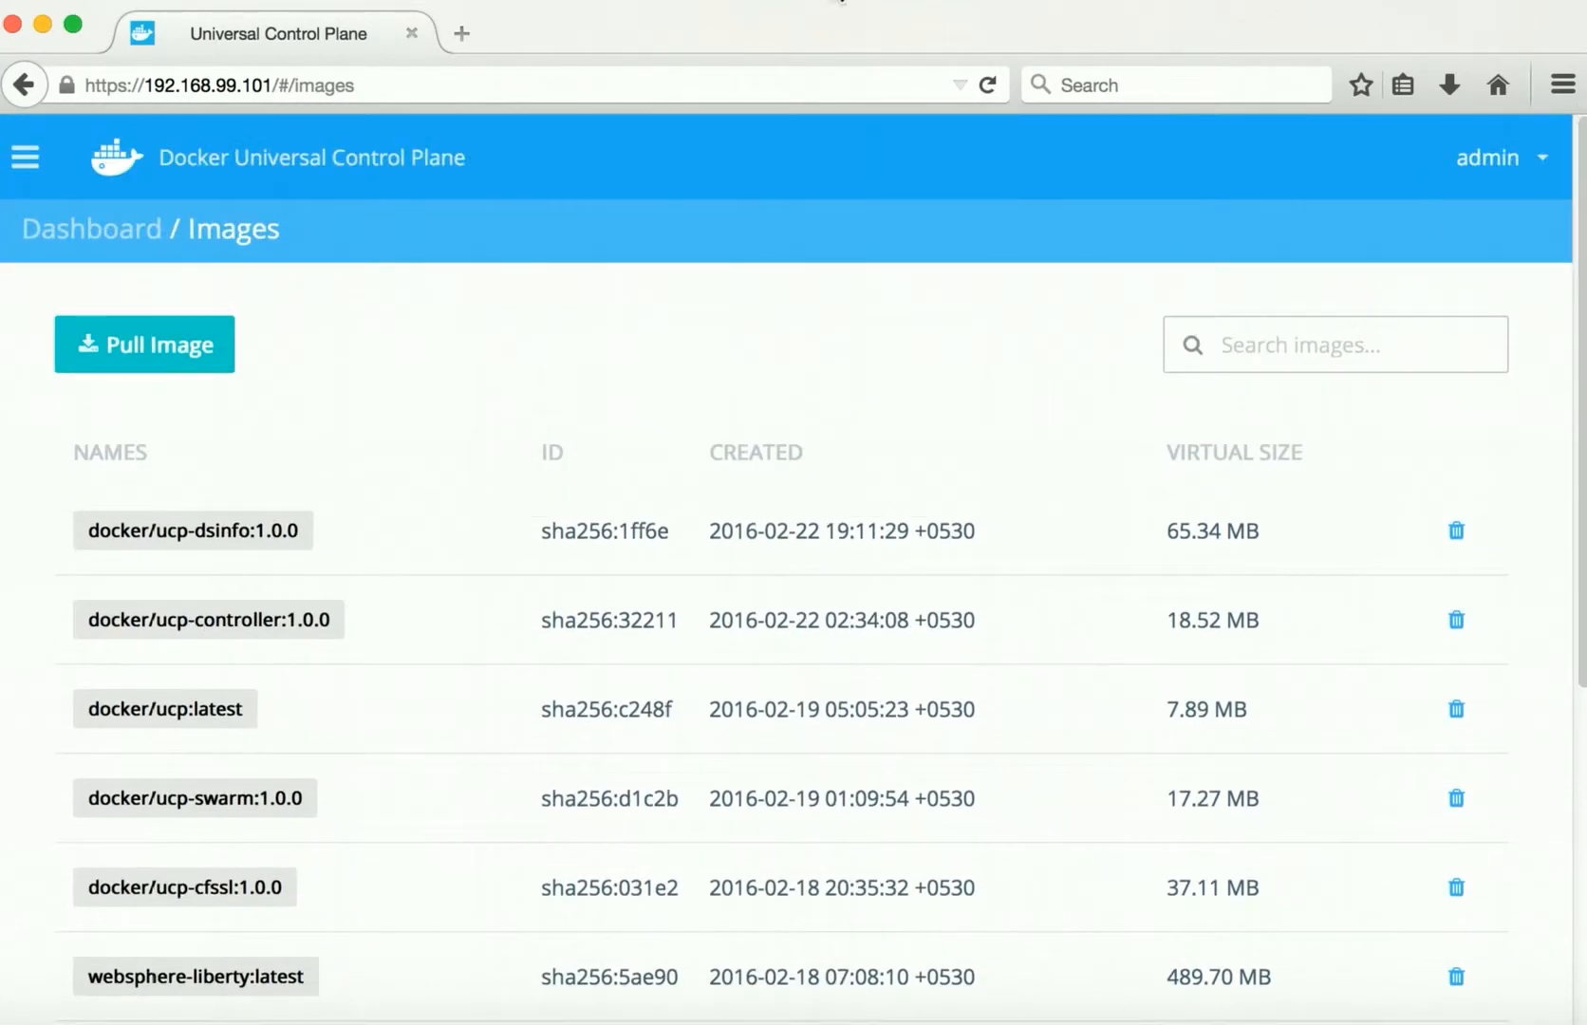
left_click(89, 228)
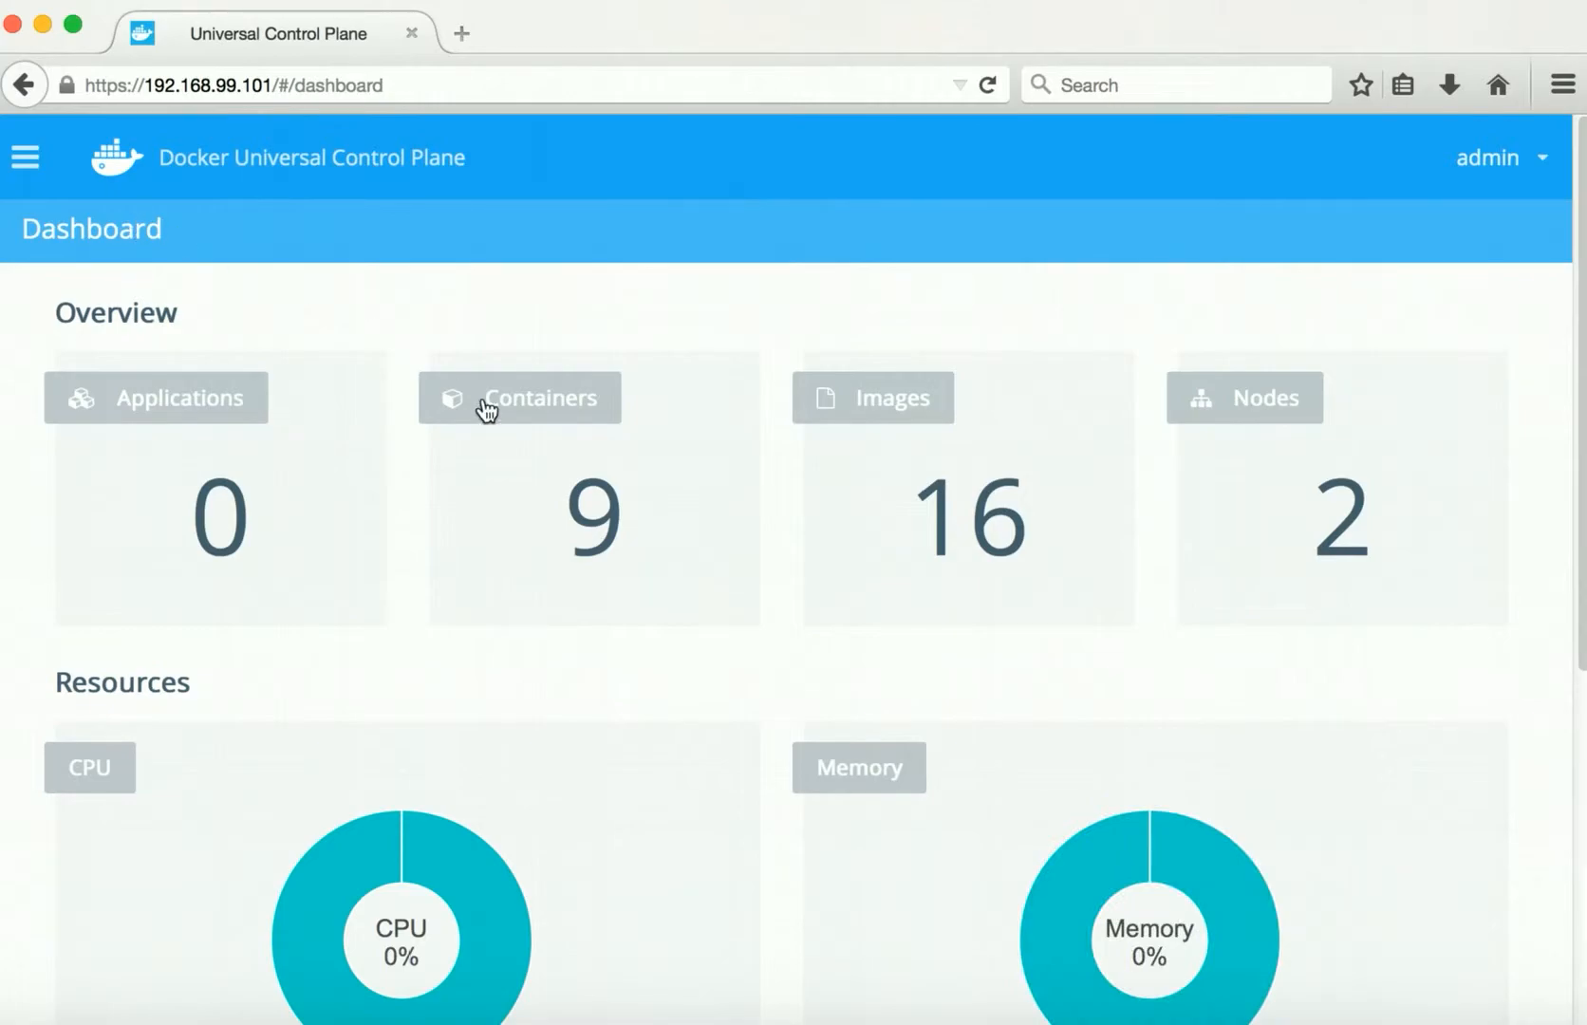
left_click(519, 396)
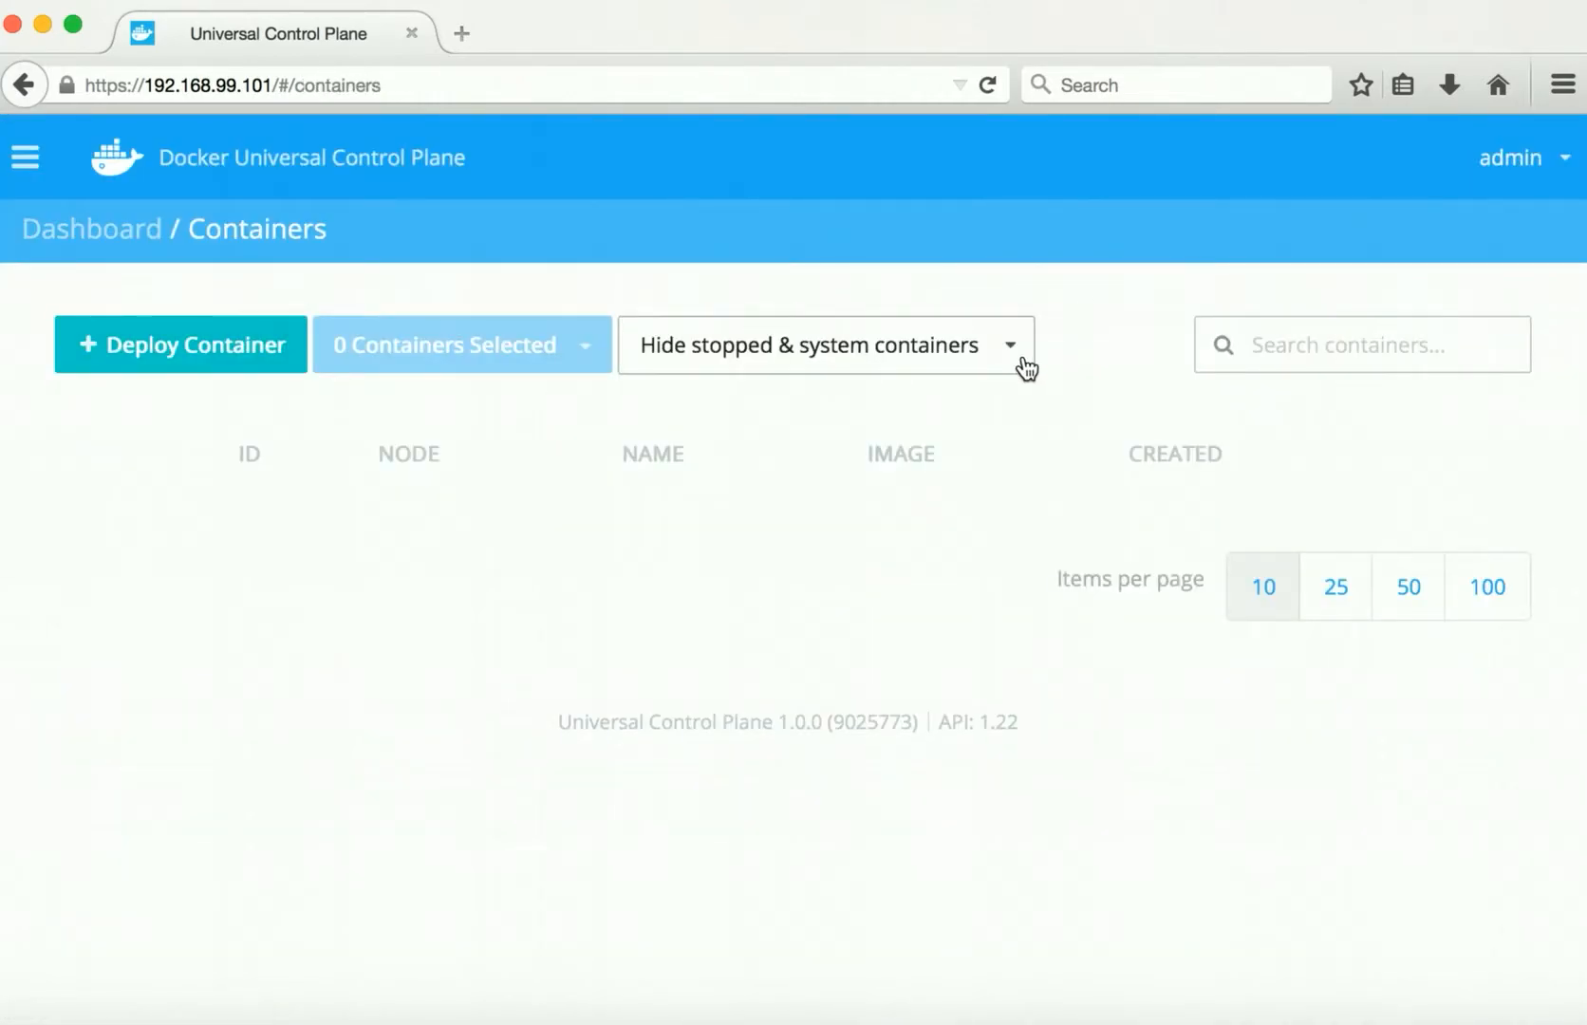
left_click(825, 344)
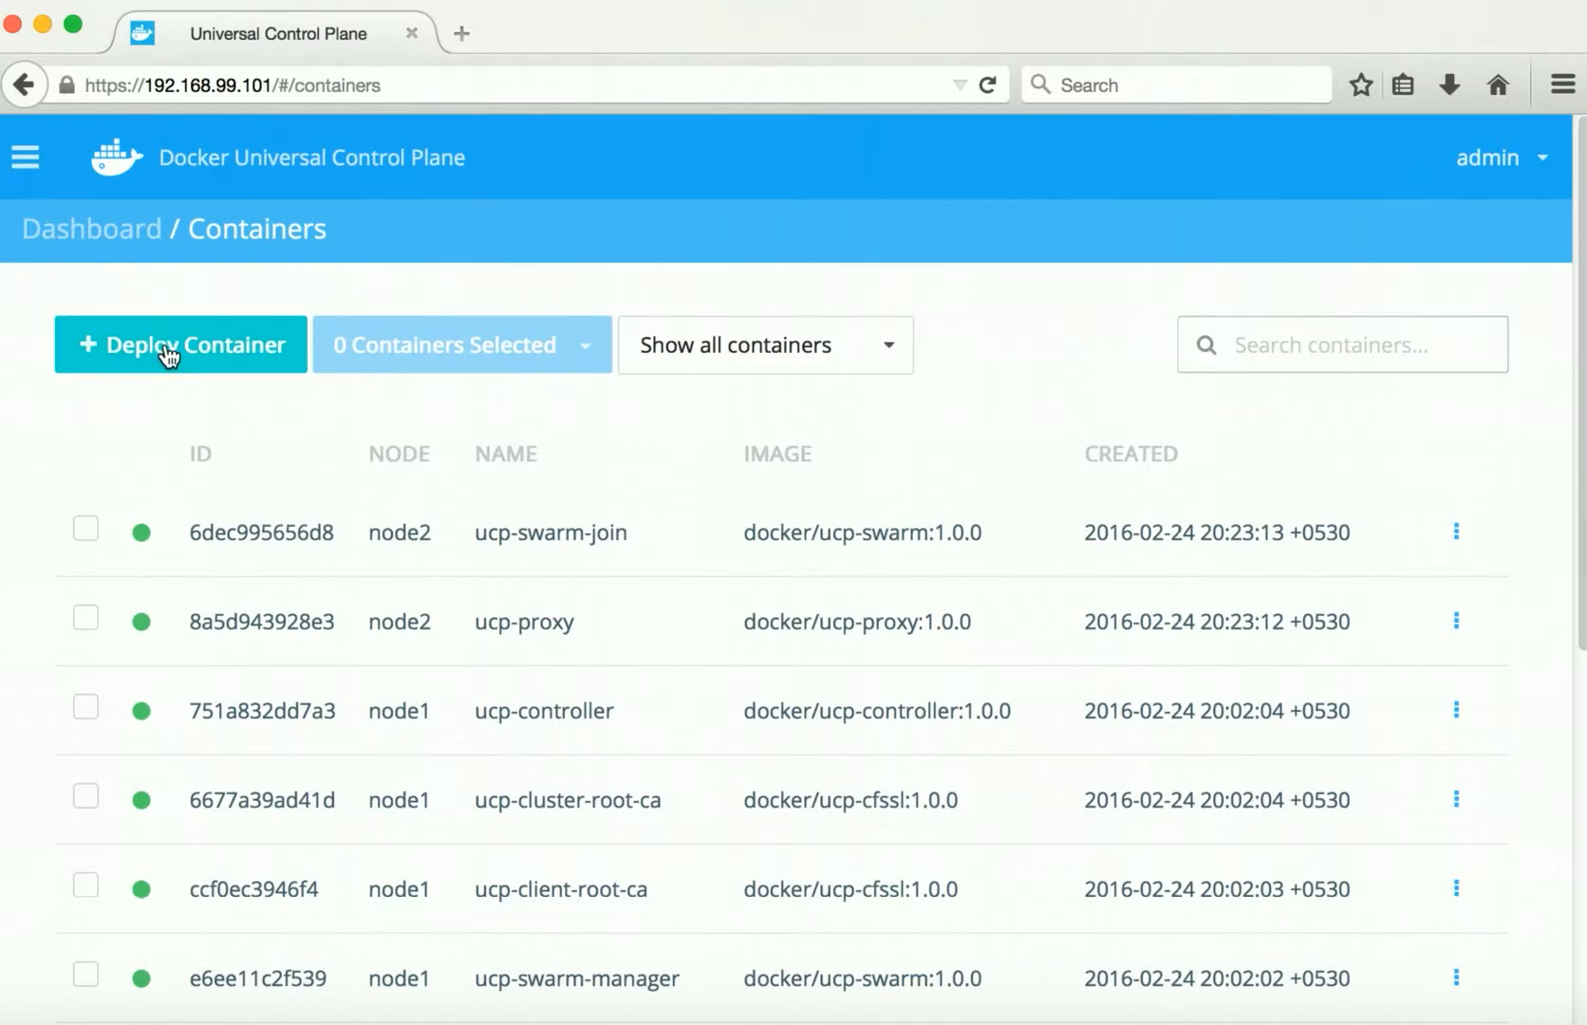
Step: Start a new container deployment with image websphere-liberty named liberty1
left_click(180, 344)
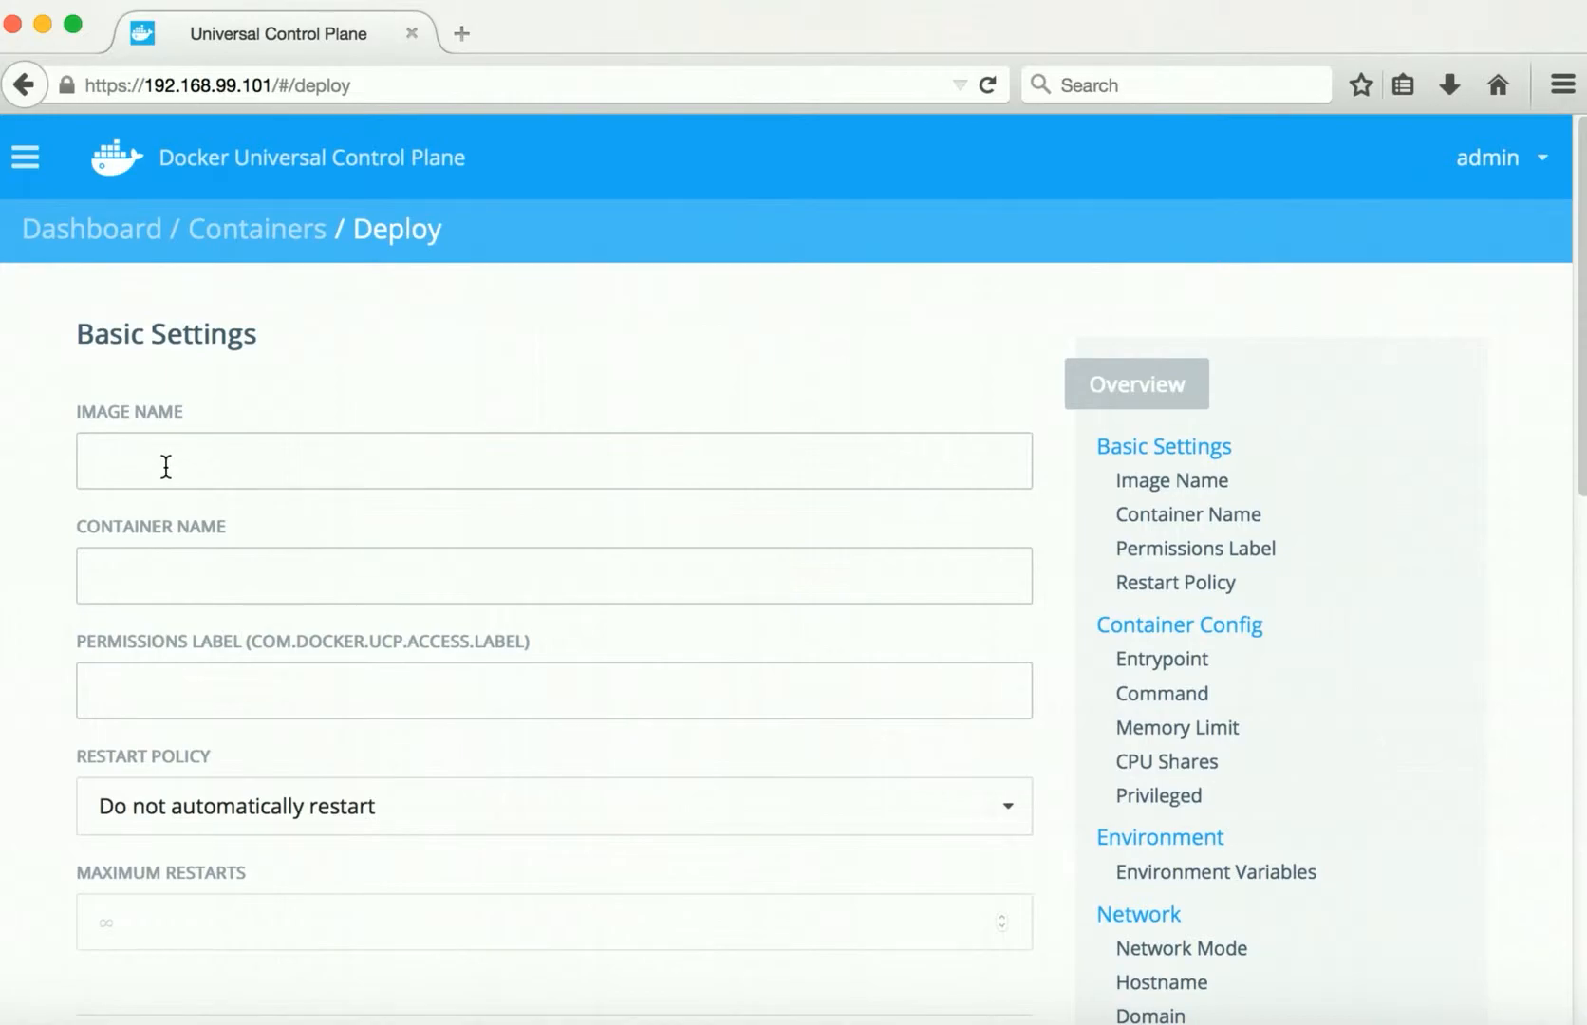
type("websph")
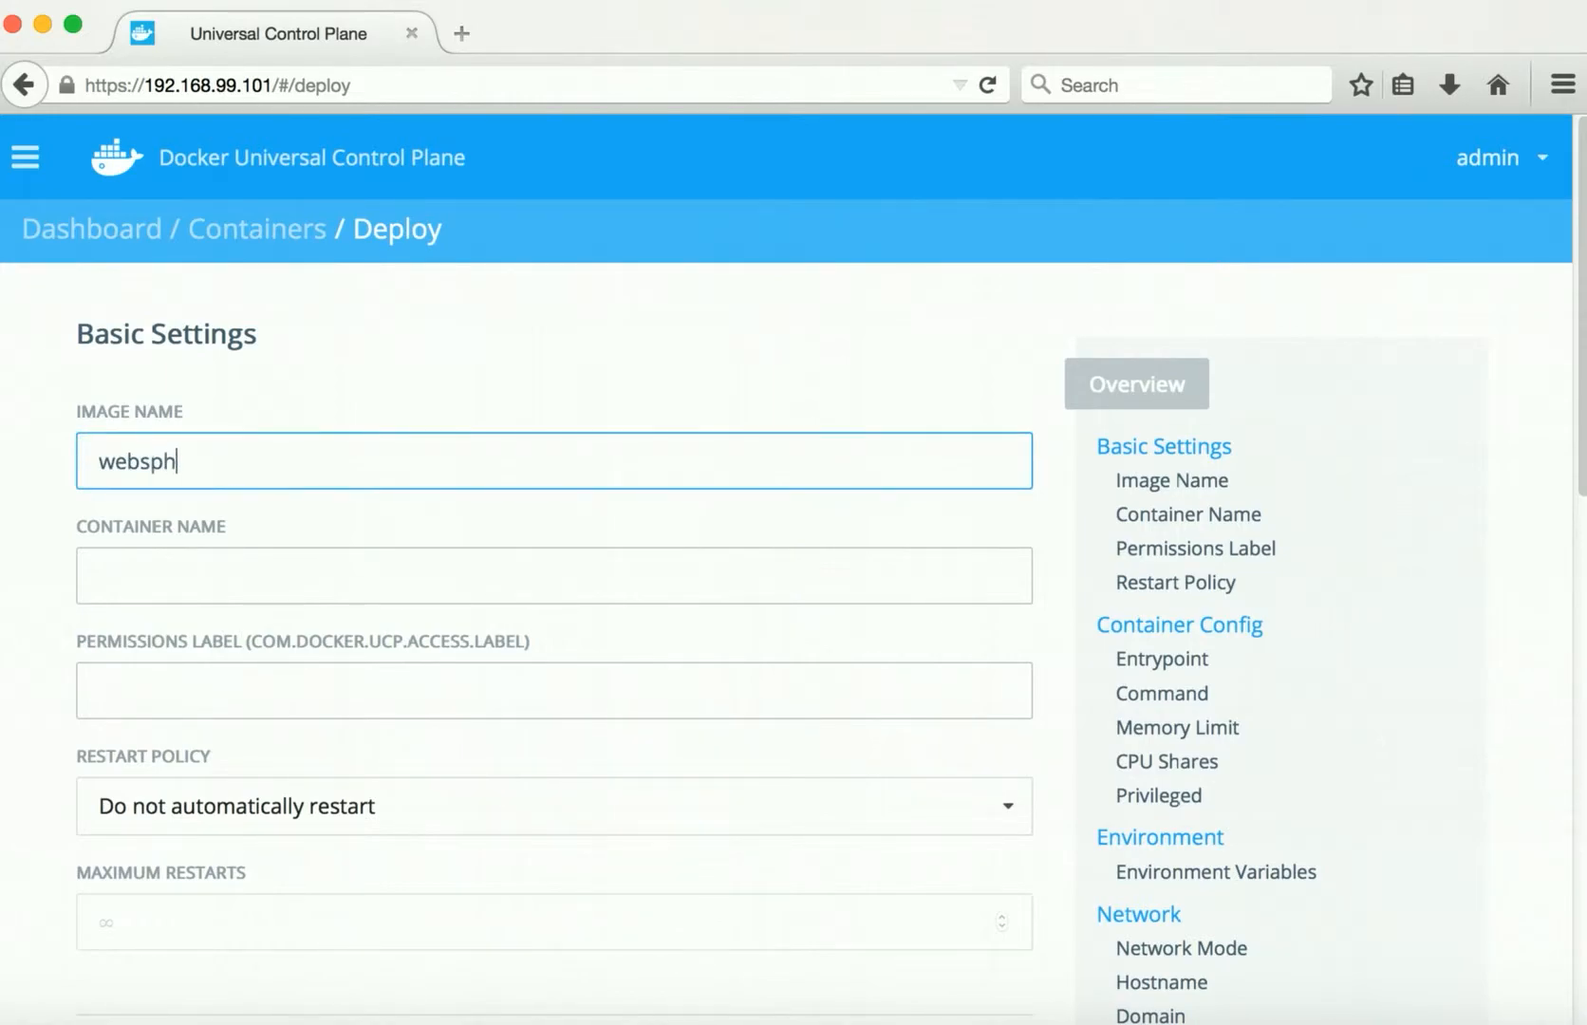
type("ere-i")
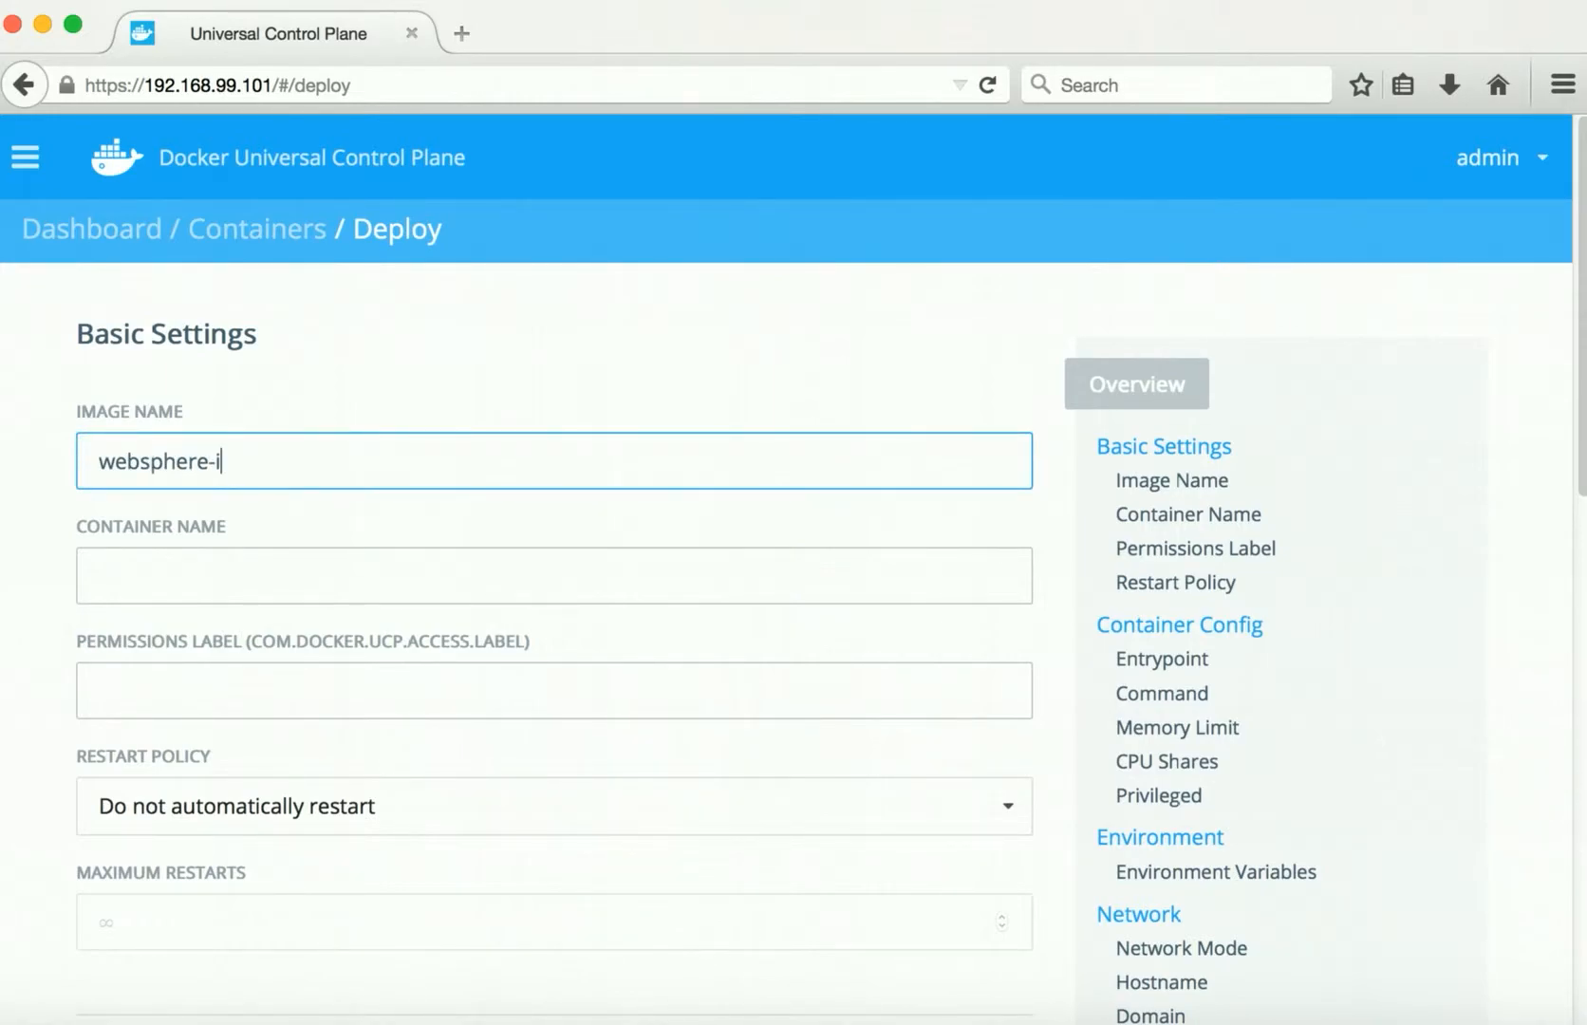
type("liberty")
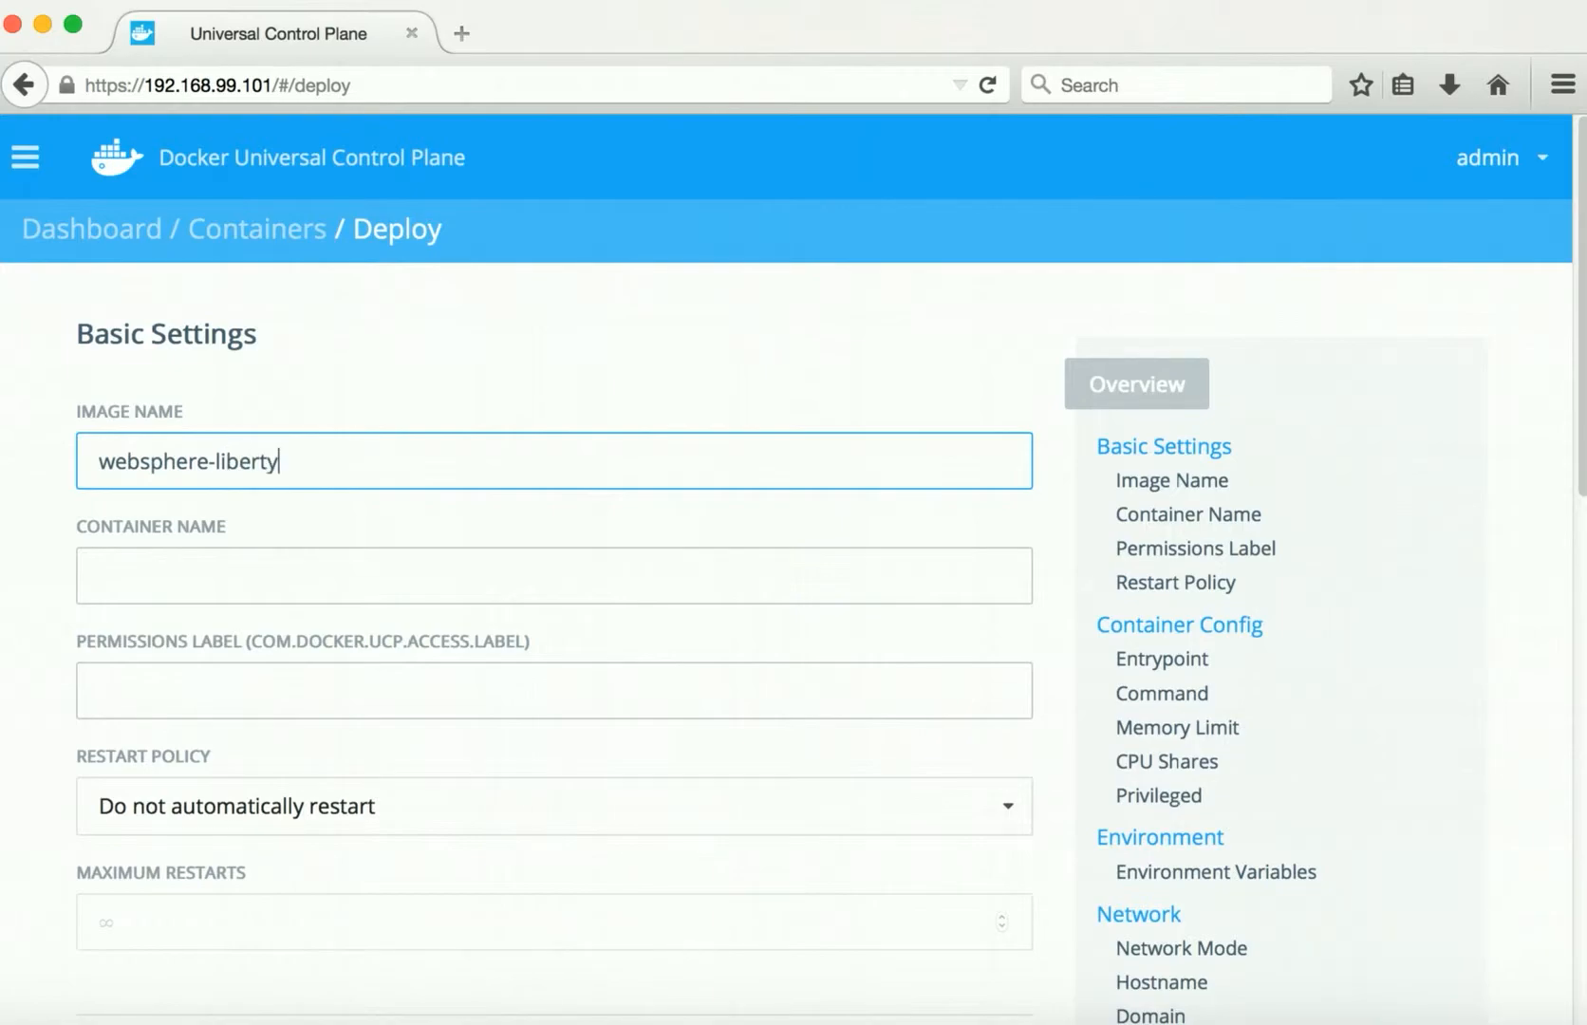
type("libert")
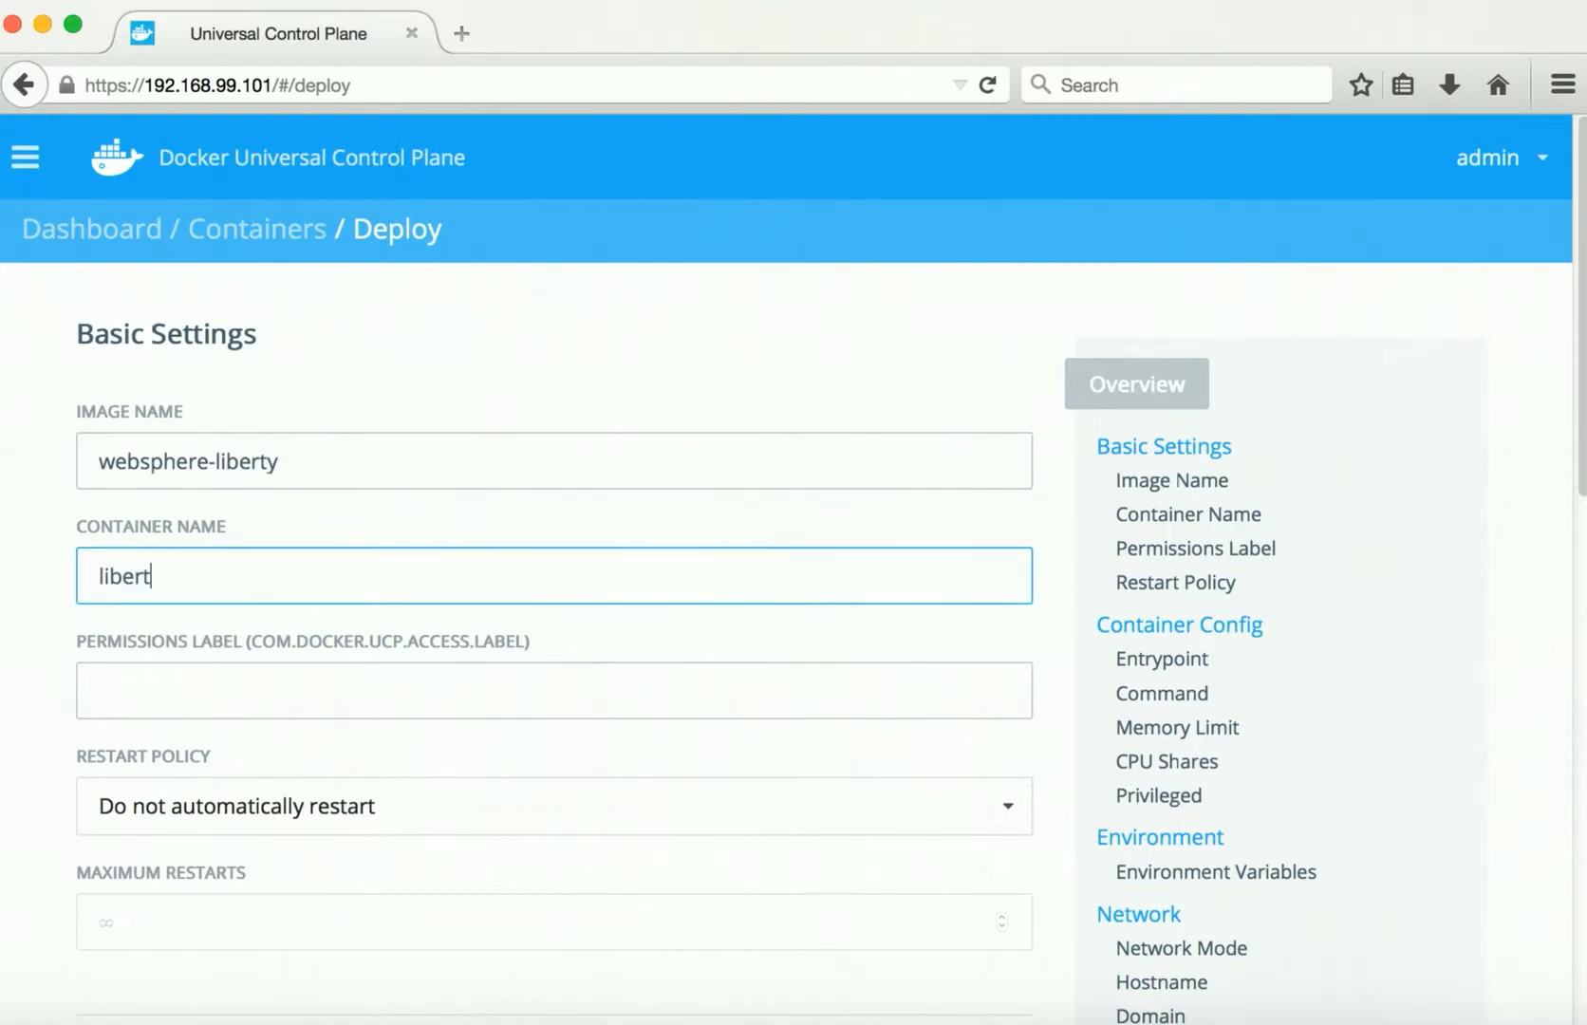
type("y1")
type("9")
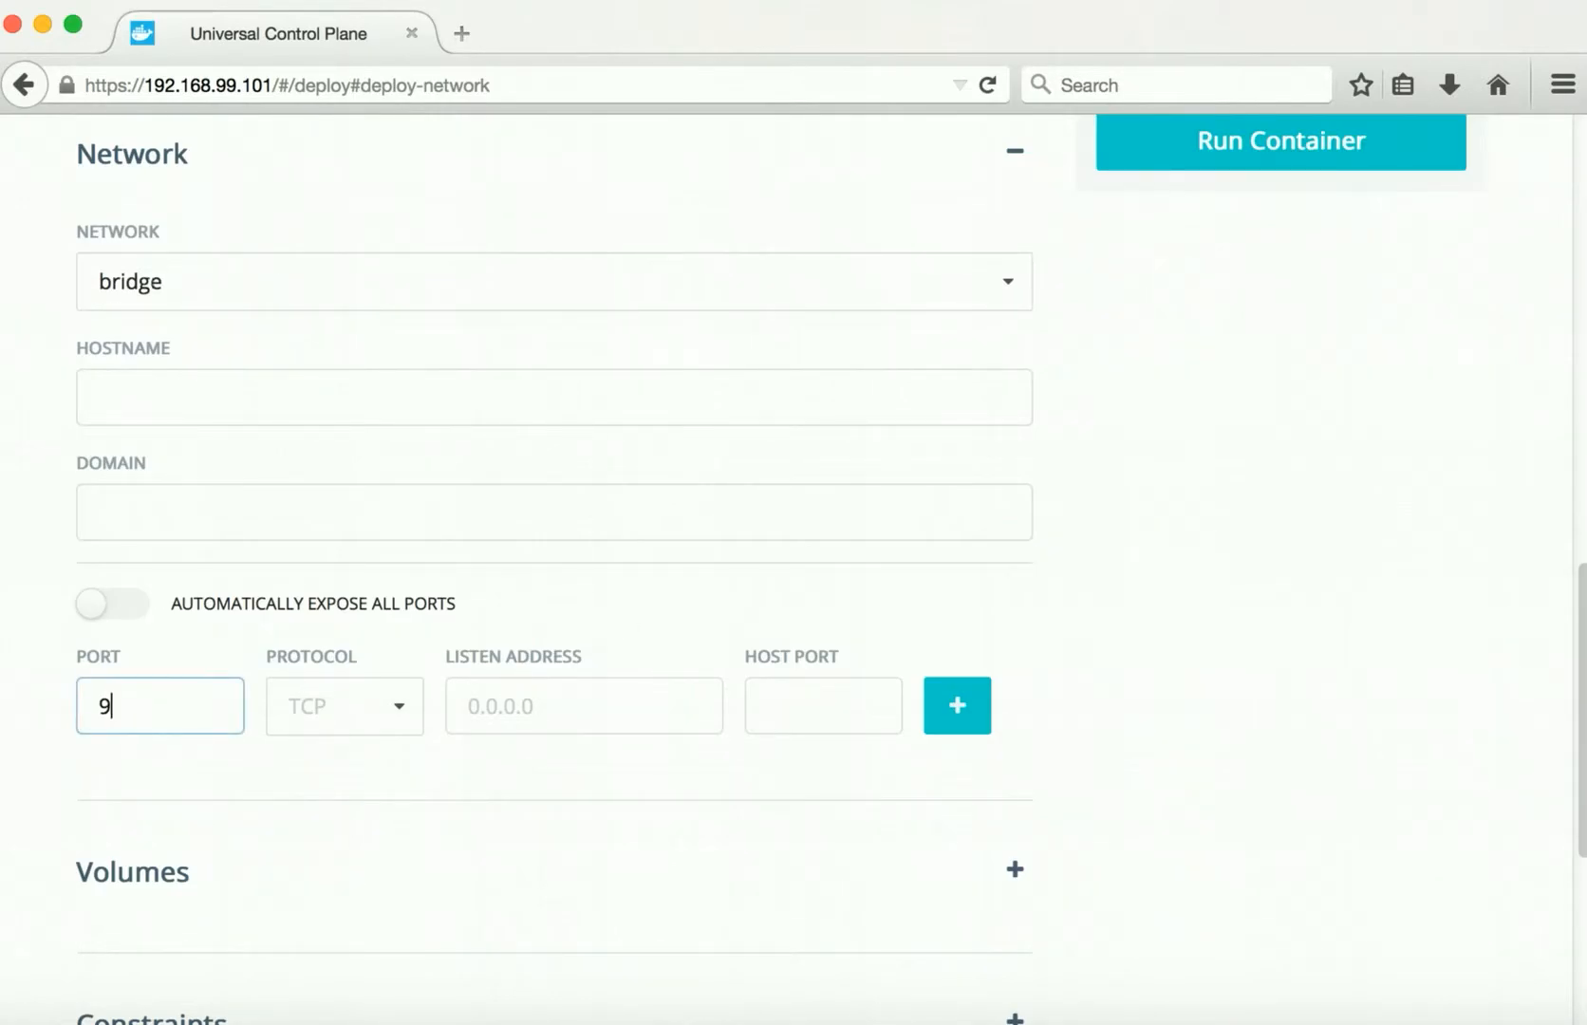
Step: Map container port 9080 to host port 9080 and scroll to Volumes
left_click(822, 705)
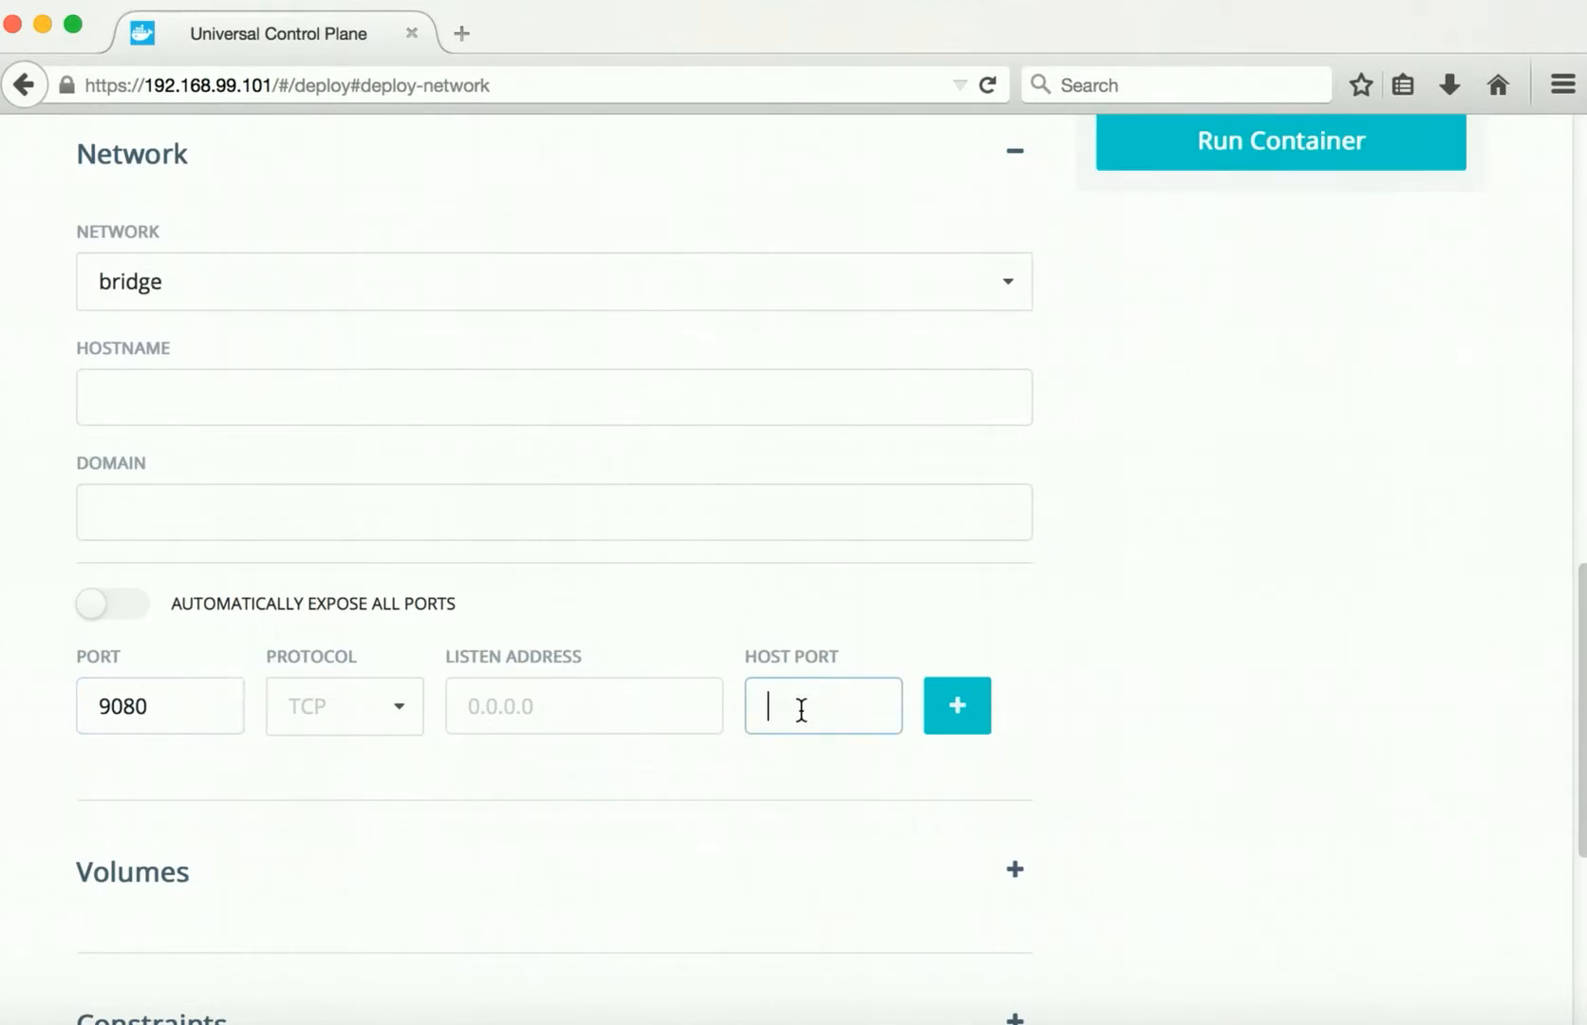
type("9080")
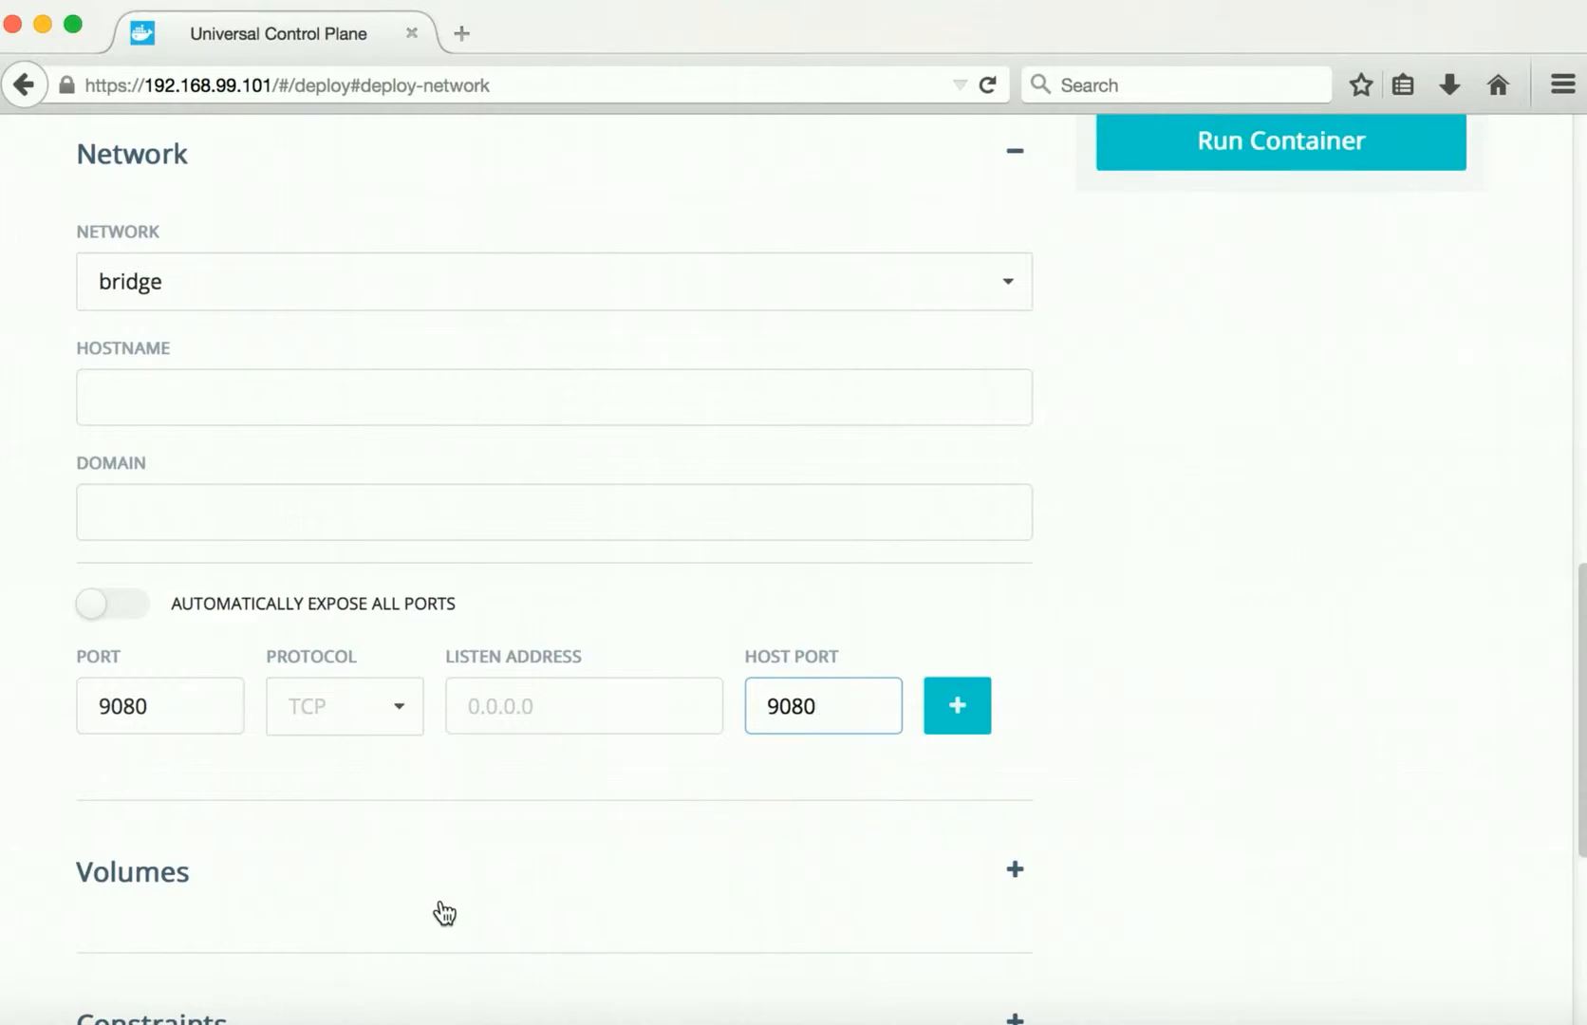
scroll("down", 3)
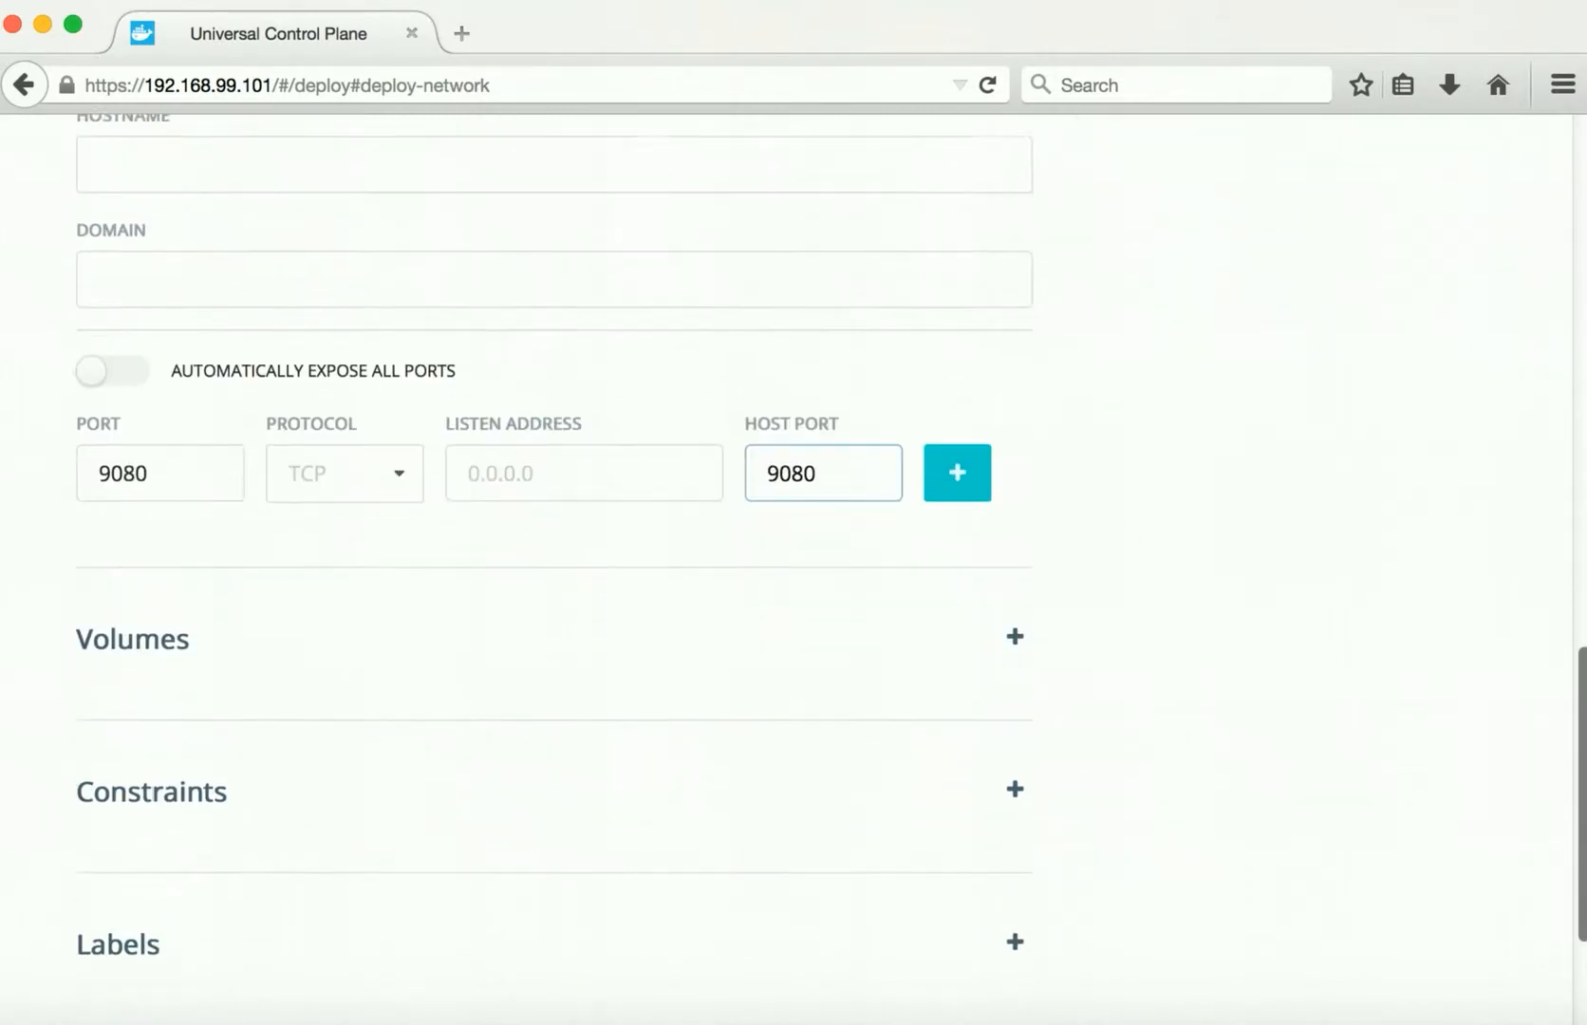
scroll("down", 3)
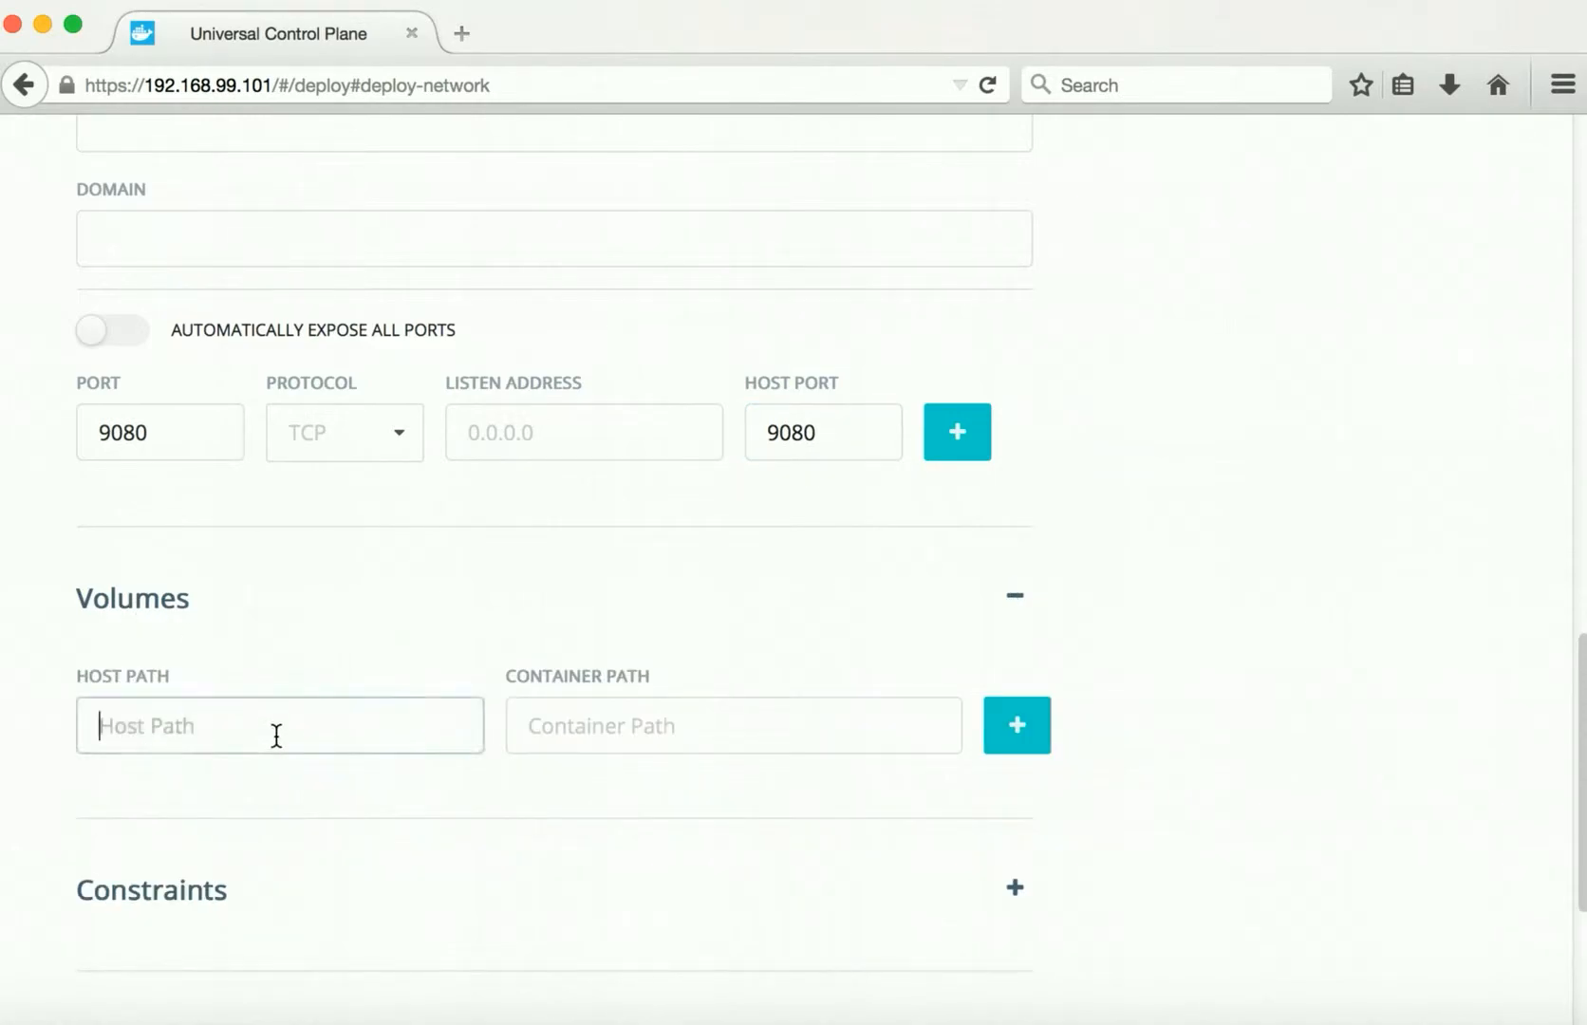
Step: Enter /Users/kavitha/Docker/DefaultServletEngine as the volume's host path
type("/Users")
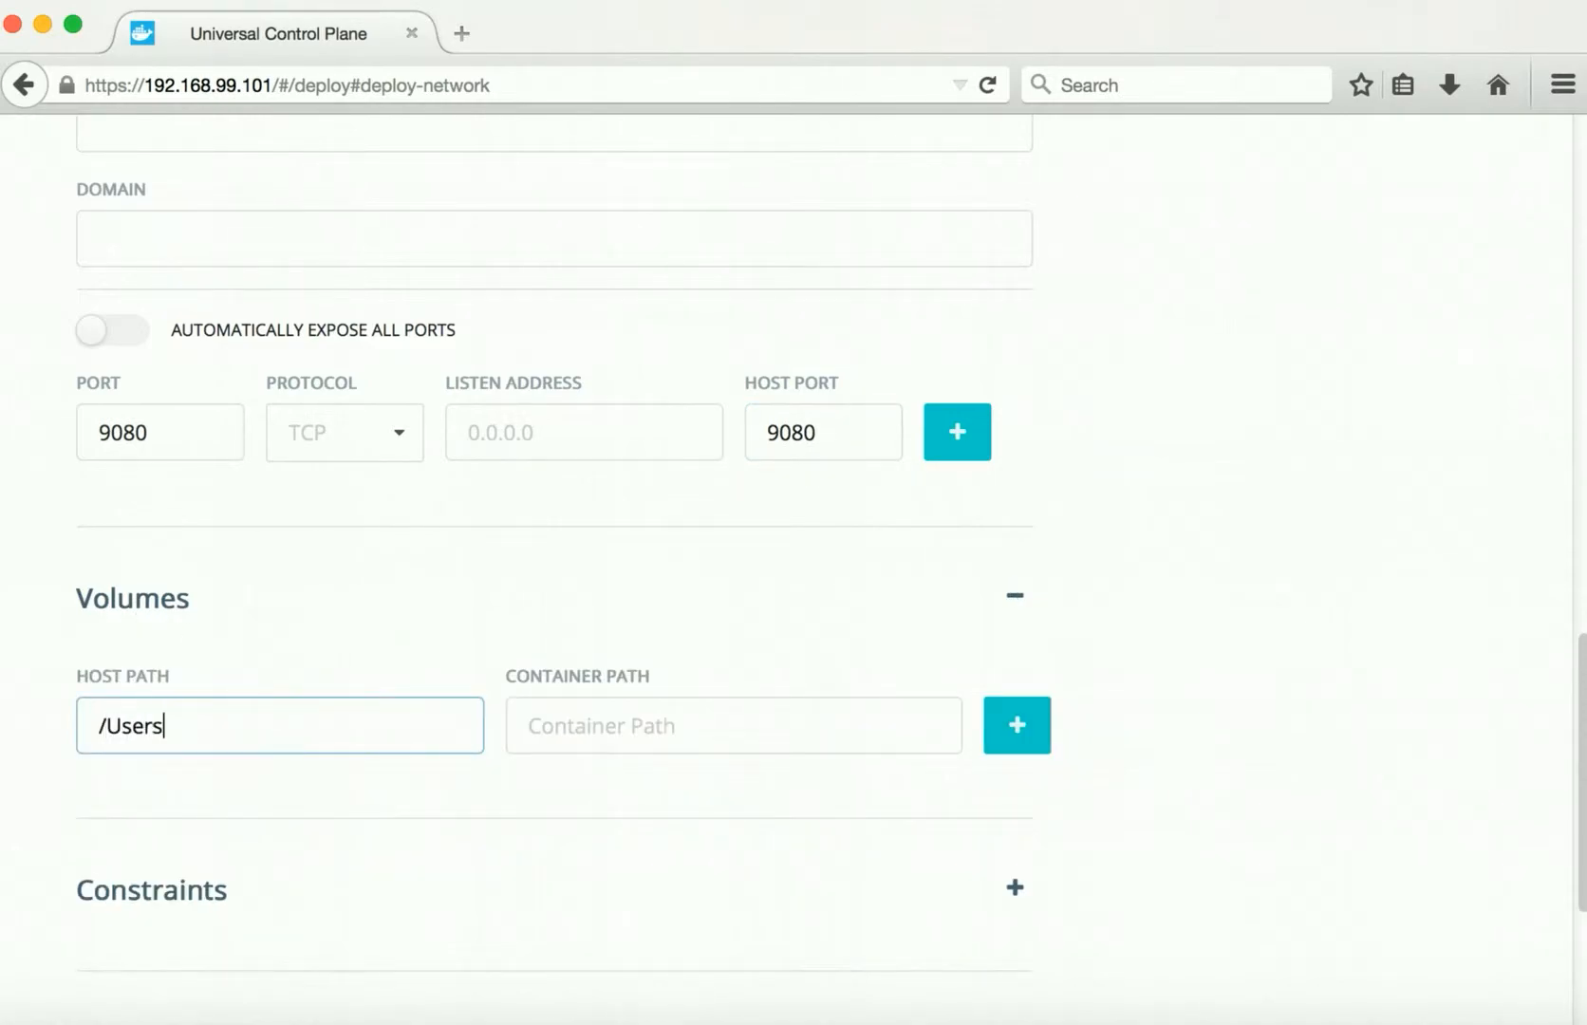
type("/kavitha/Documents/")
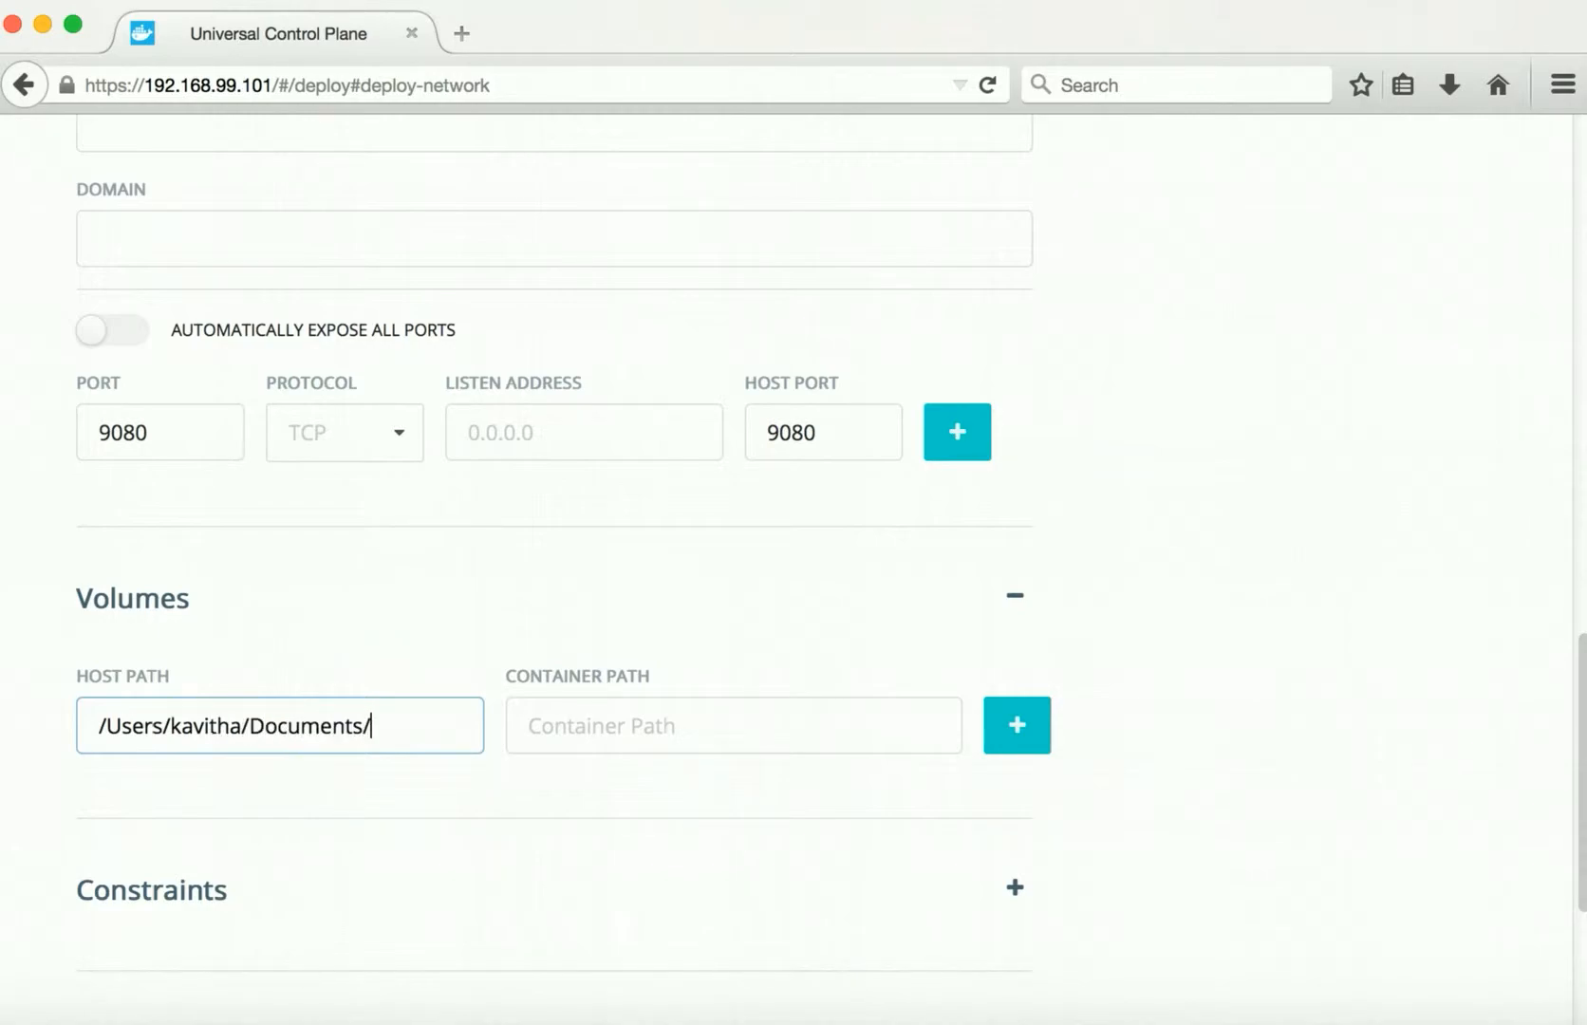
type("Docker/D")
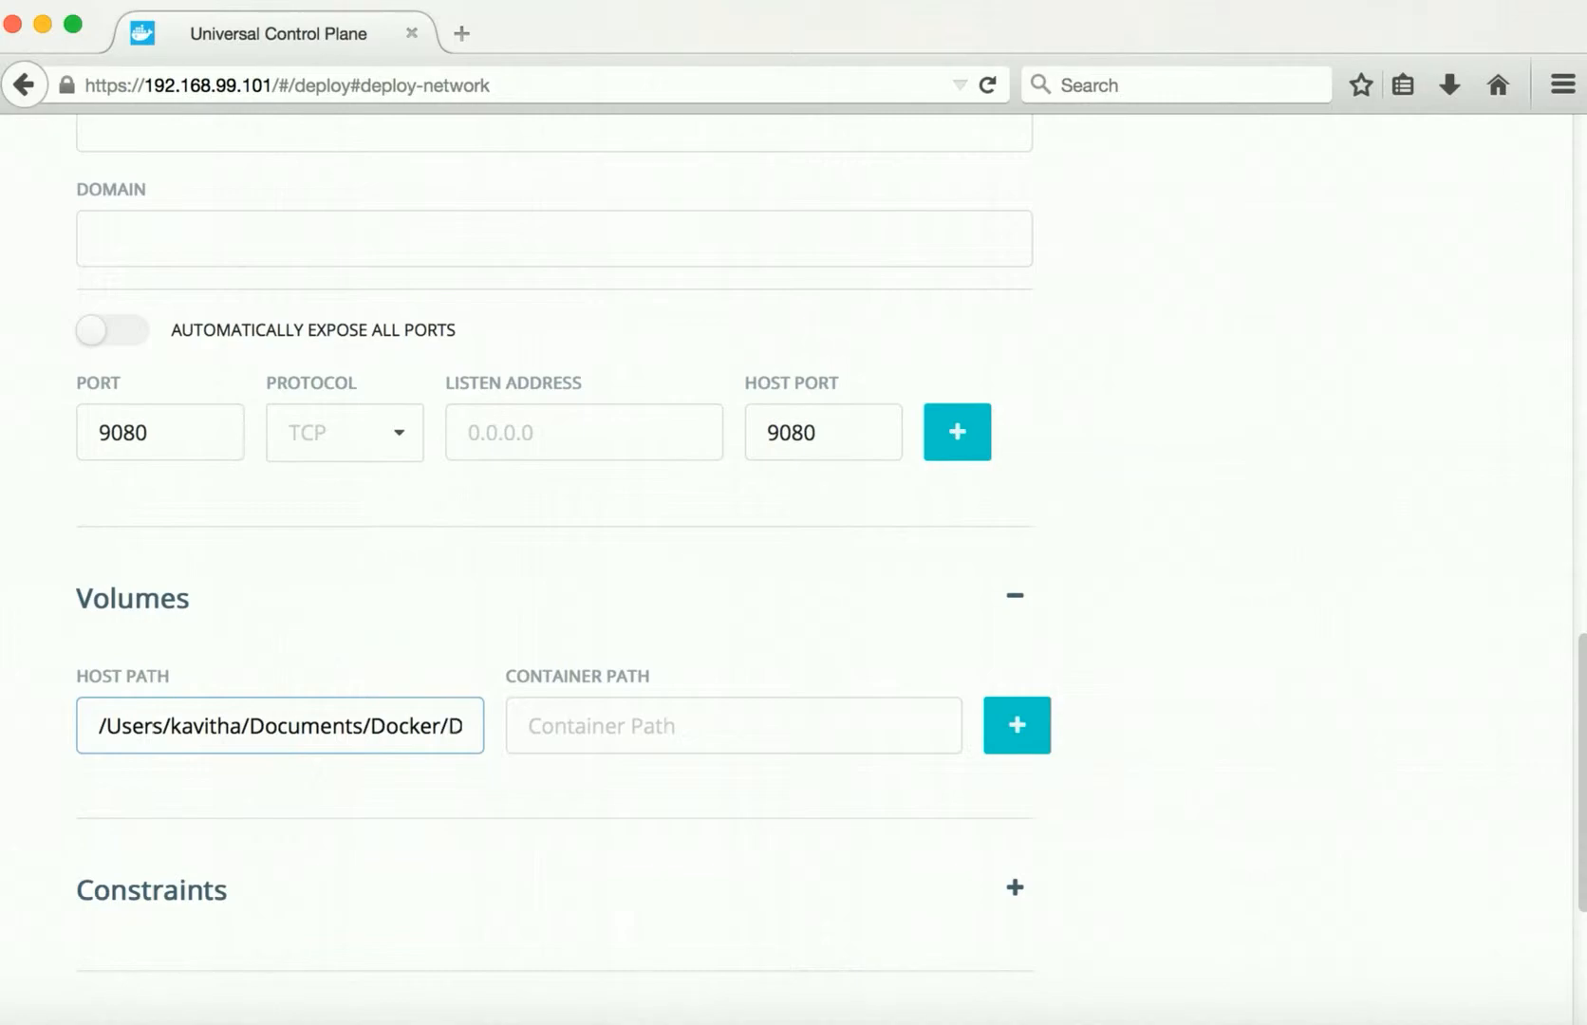
type("Default")
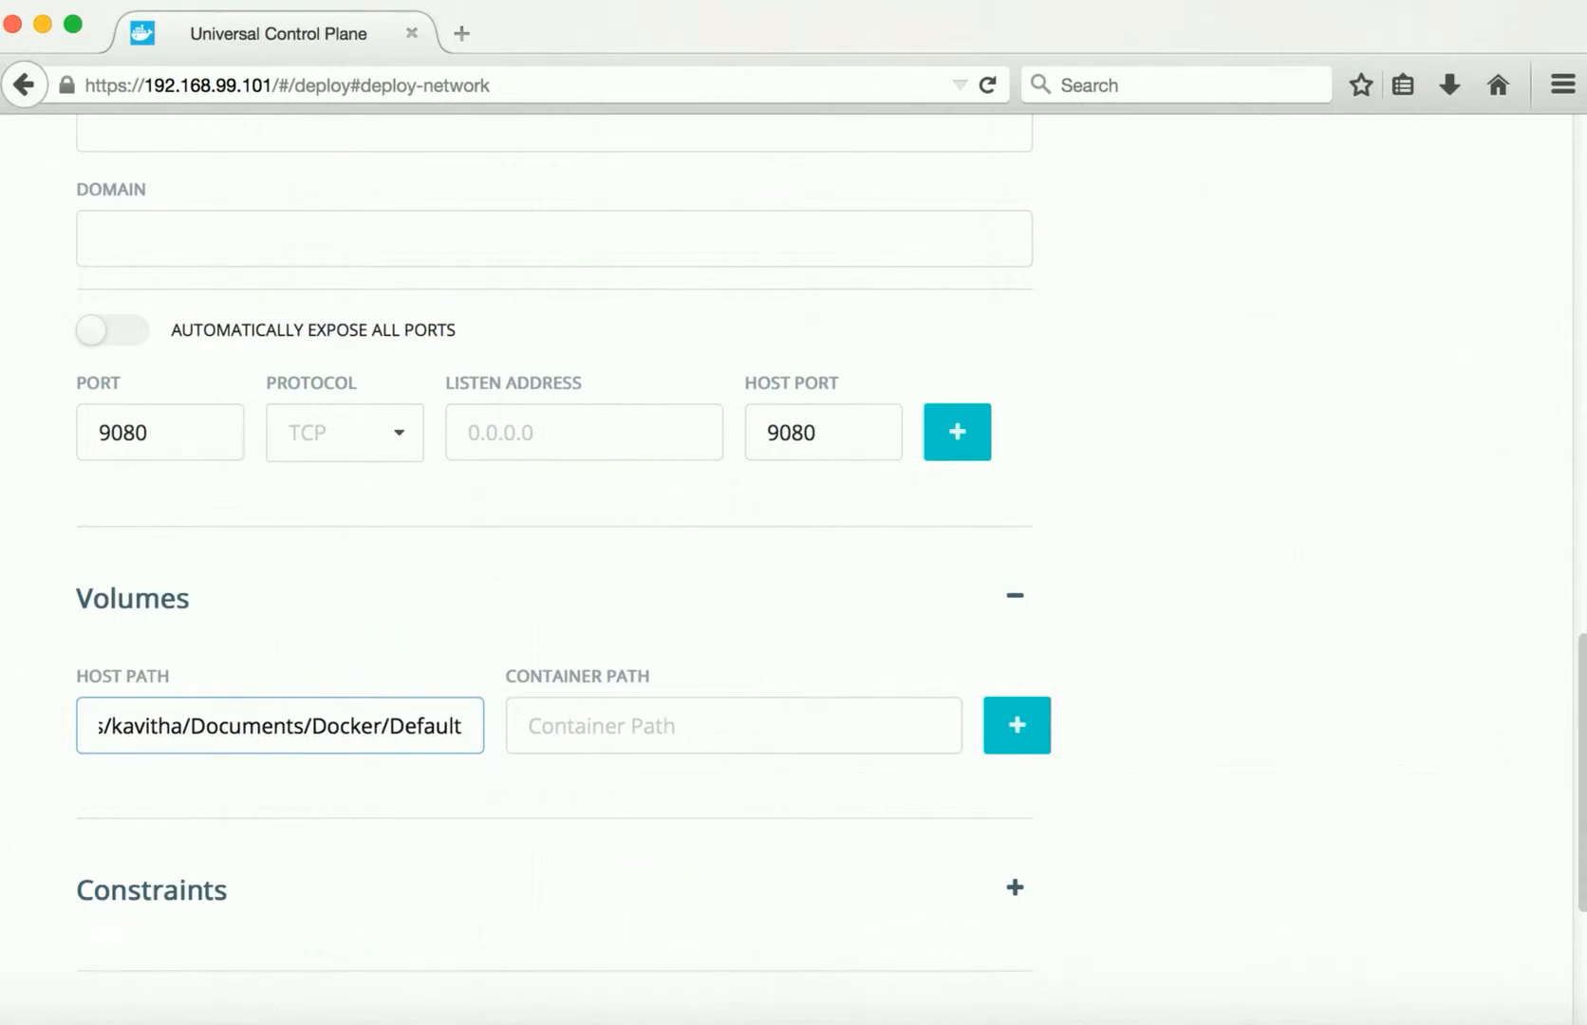
type("Servlet")
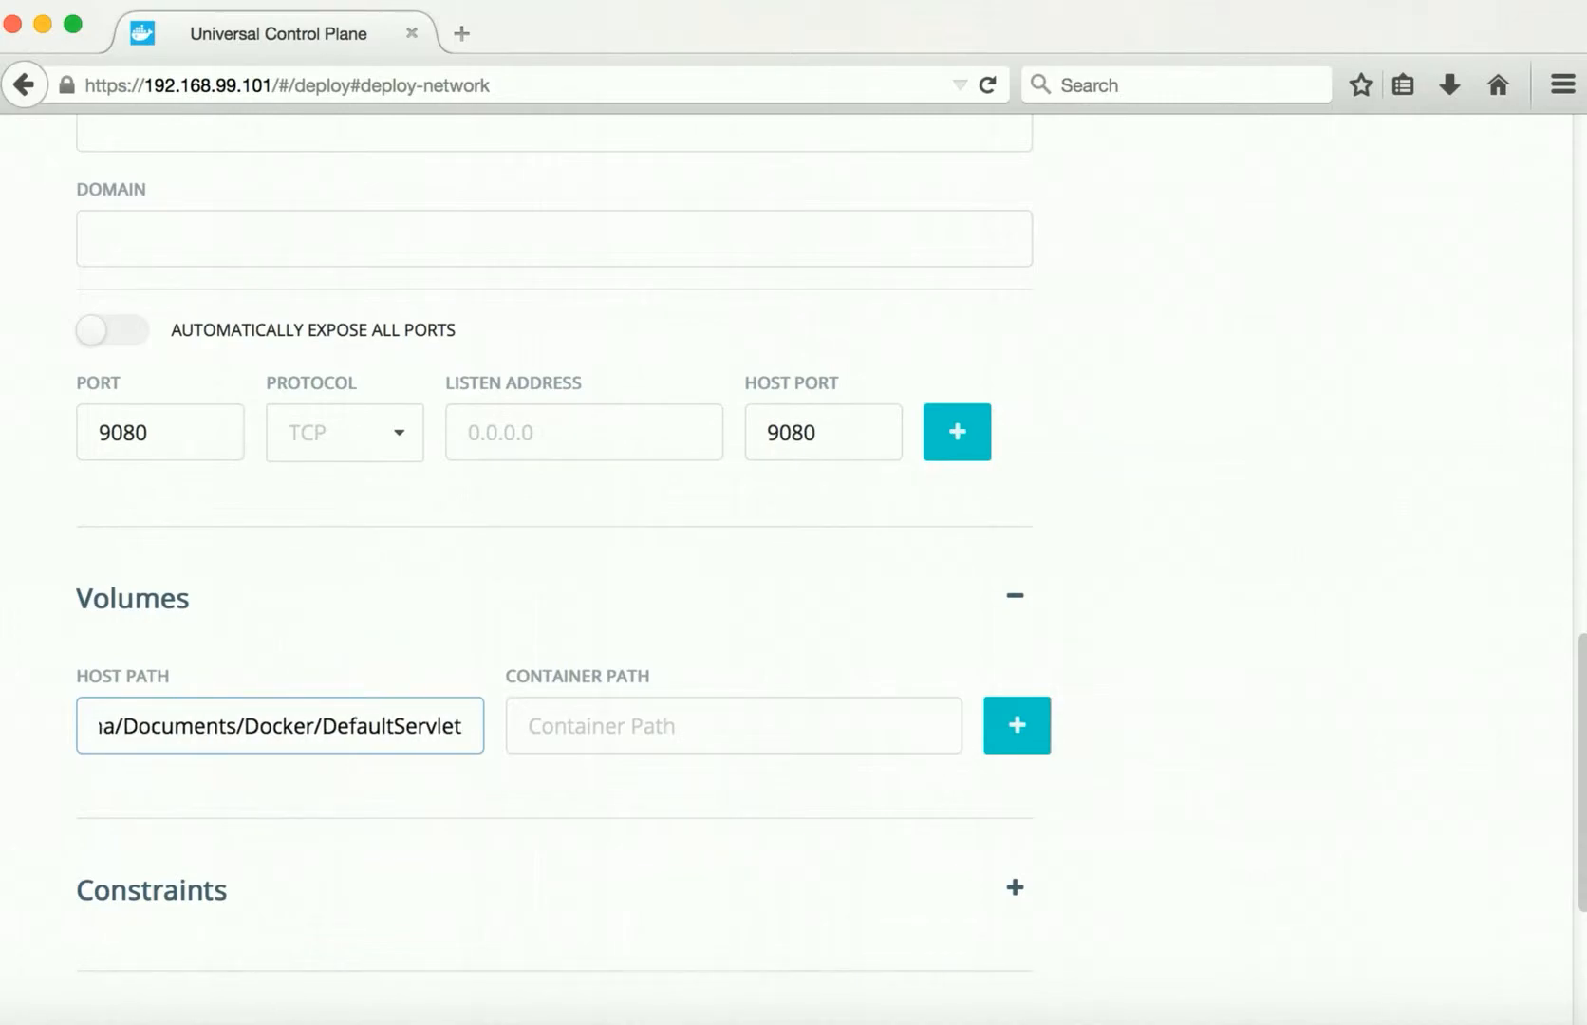
type("Engine")
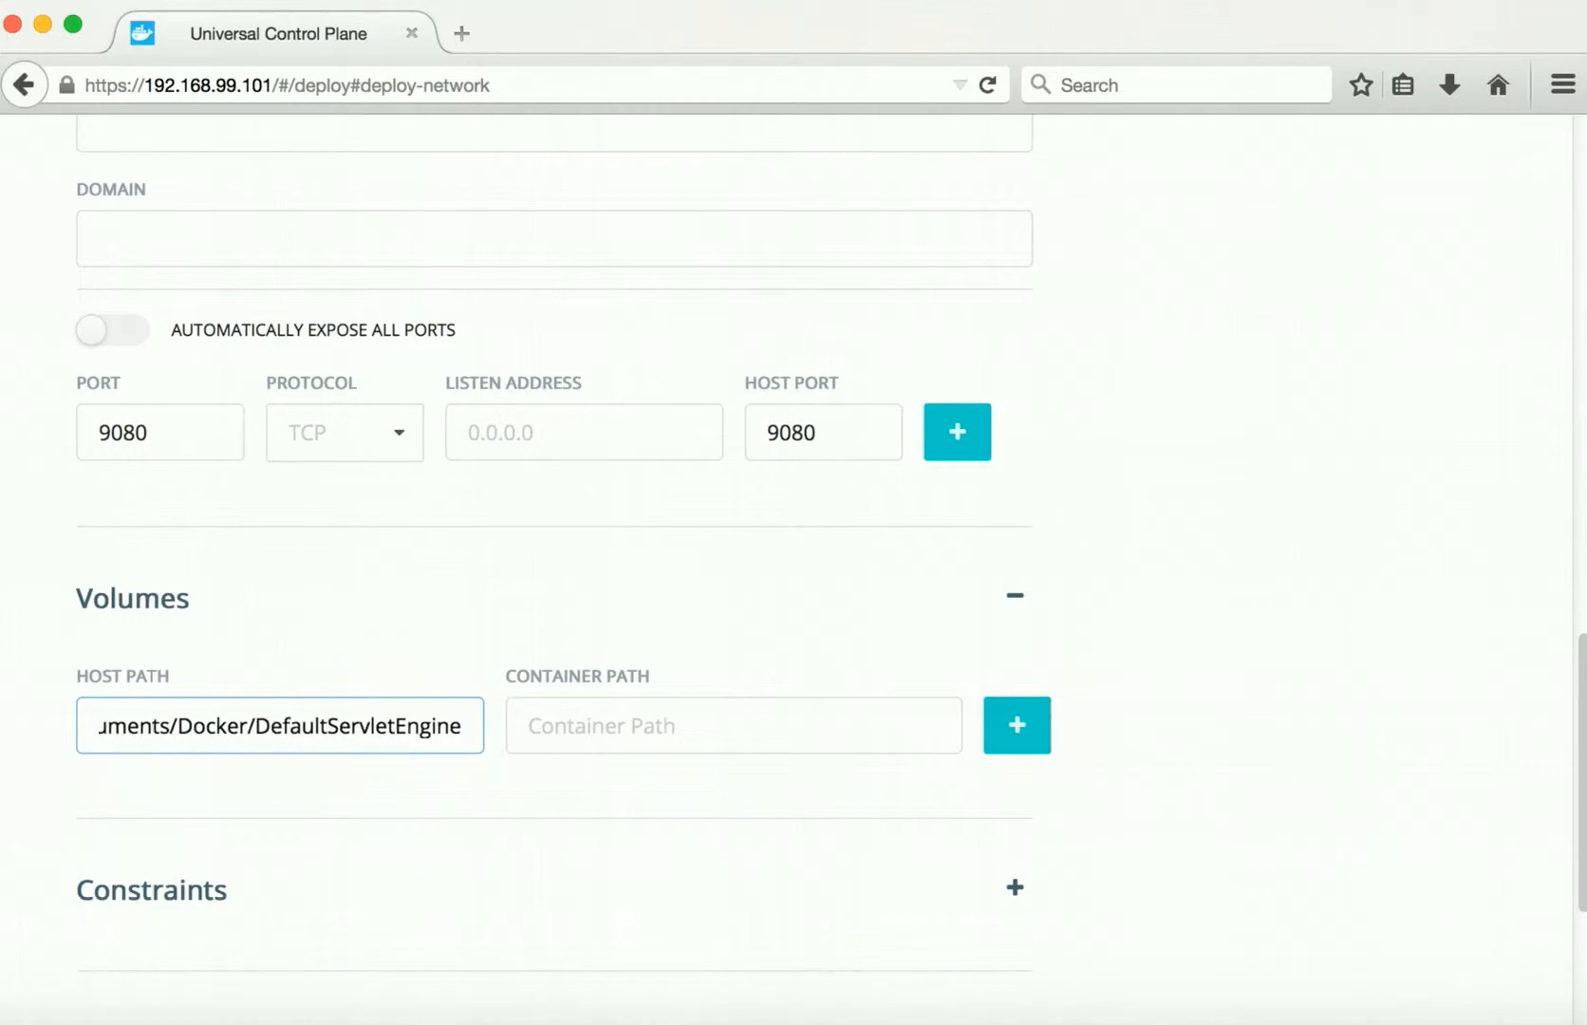
Step: Mount it at /opt/ibm/wlp/usr/servers/defaultServer and run the liberty1 container
type("/opt")
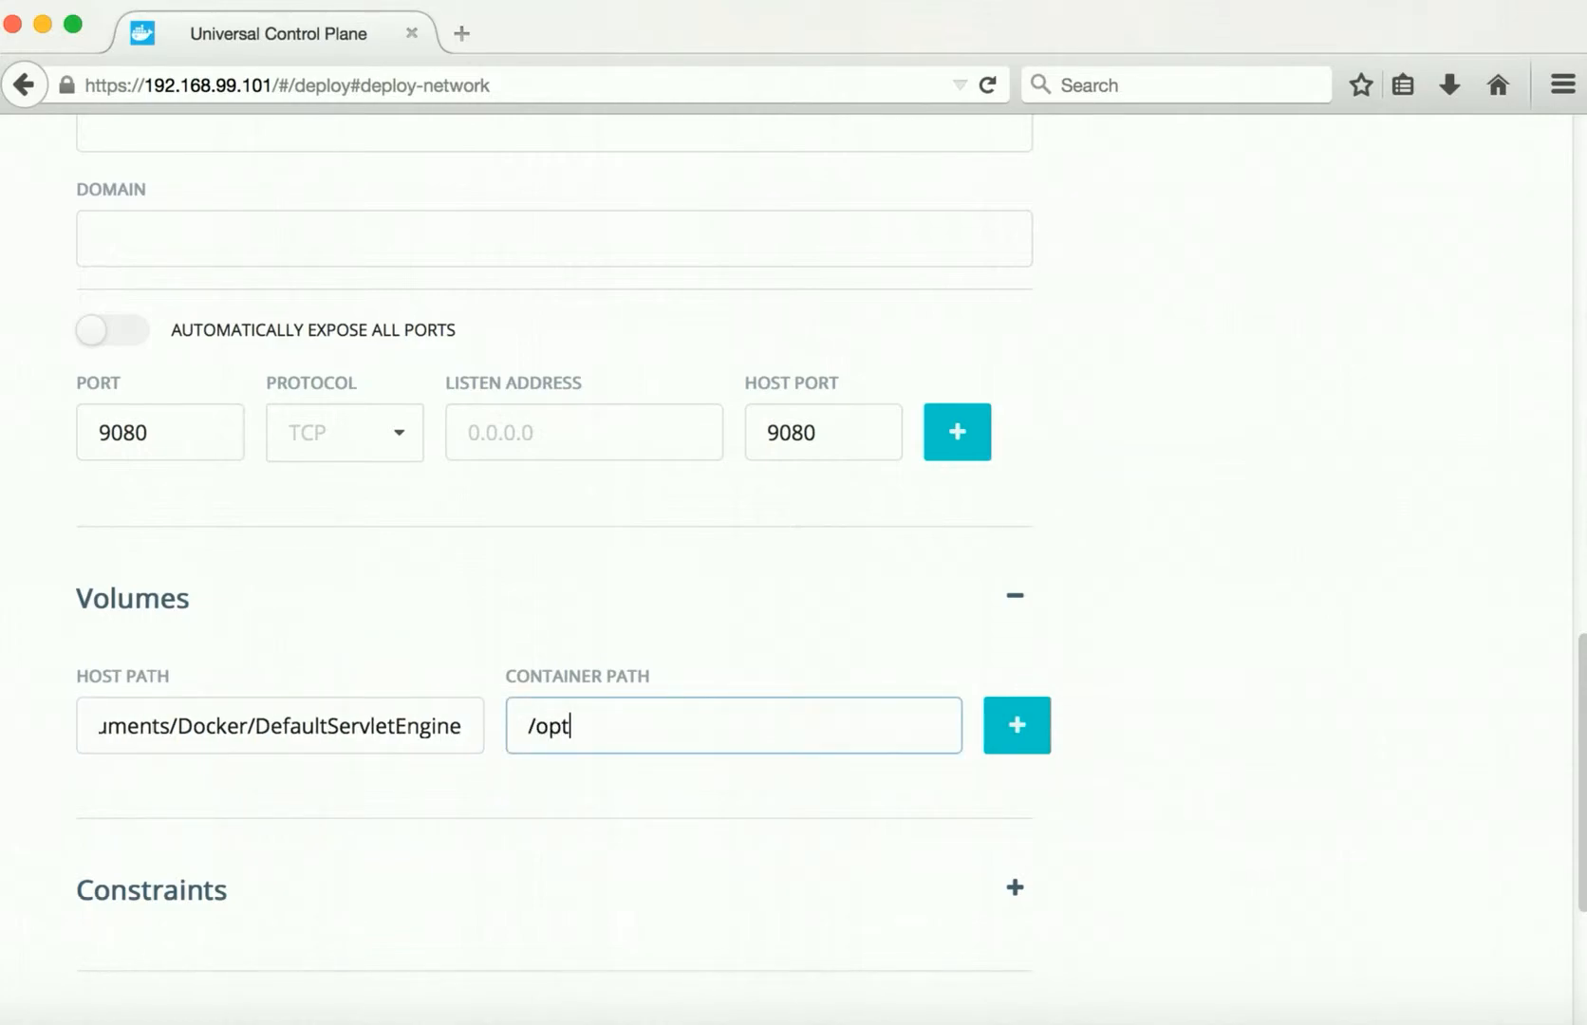
type("/ibm/wlp")
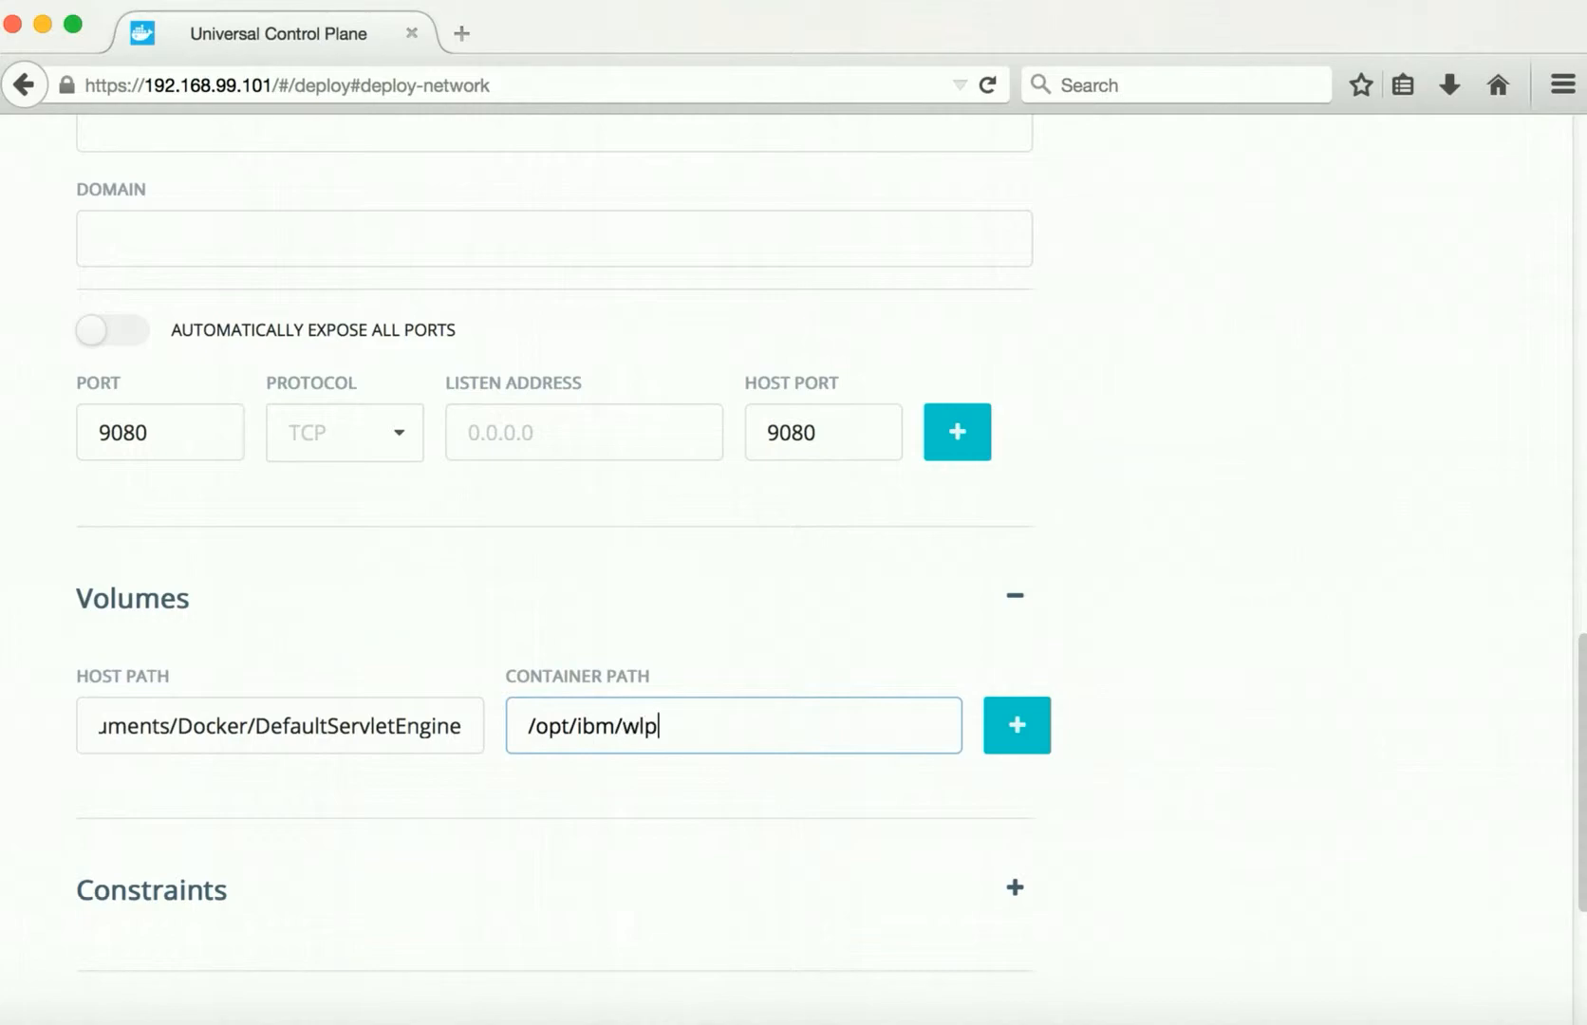
type("/usr/serve")
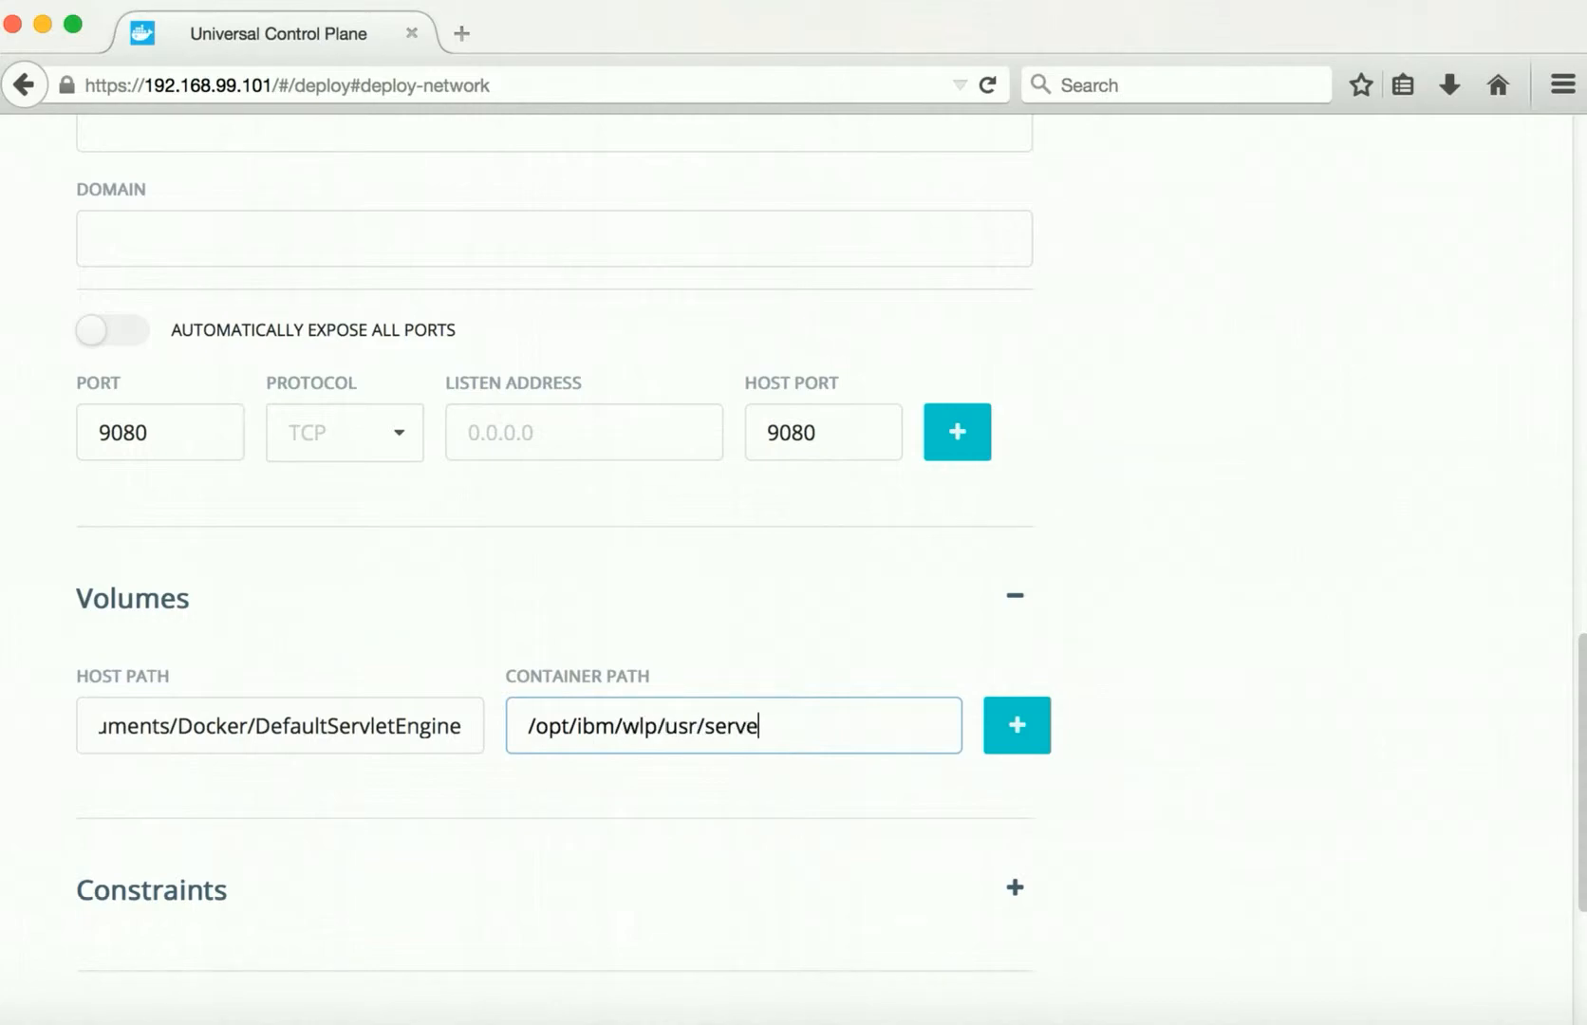
type("rs/default")
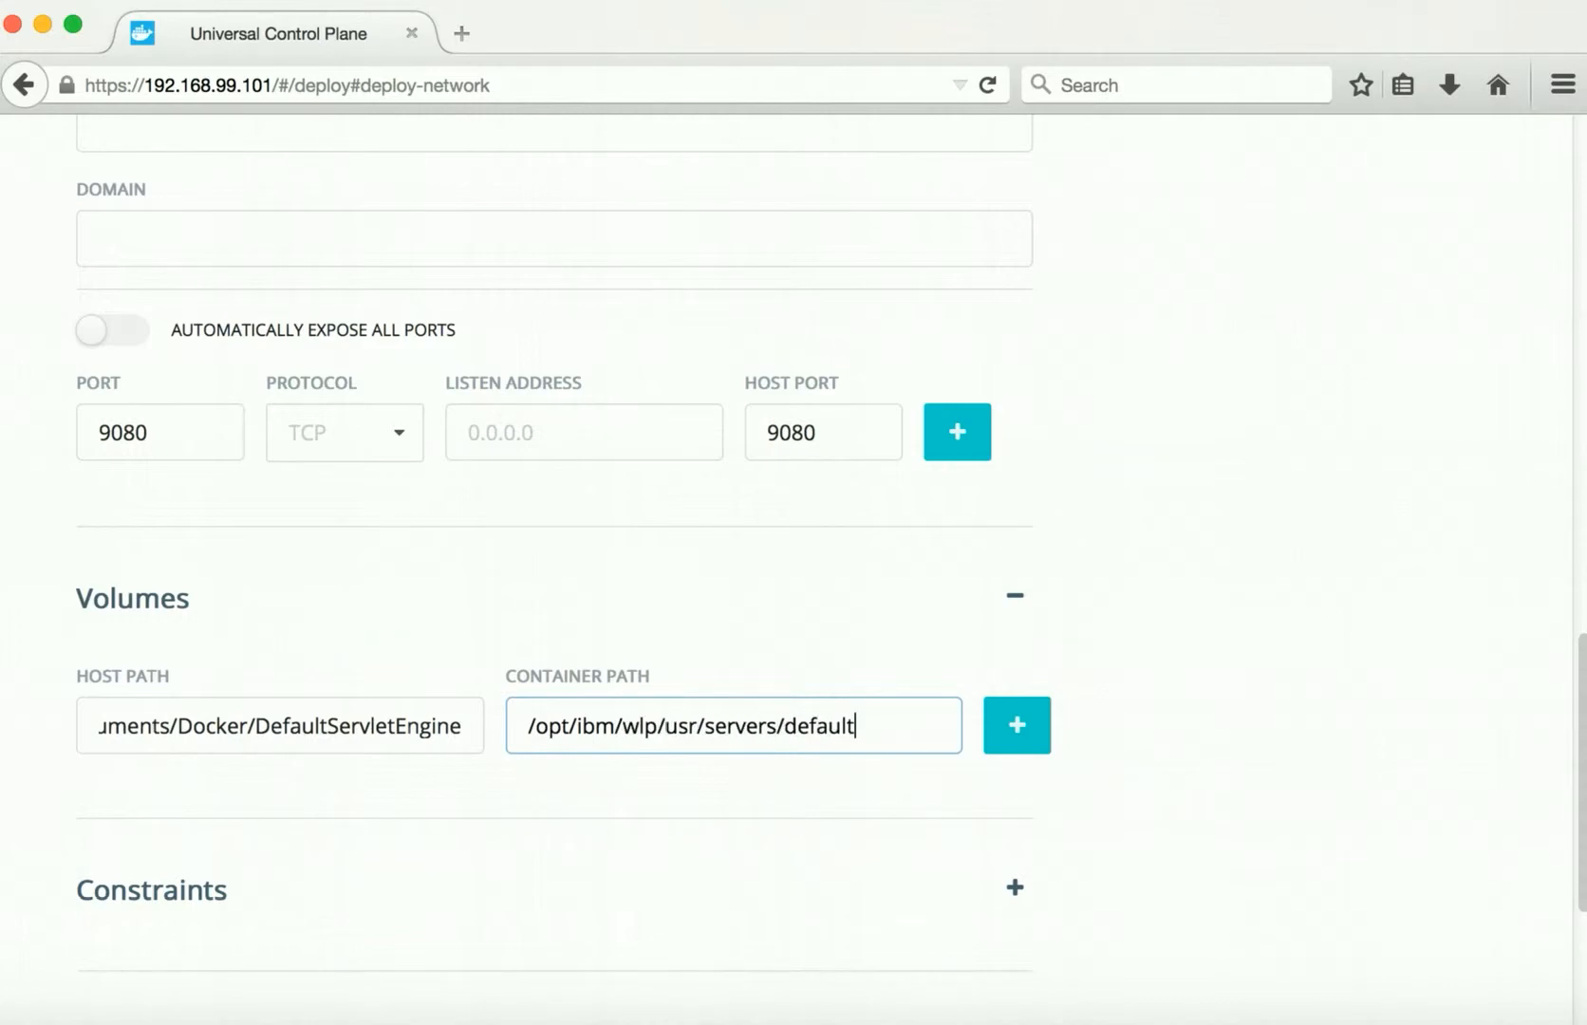
type("Server")
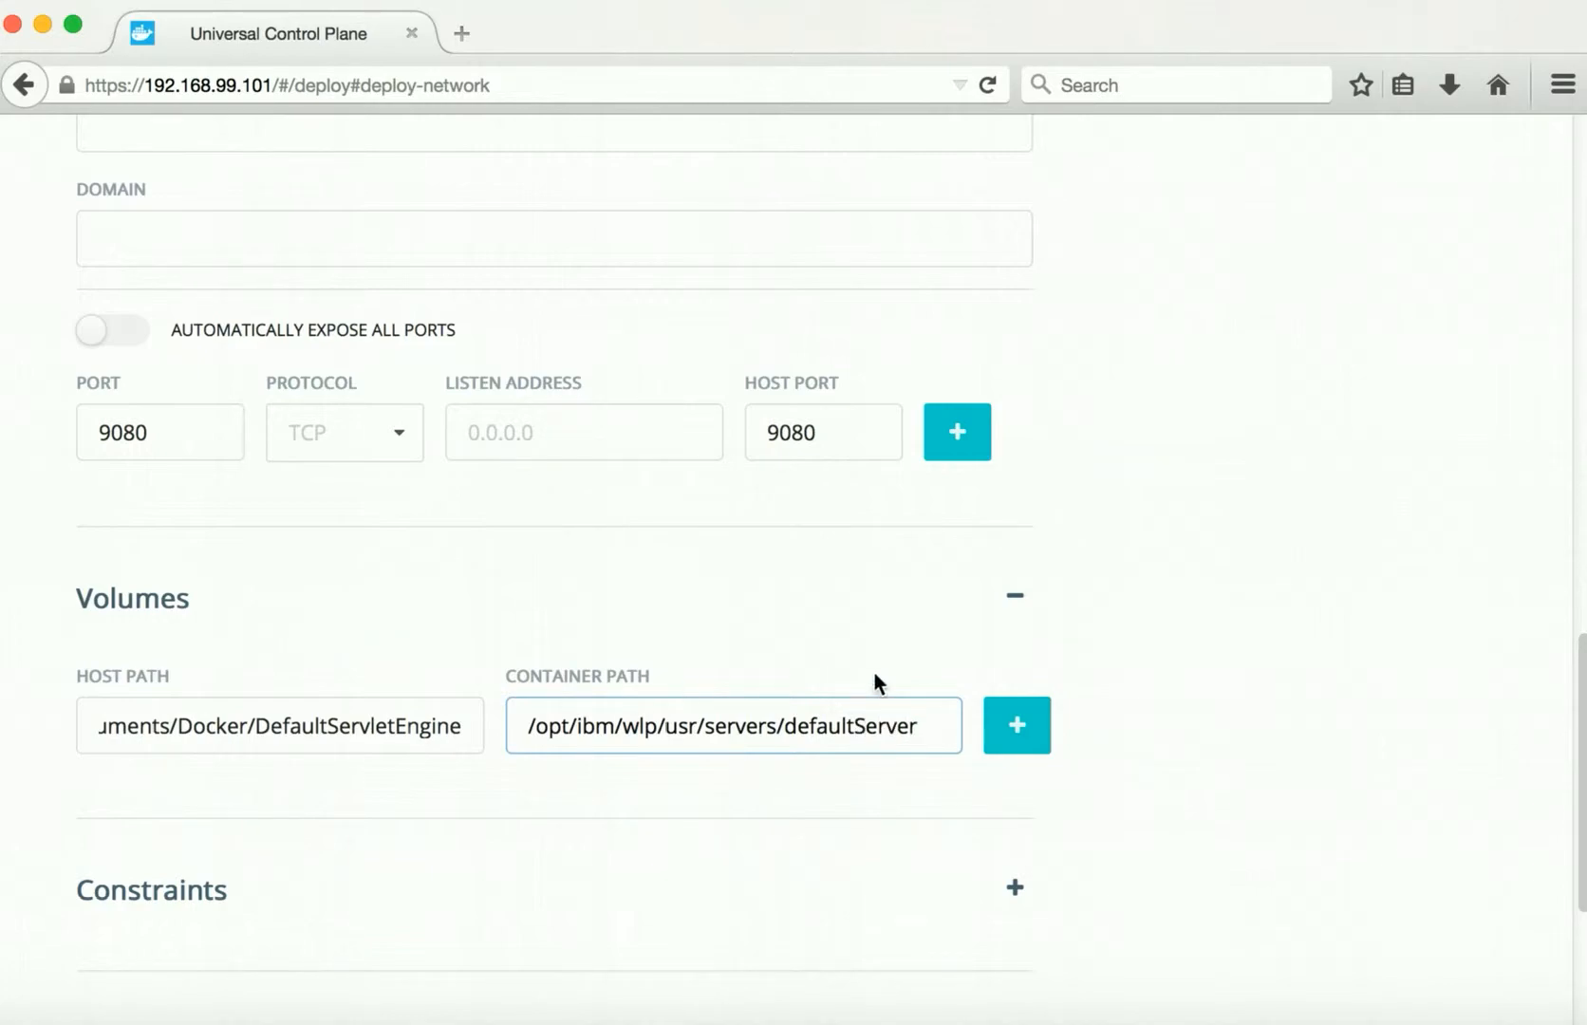
scroll("down", 3)
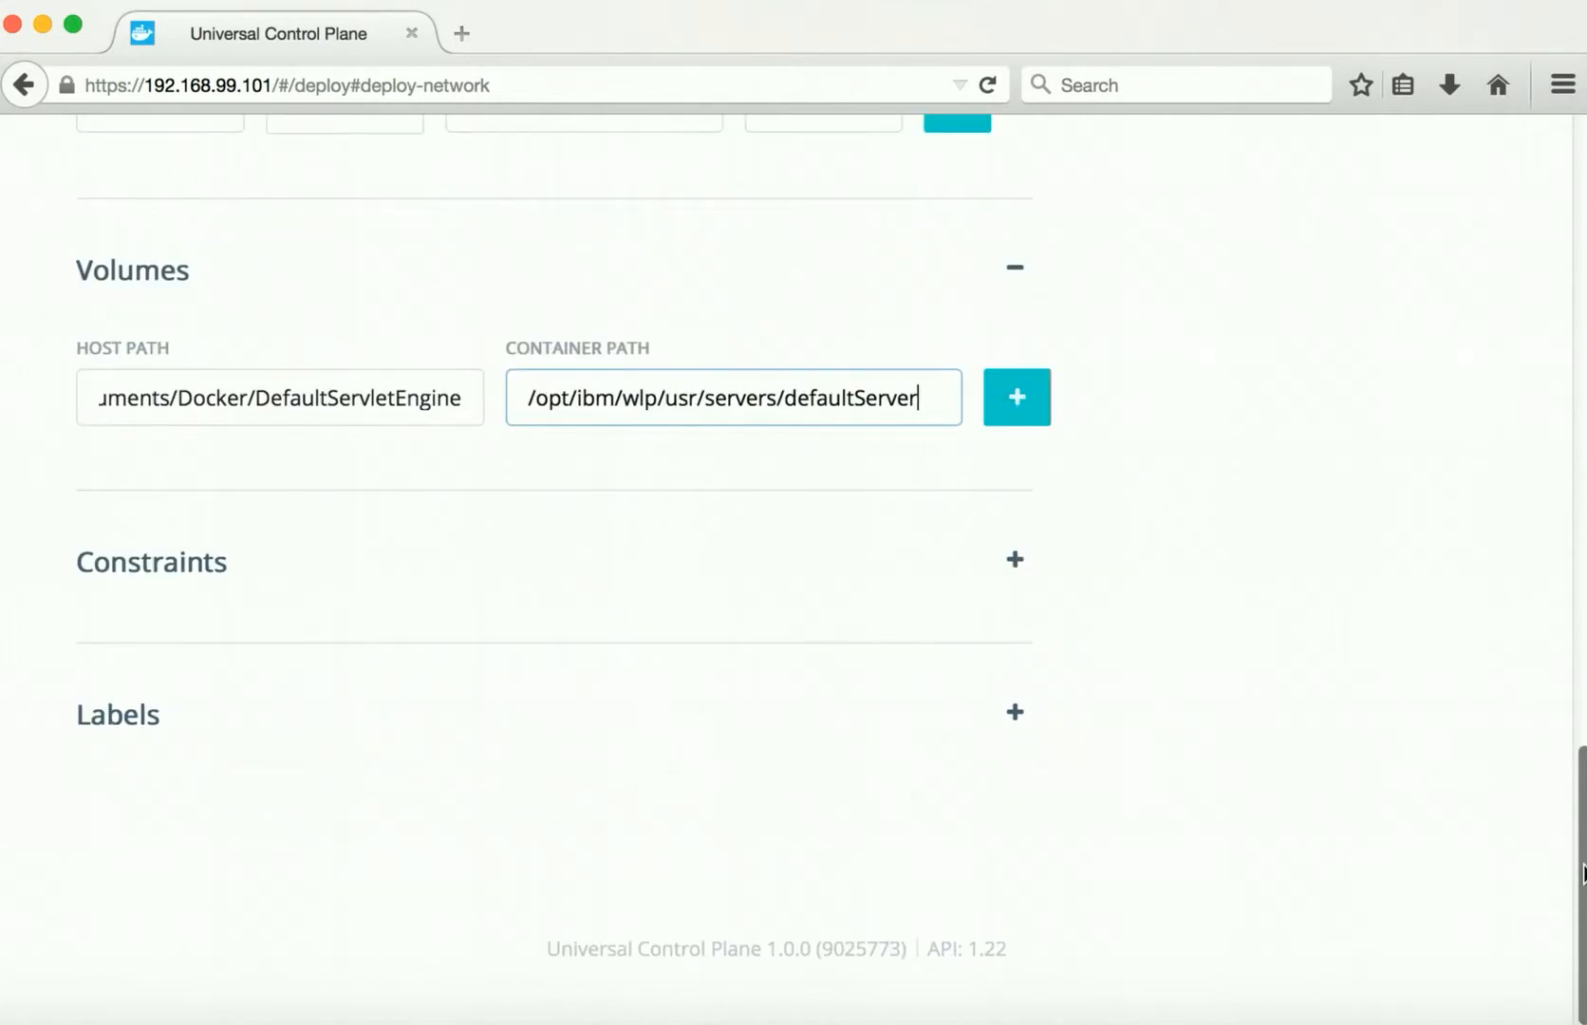
scroll("down", 3)
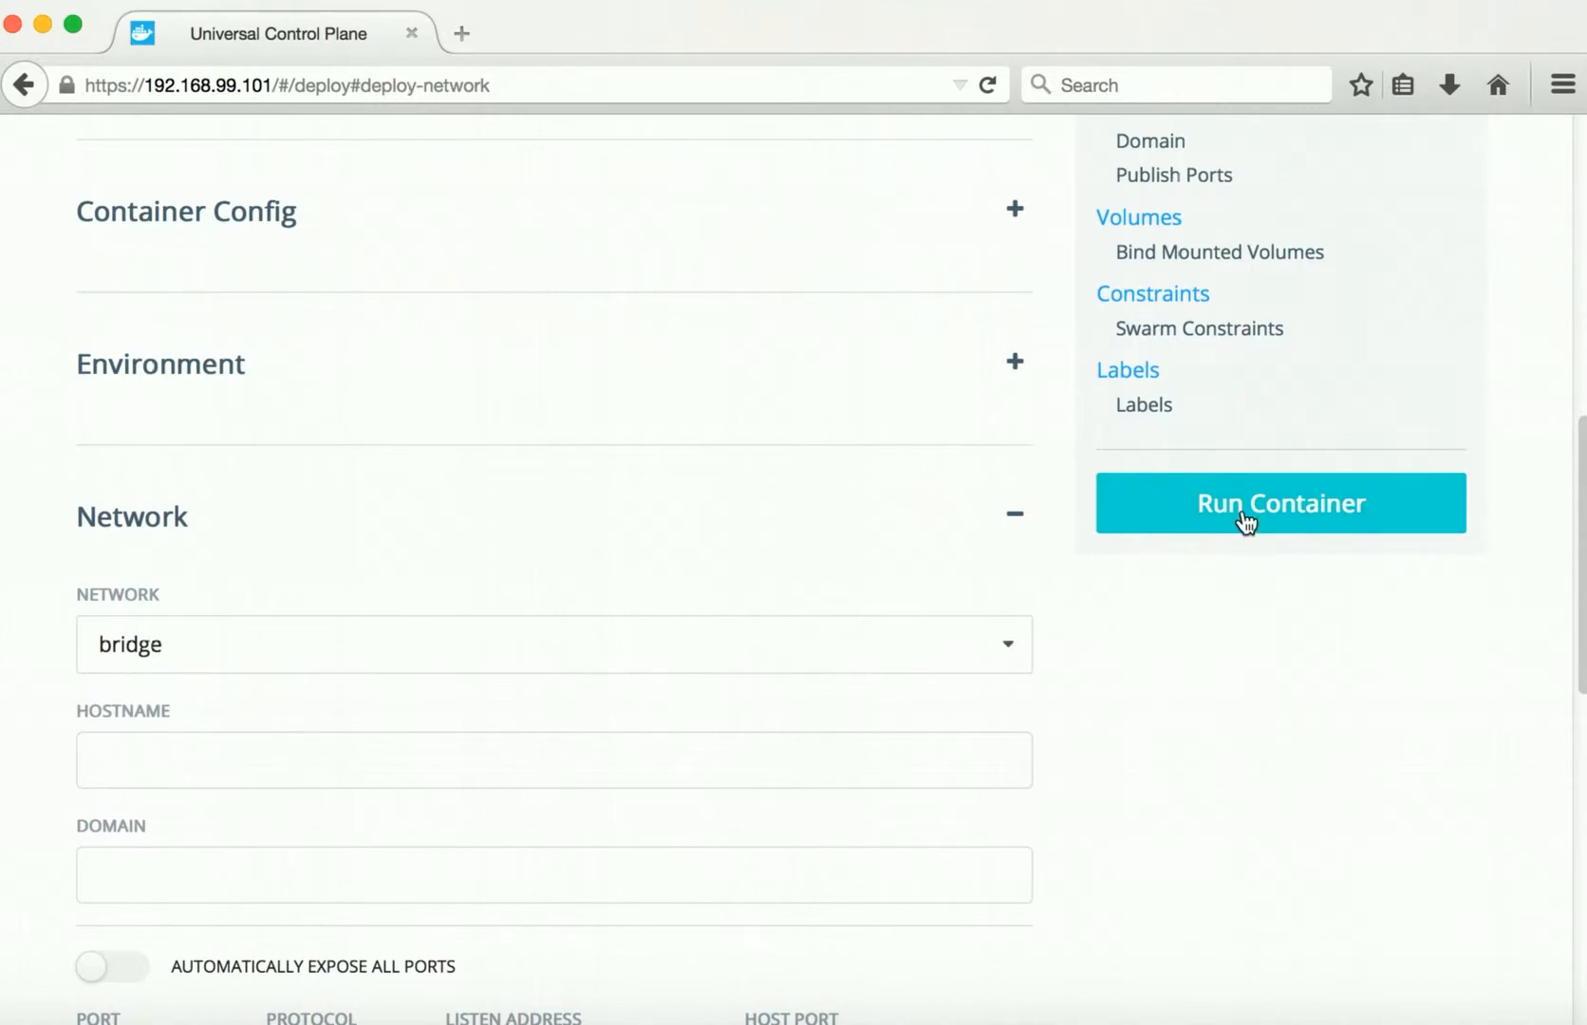
left_click(1279, 503)
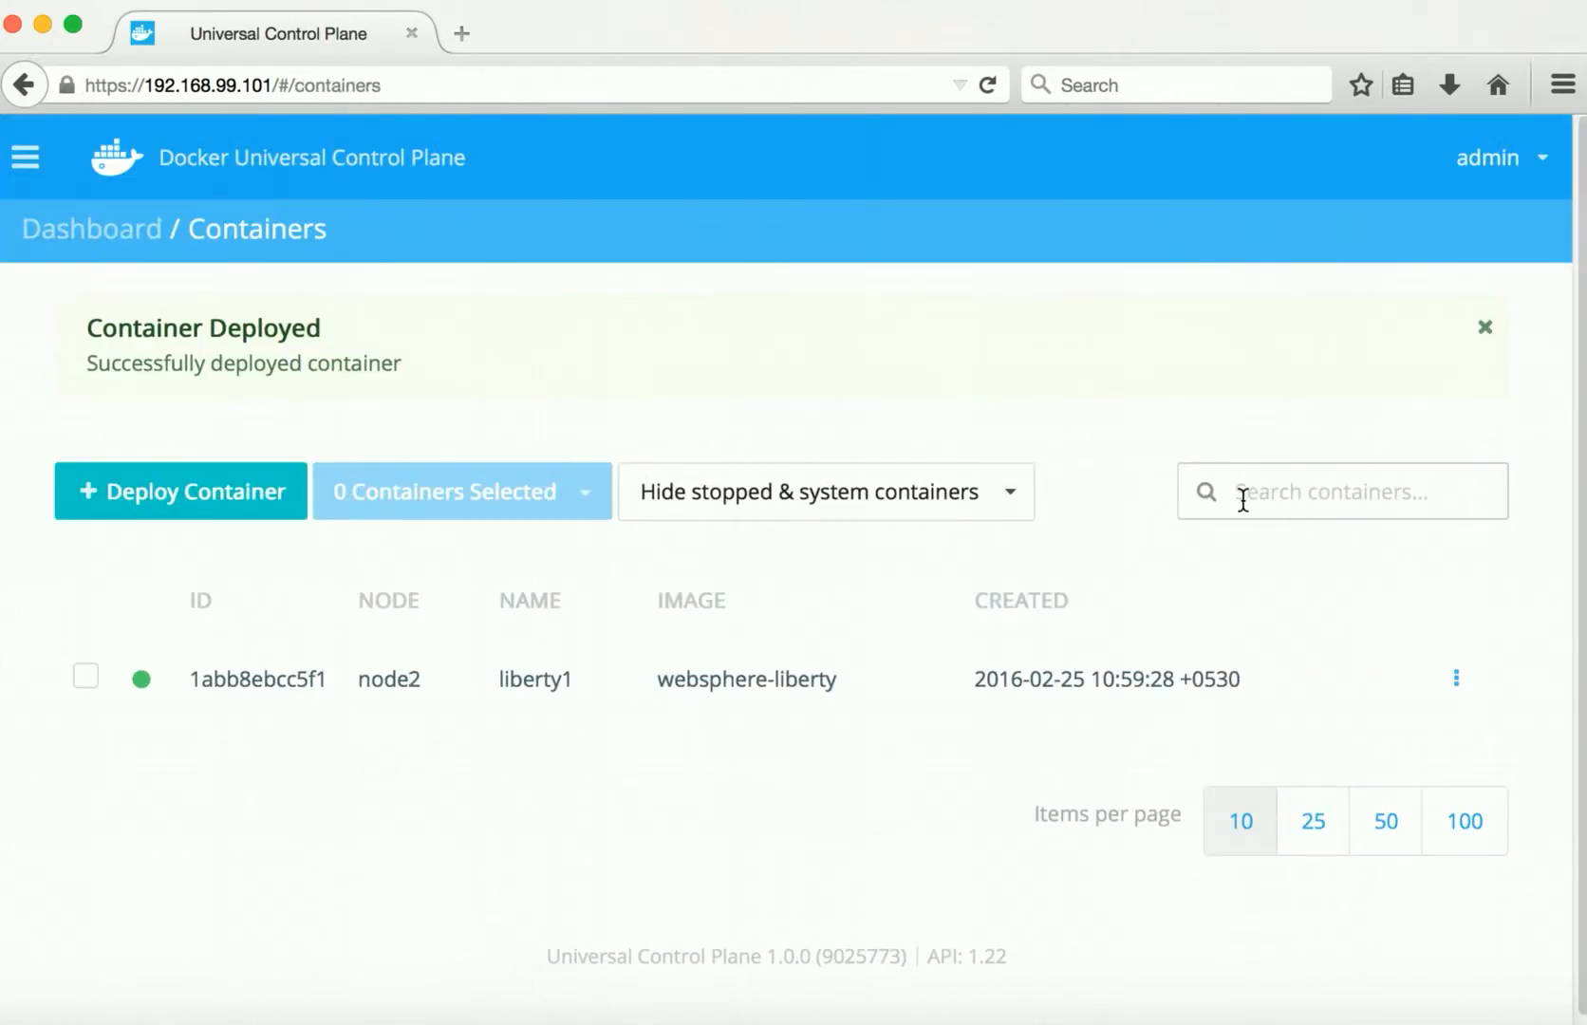
mouse_move(595, 658)
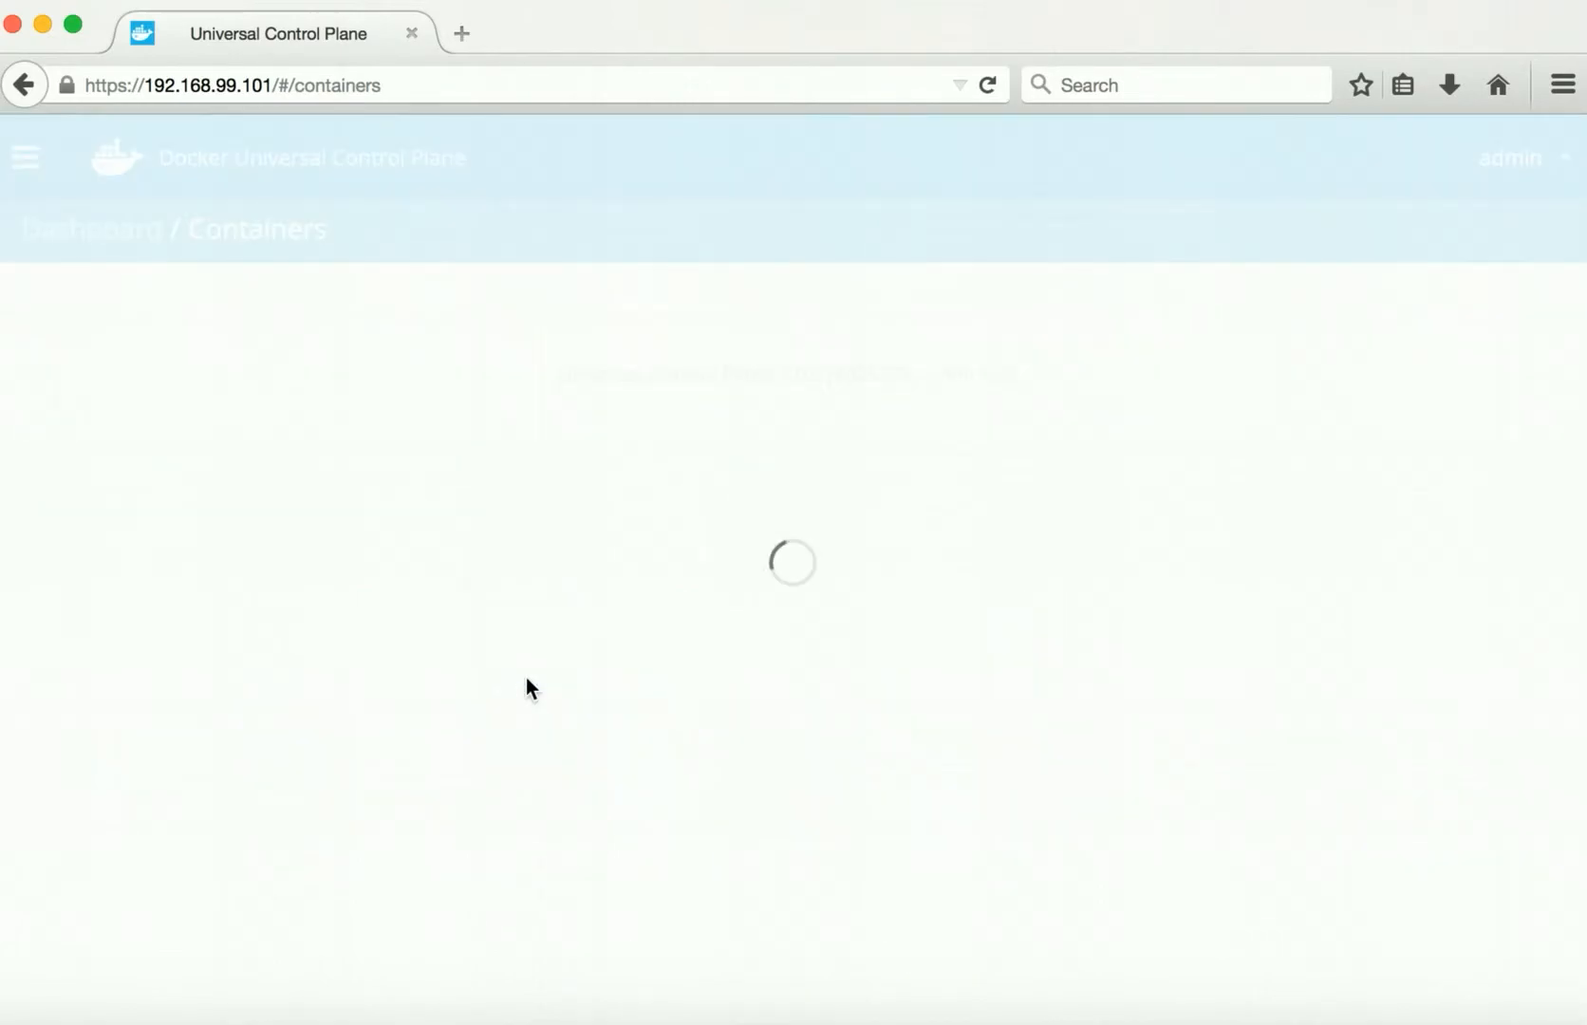
Step: Open liberty1's logs and scroll to the Sample1 application starting on port 9080
left_click(528, 688)
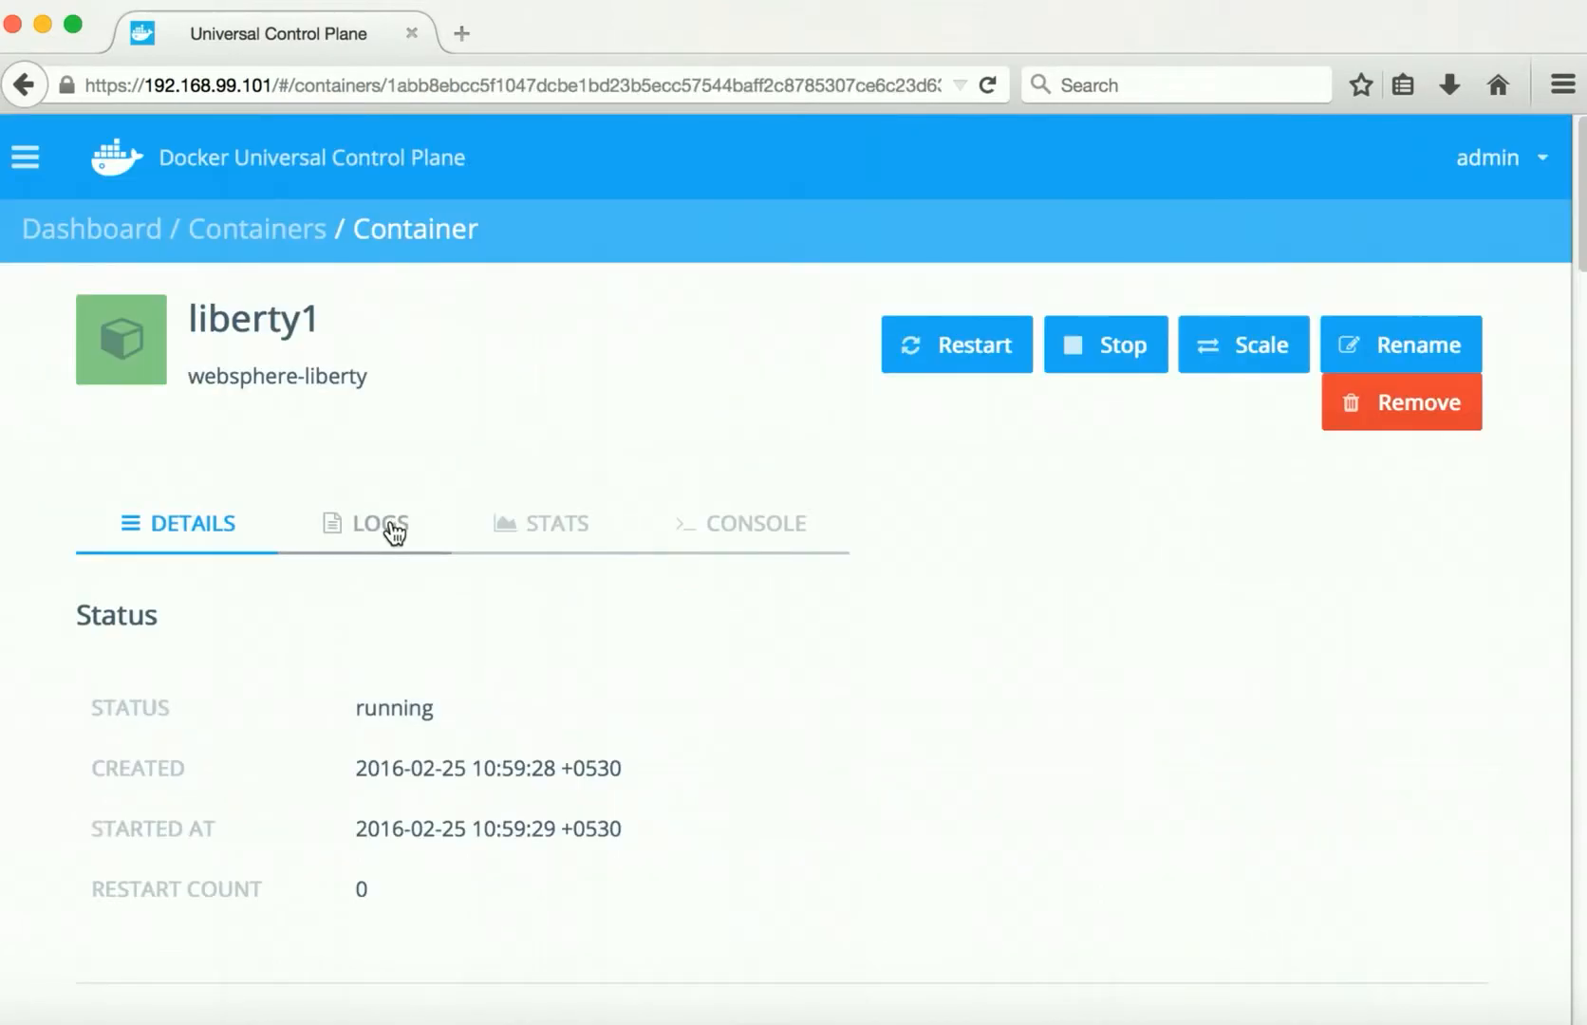
left_click(379, 523)
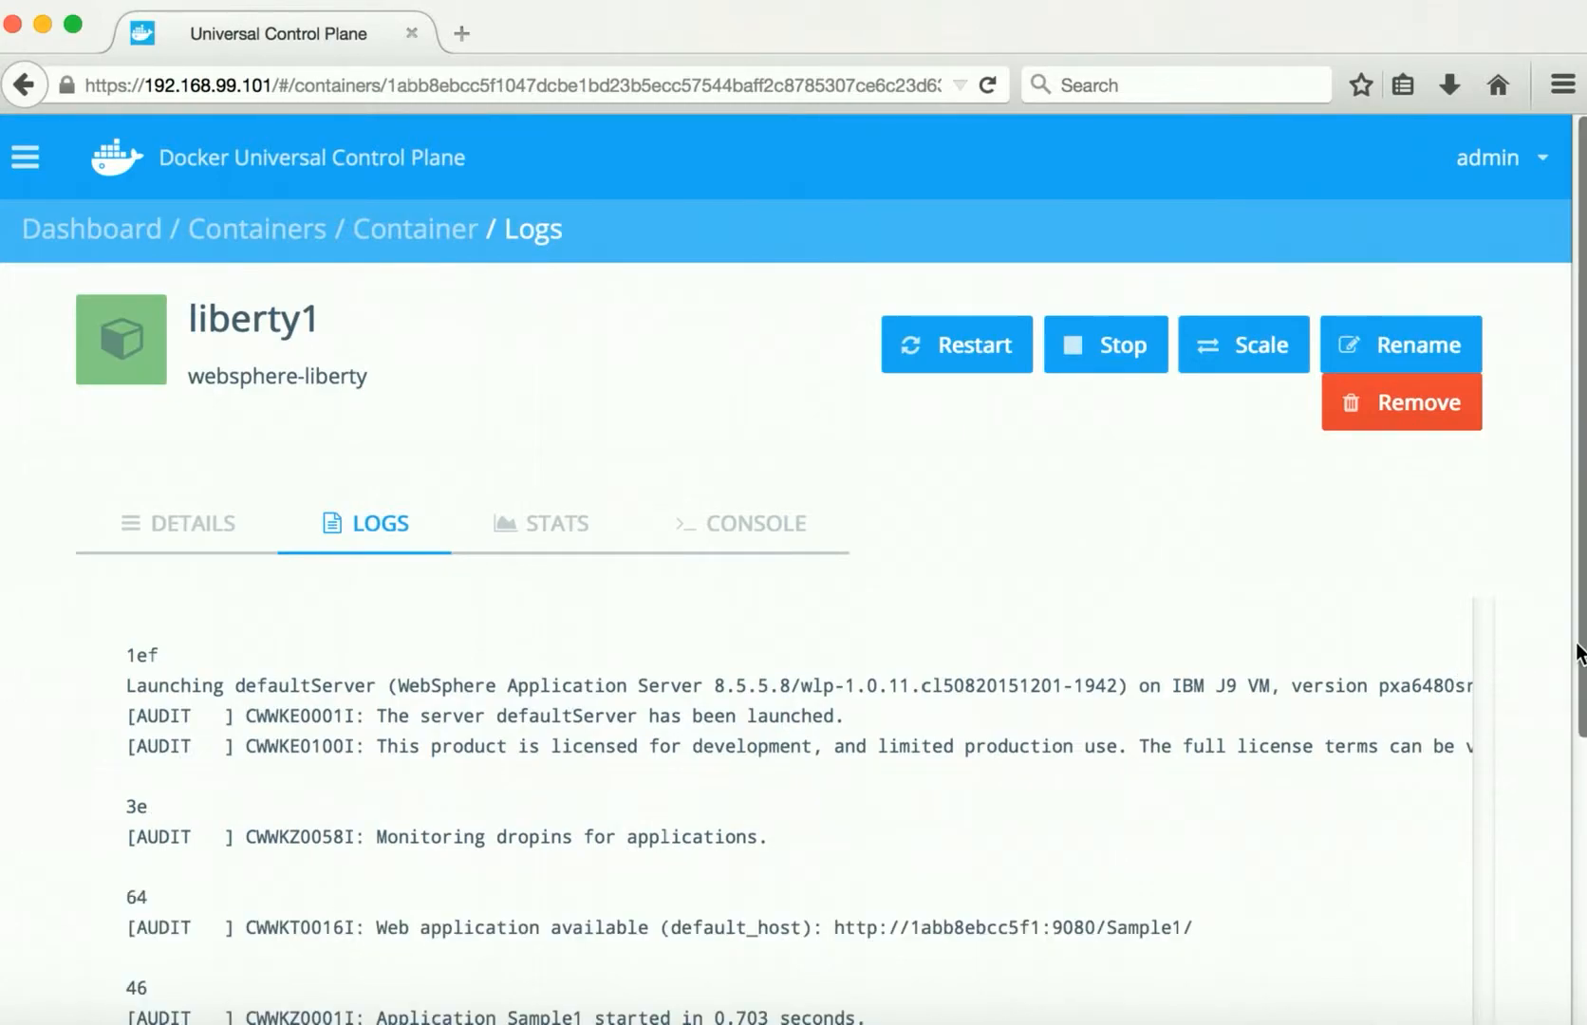
scroll("down", 3)
type("https://192.168.99.102:")
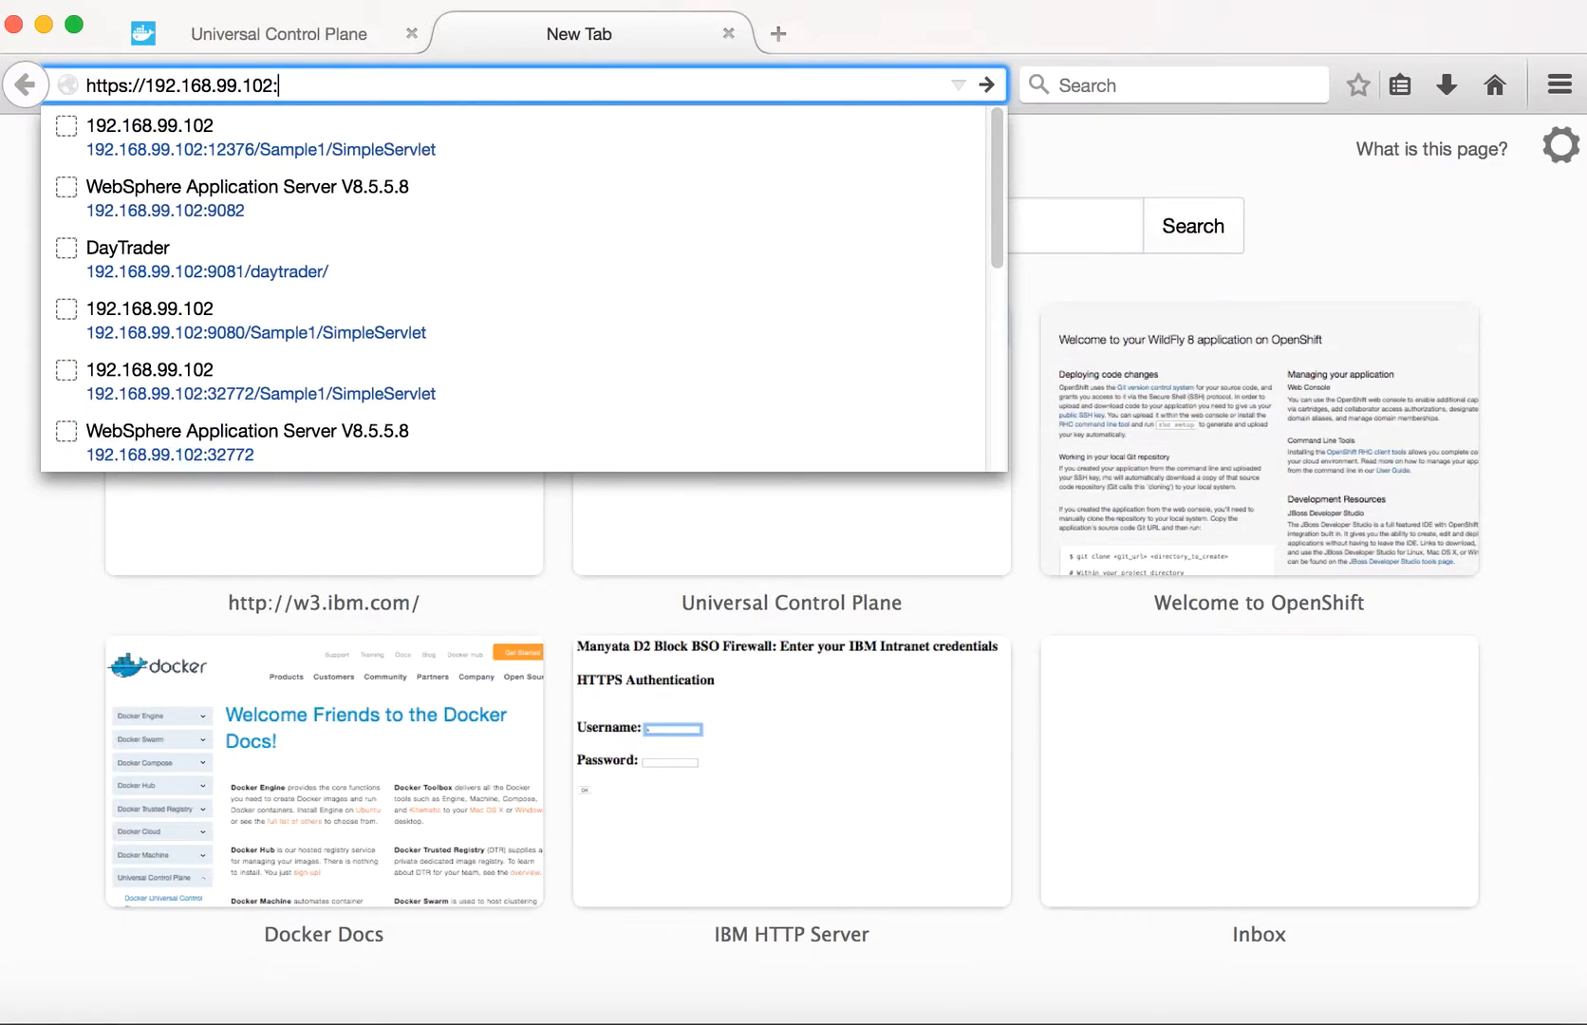
type("9080/Sample1/SimpleServlet")
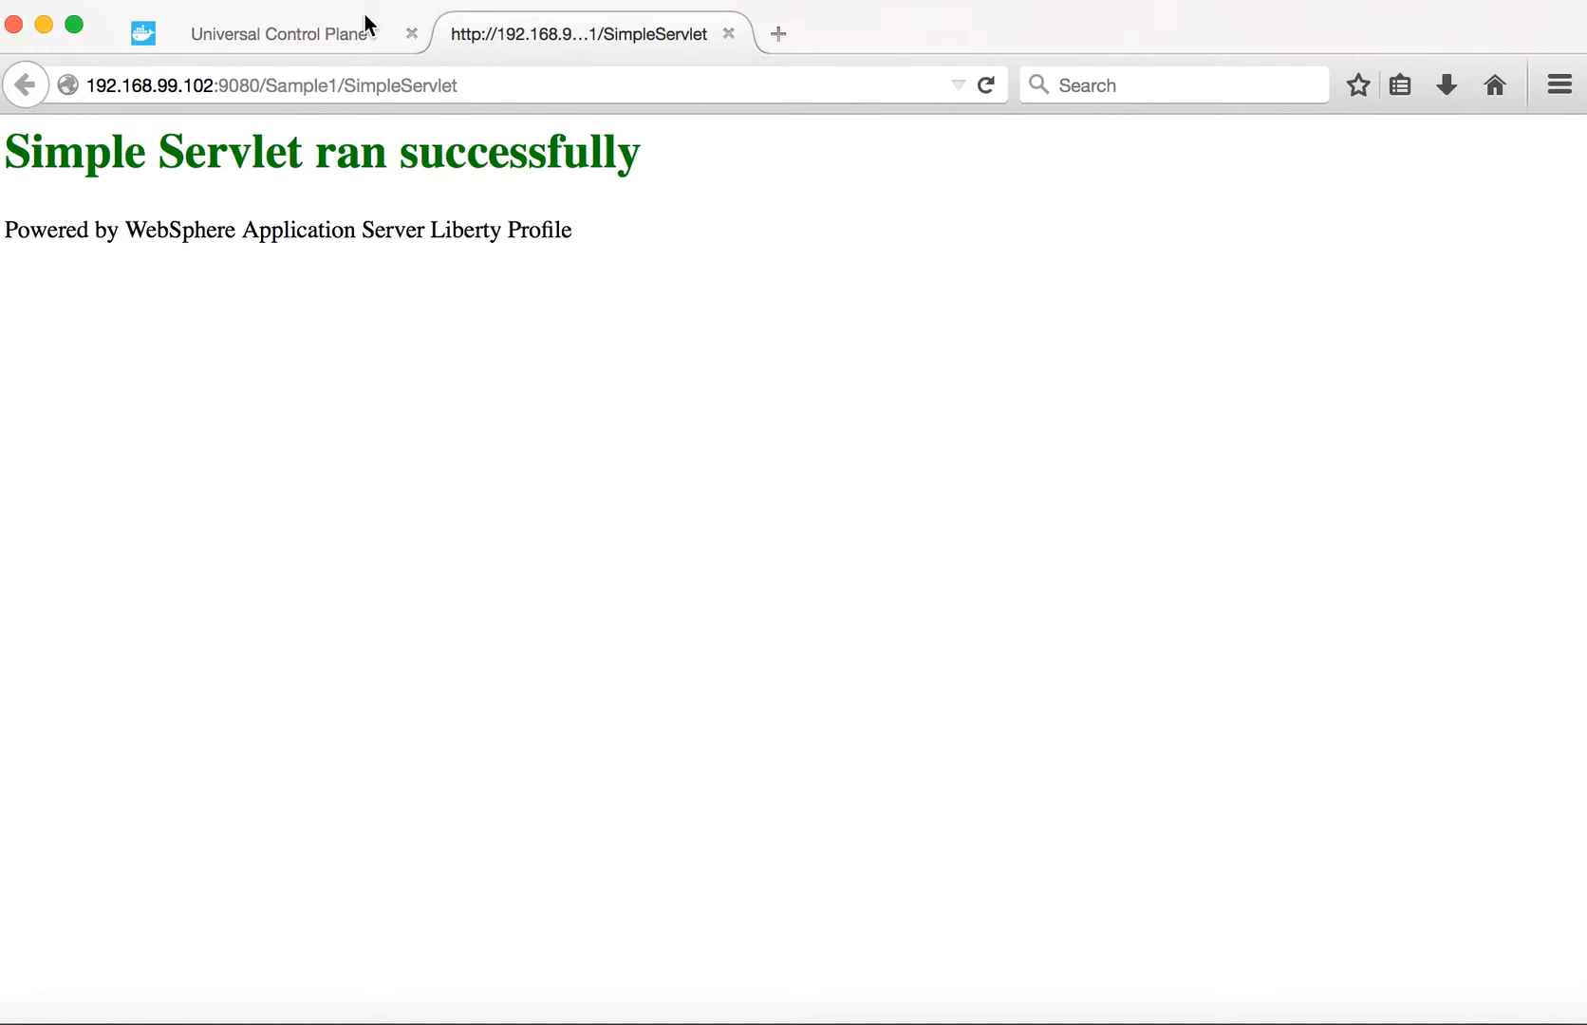
mouse_move(273, 33)
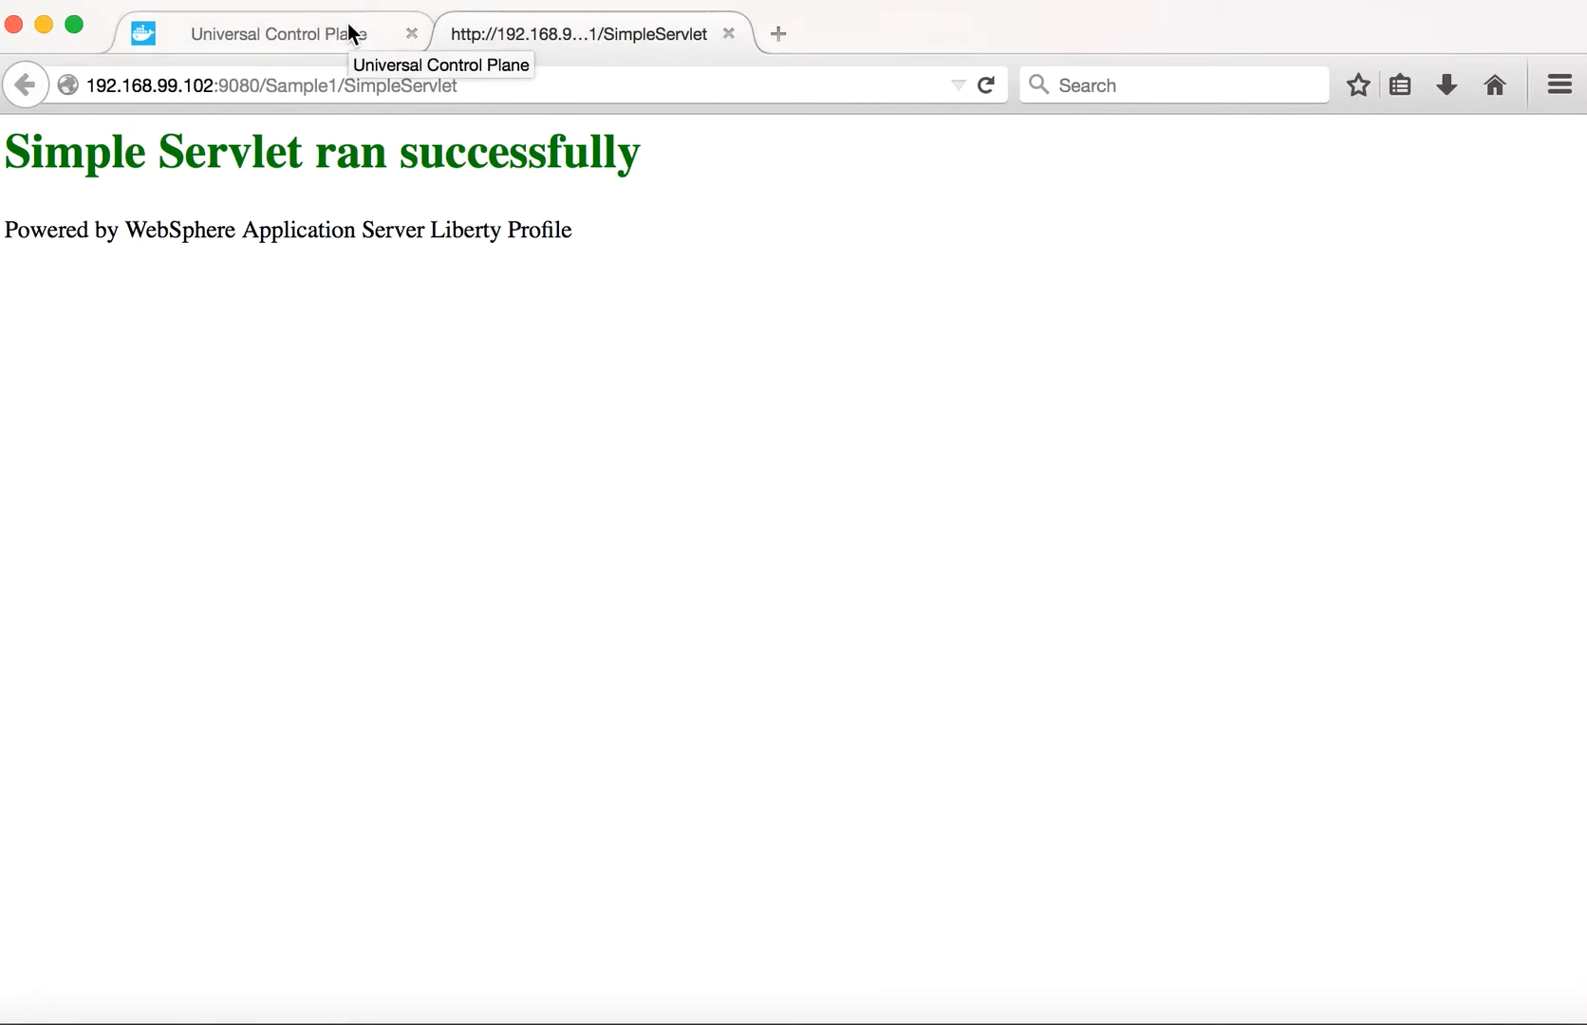
mouse_move(521, 391)
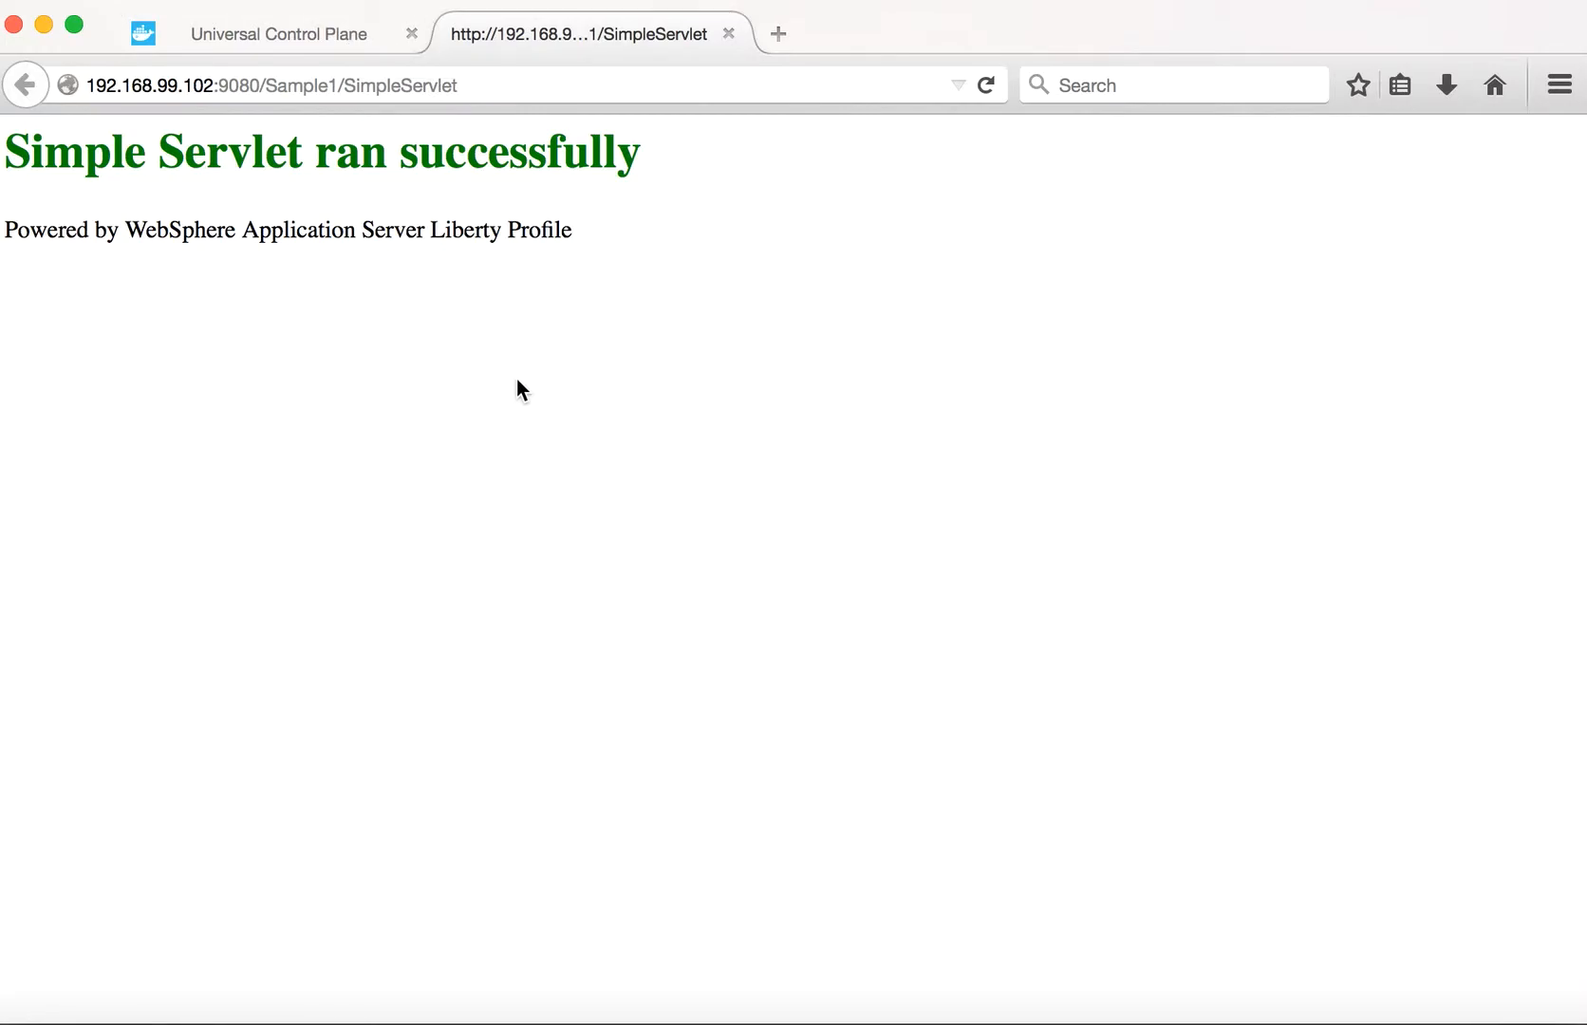